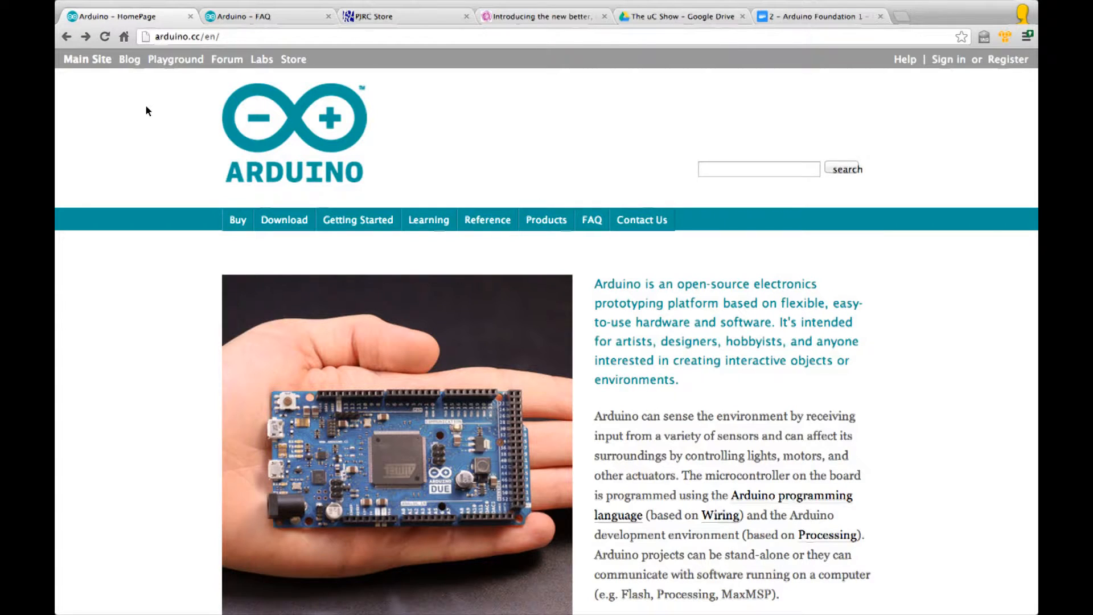
Open the Arduino Products page and scroll through its boards, shields, kits and accessories
scroll(down, 3)
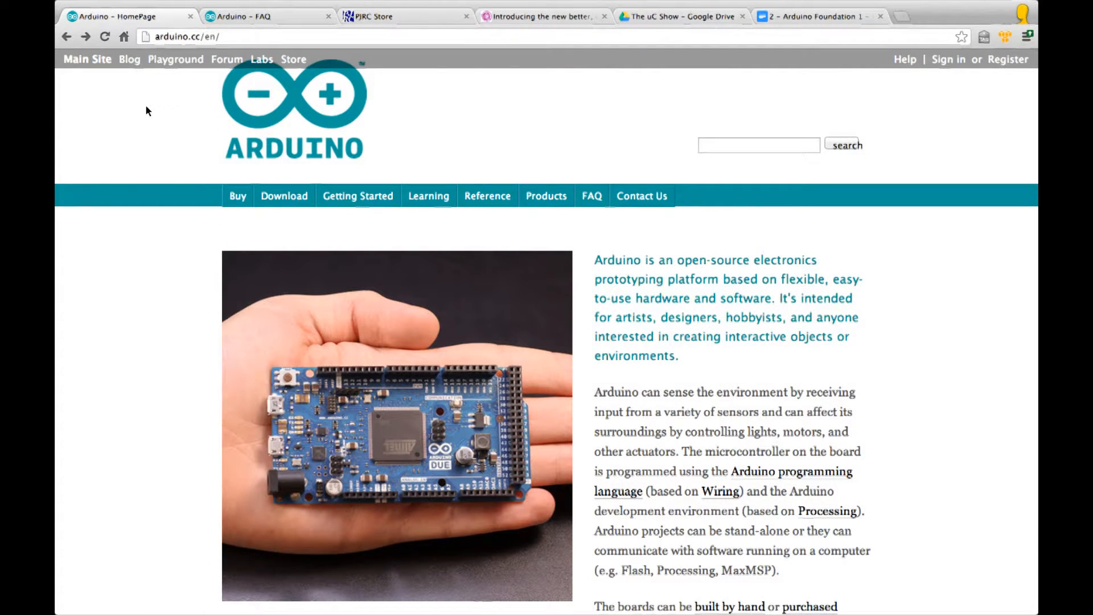
mouse_move(535, 178)
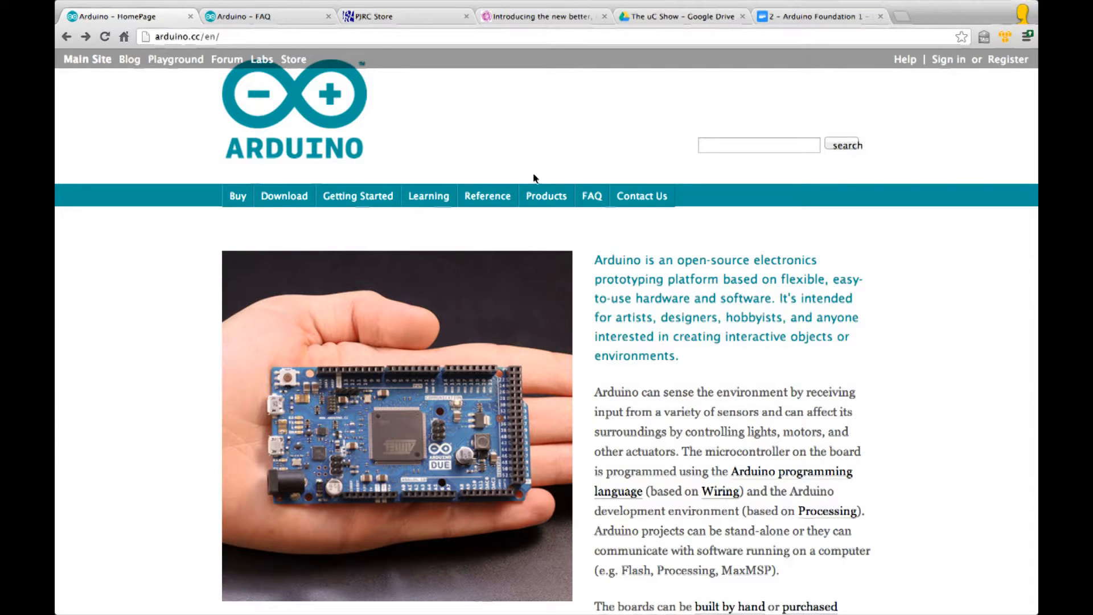
click(546, 196)
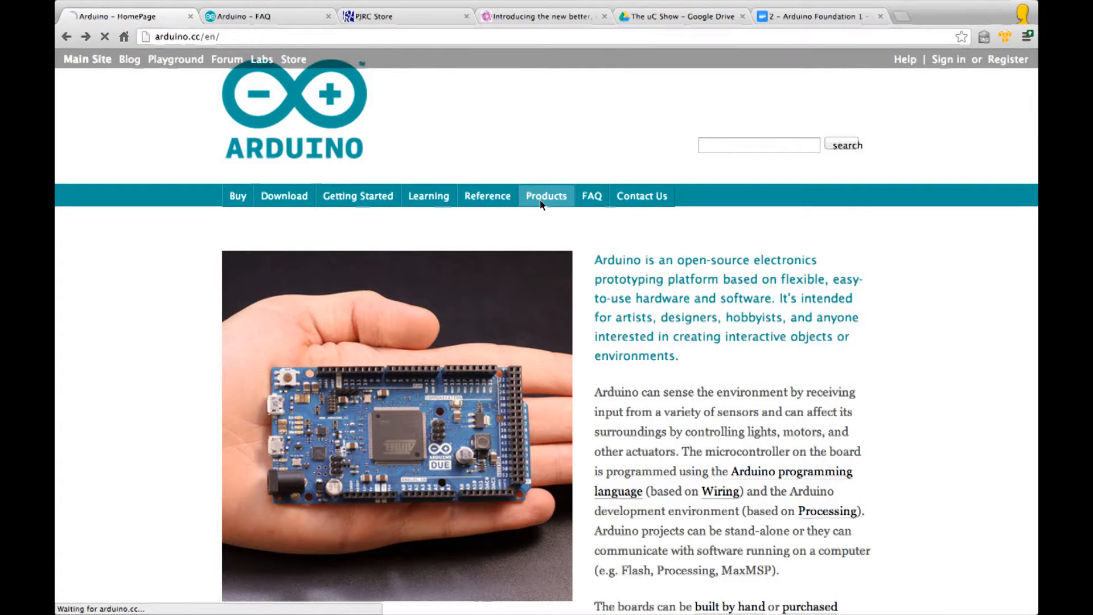
click(546, 196)
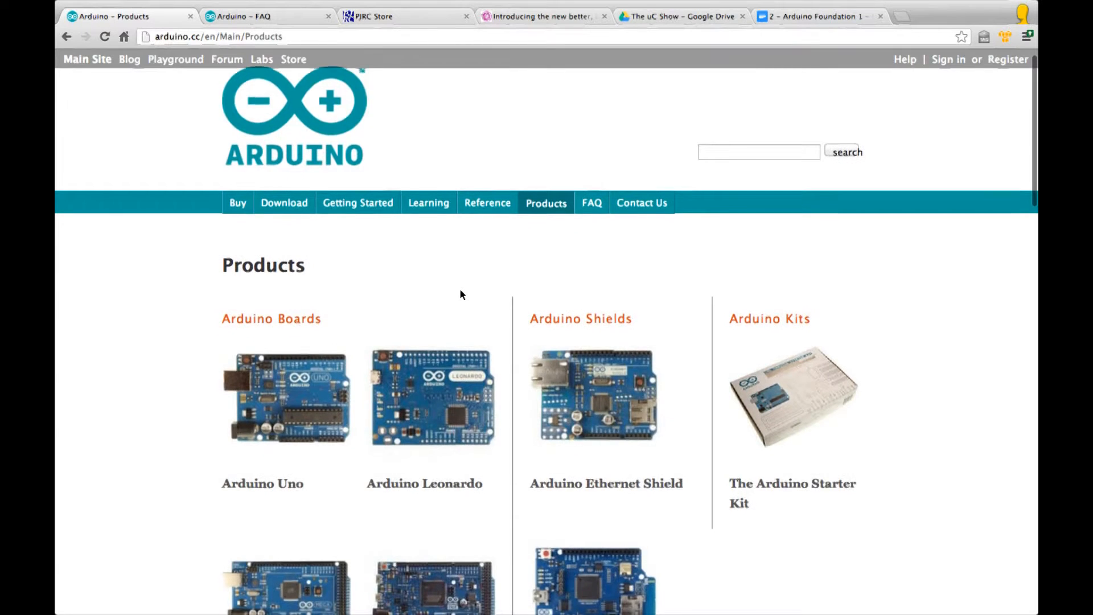
scroll(down, 3)
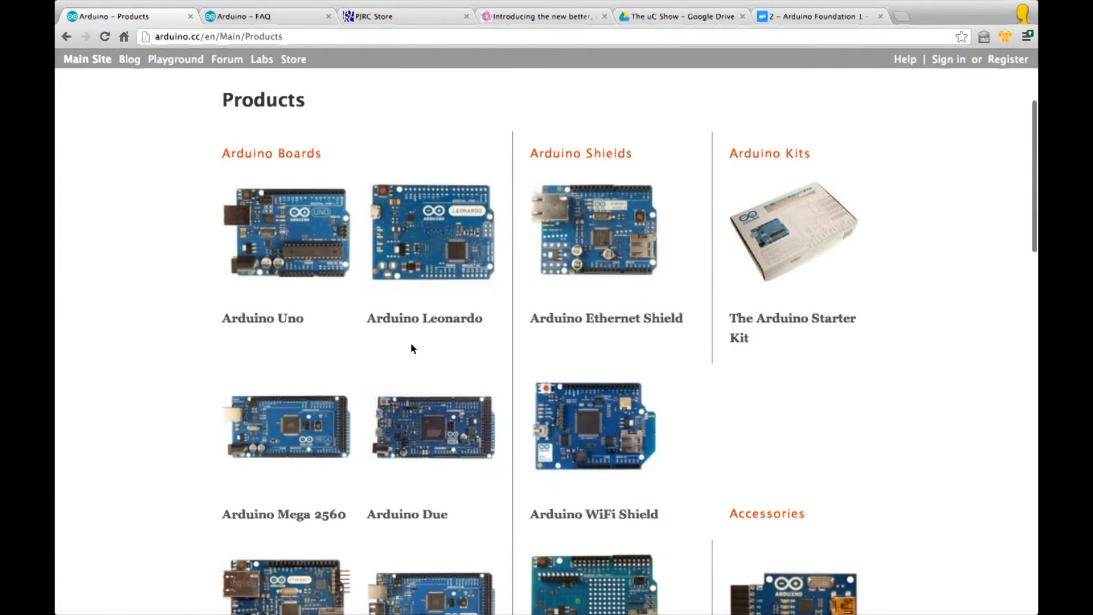
scroll(down, 3)
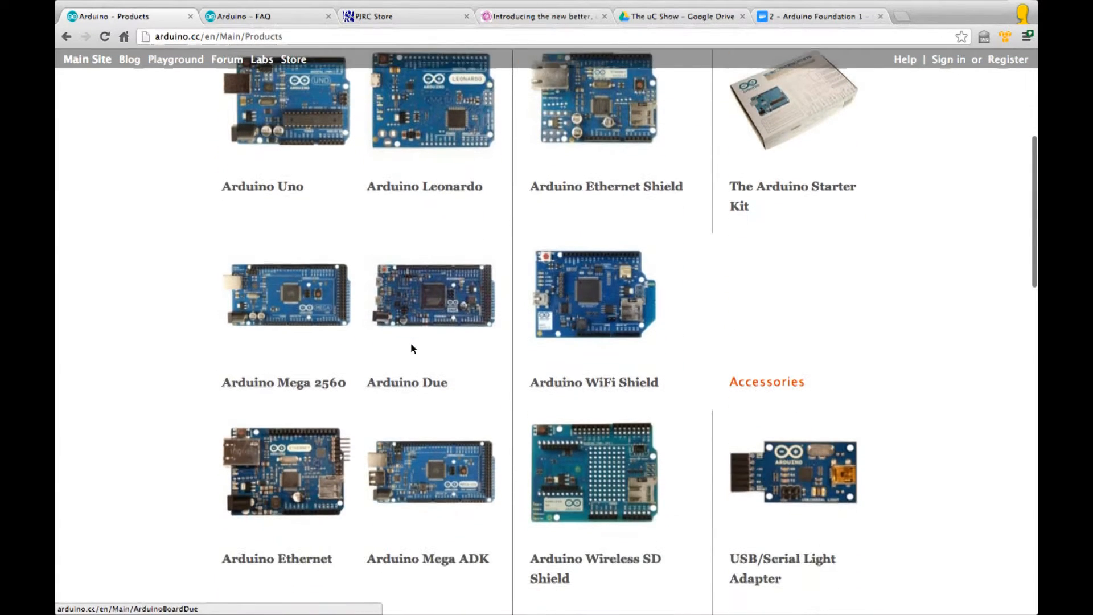
scroll(down, 3)
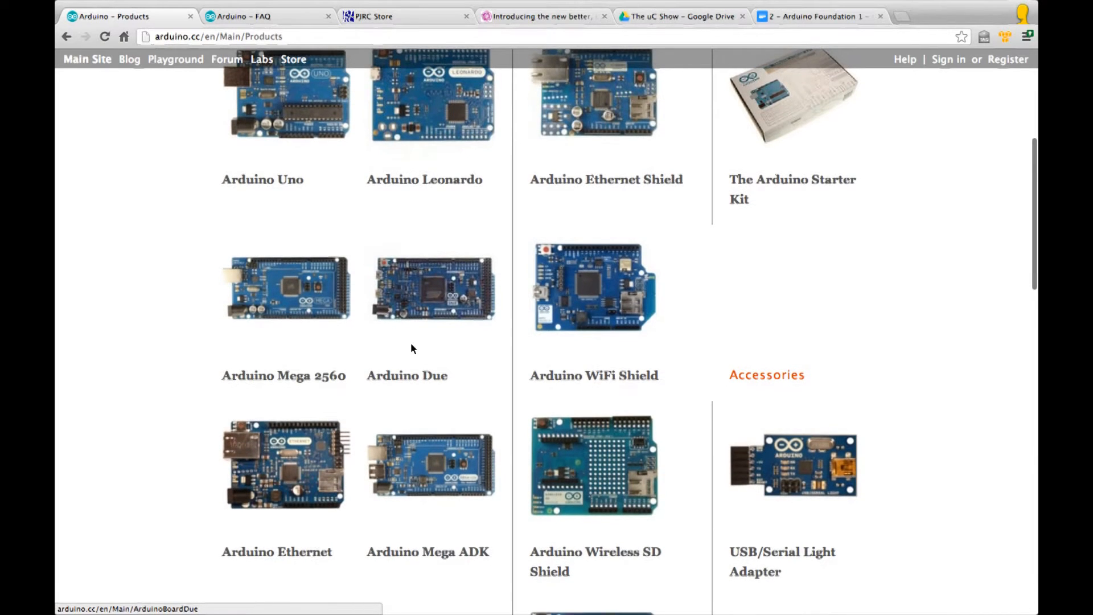
scroll(down, 3)
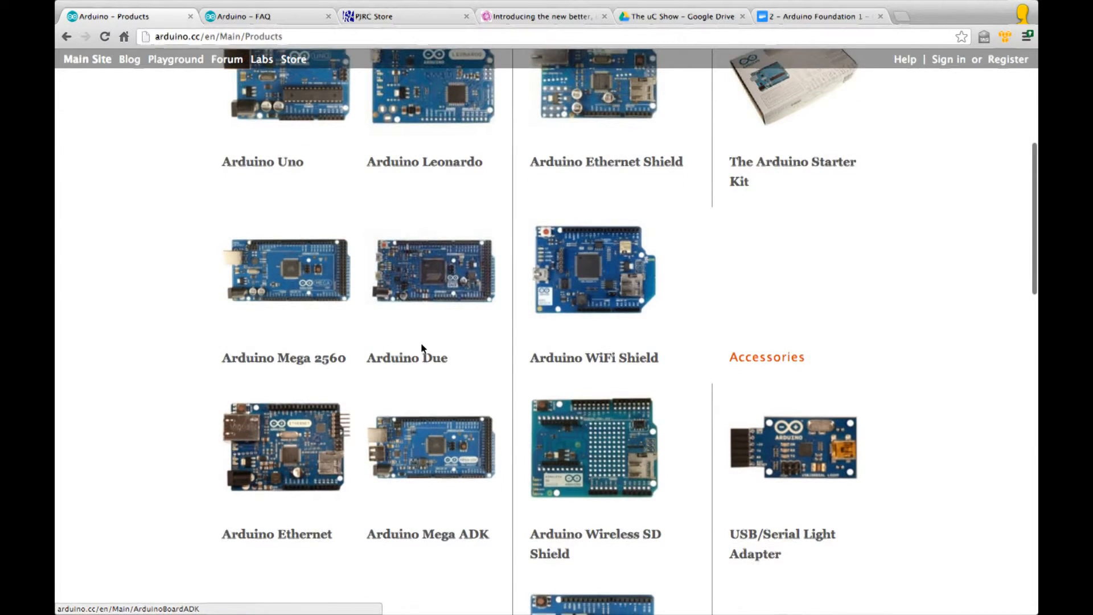
mouse_move(430, 321)
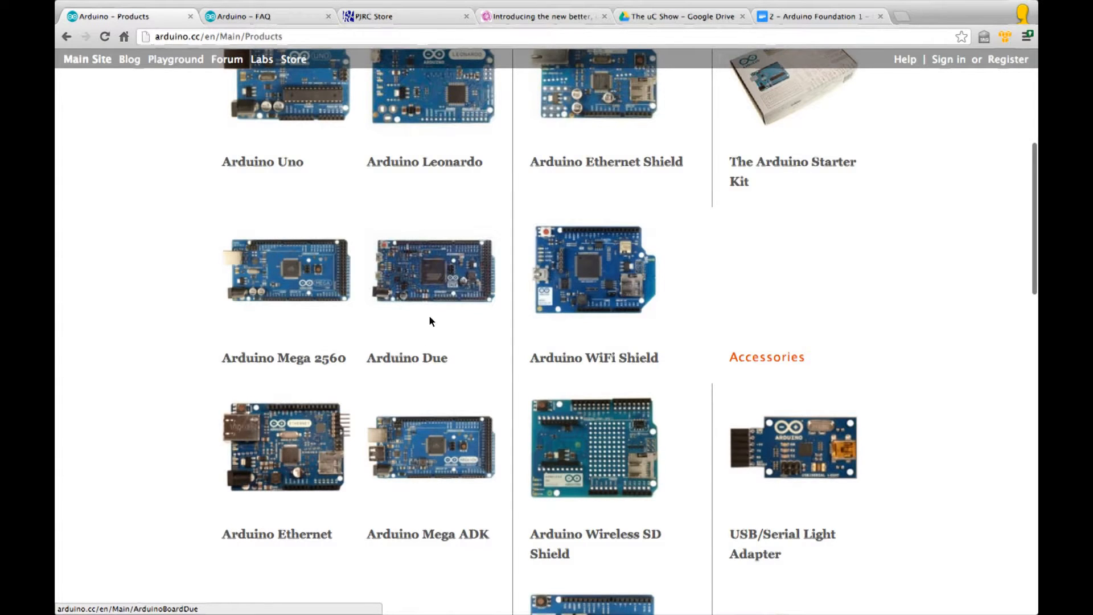
scroll(down, 3)
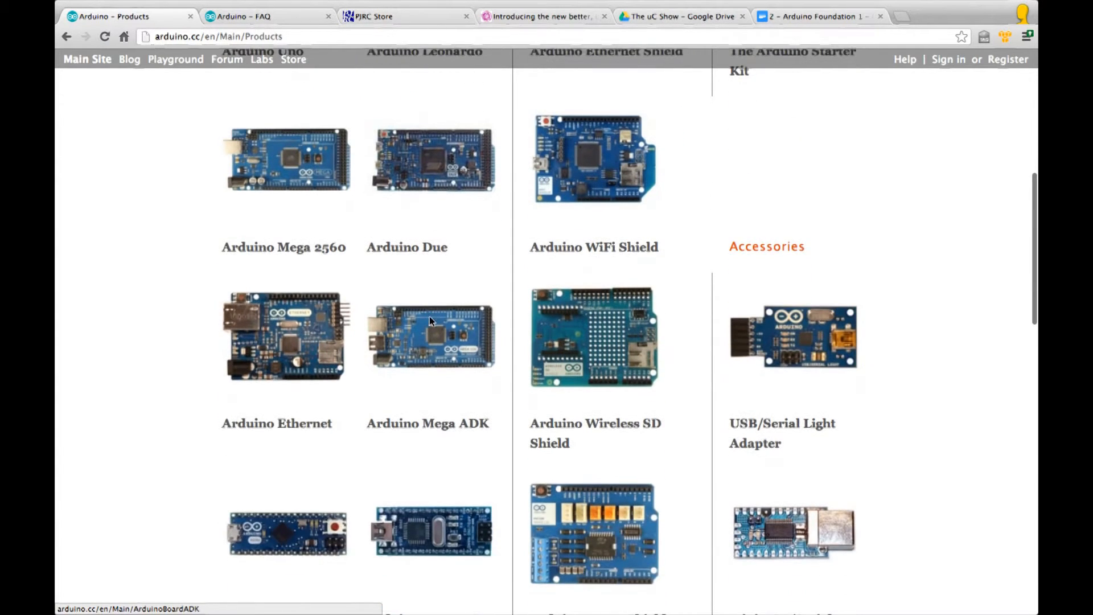
mouse_move(400, 403)
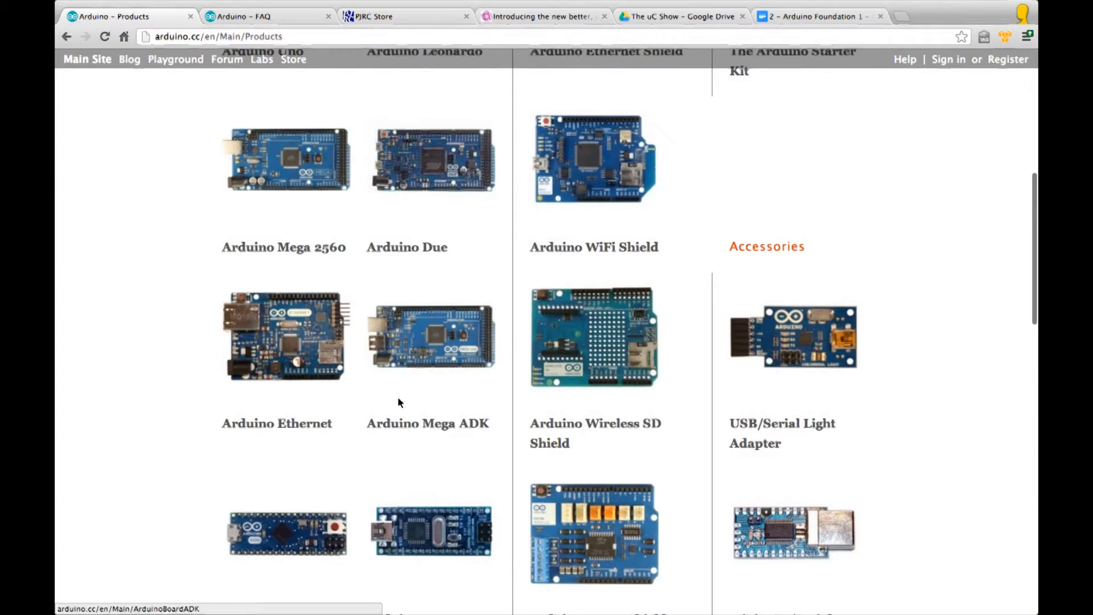
scroll(up, 3)
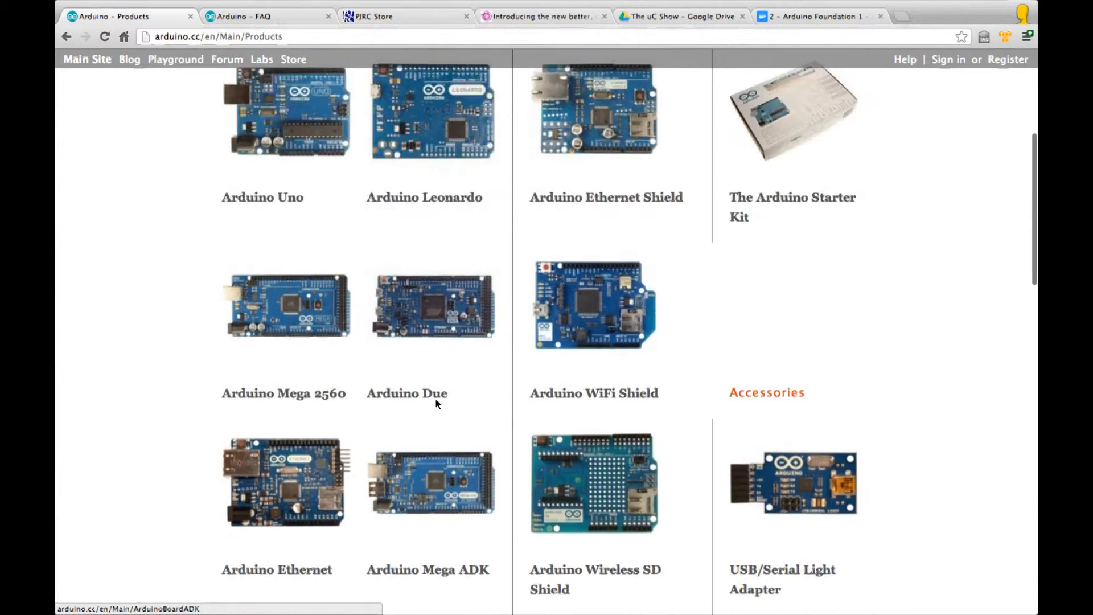
scroll(up, 3)
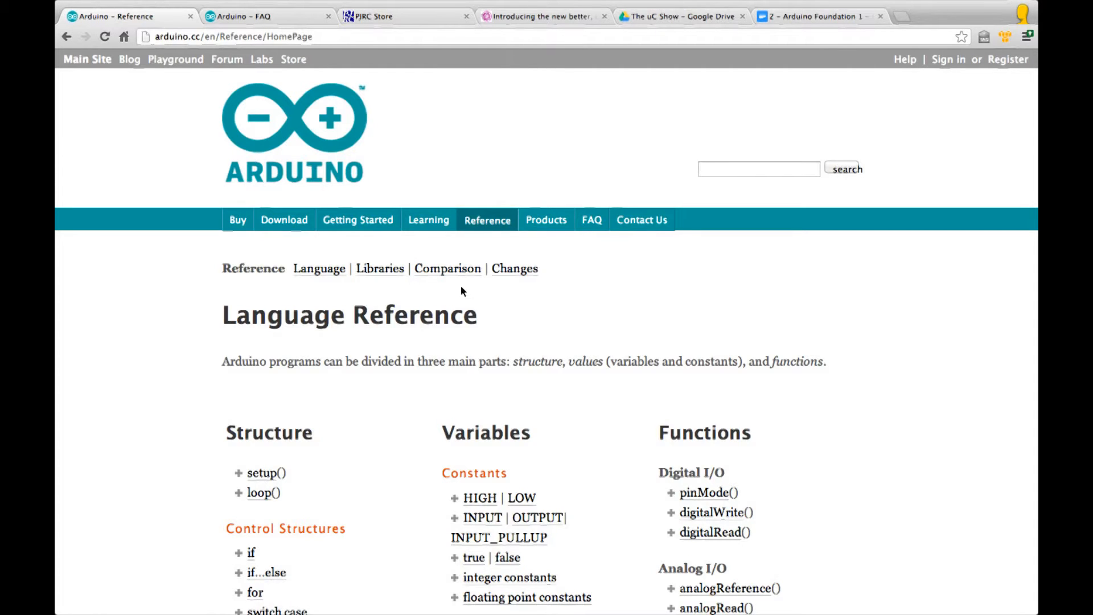
Scroll past the Structure, Variables and Functions lists and open the setup() reference entry
scroll(down, 3)
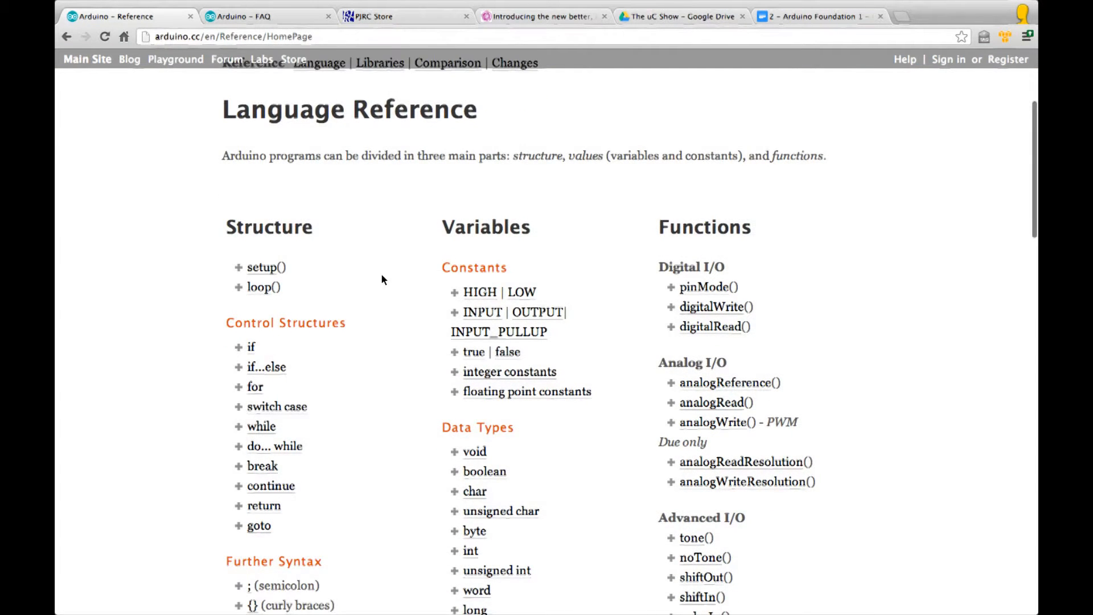
scroll(down, 3)
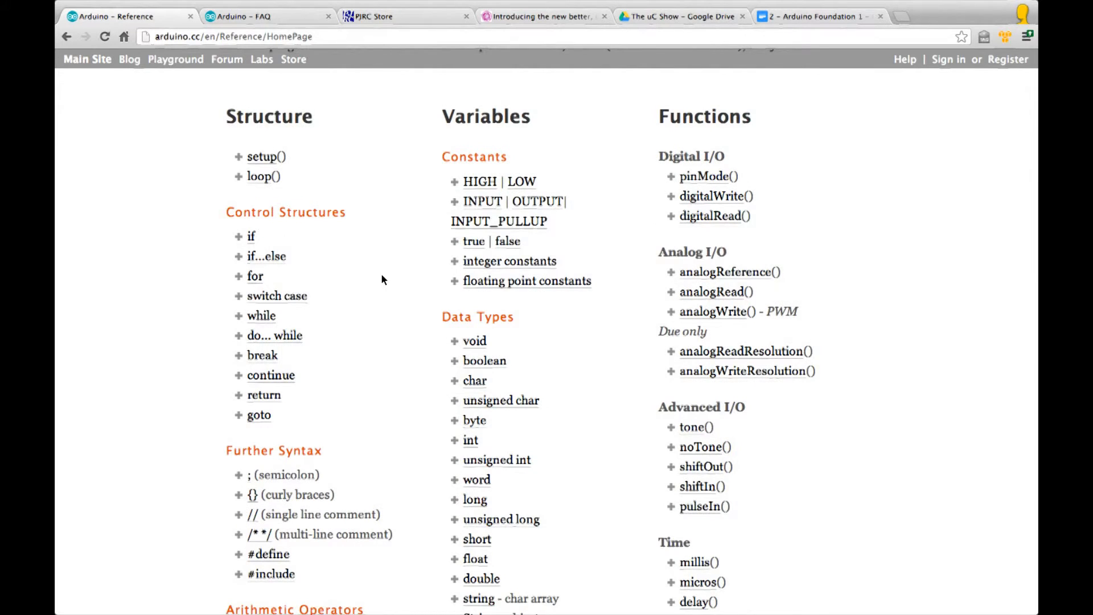
mouse_move(387, 323)
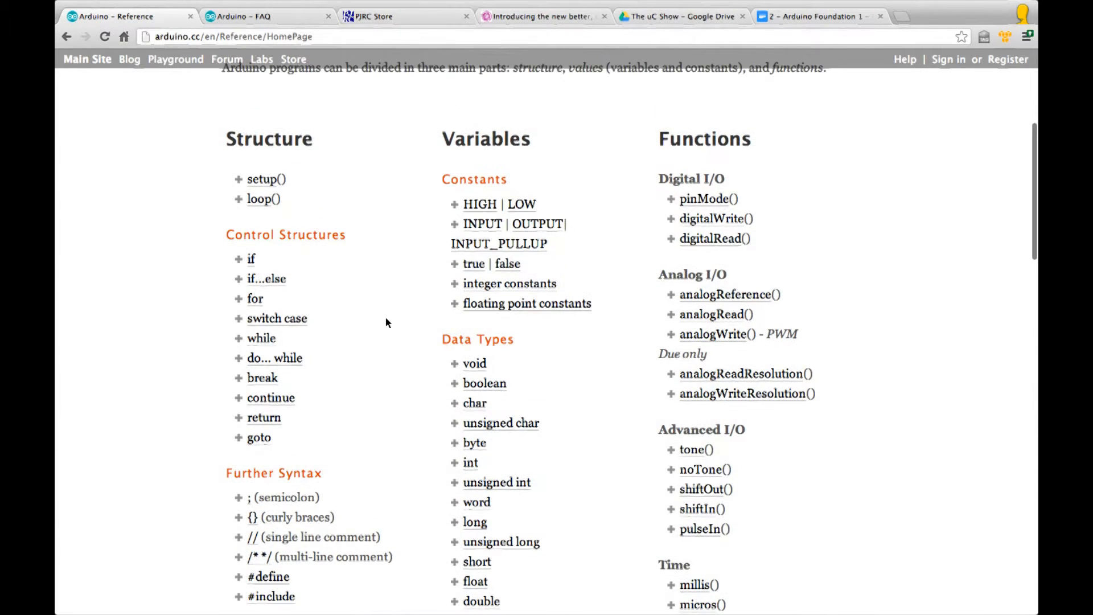
mouse_move(385, 338)
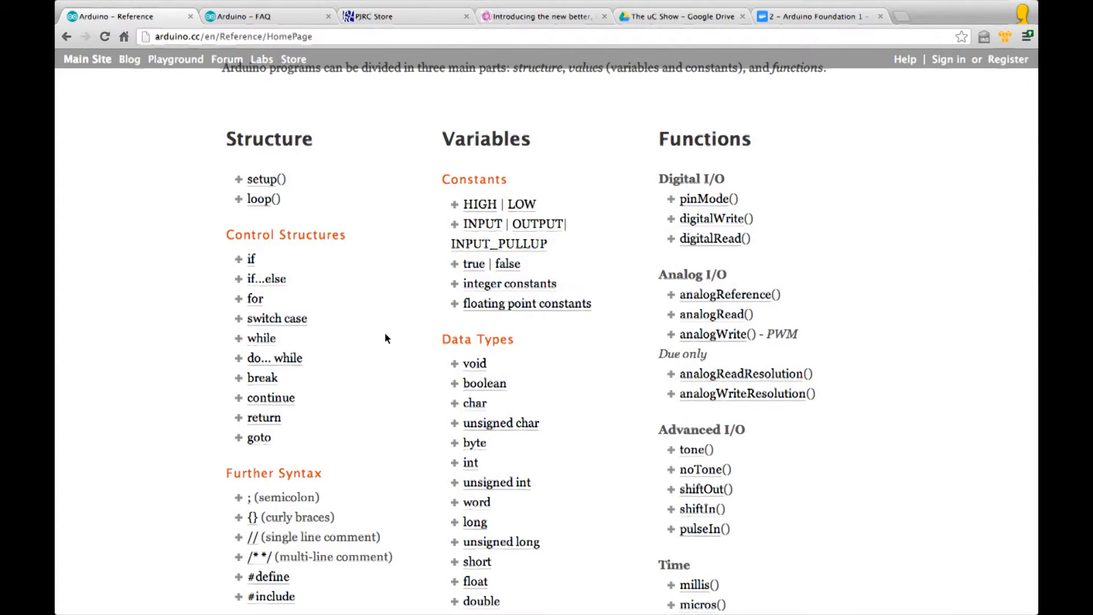
mouse_move(379, 345)
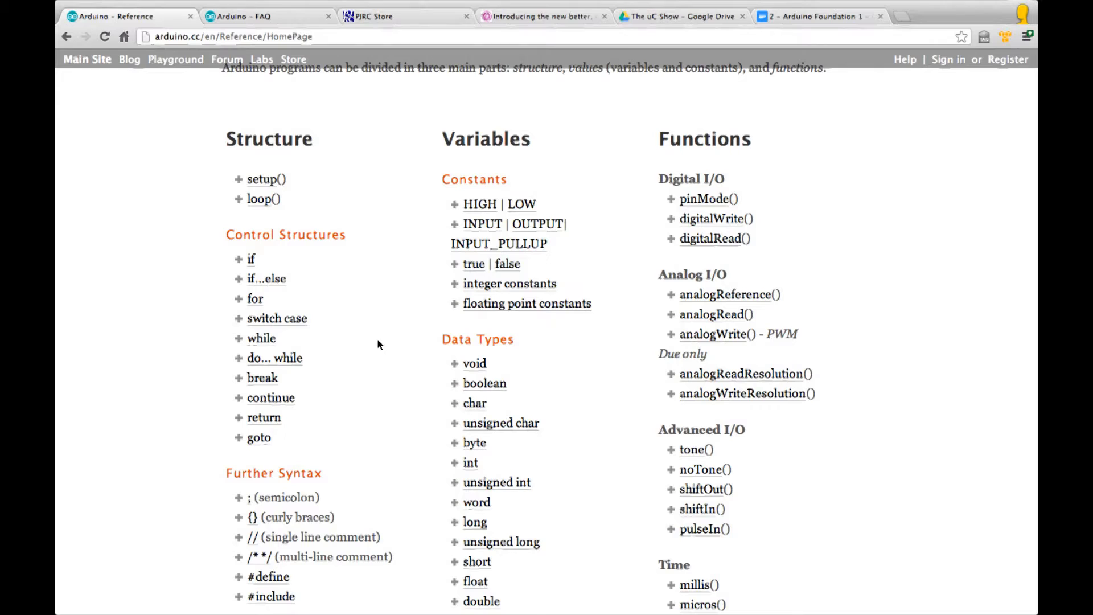
mouse_move(378, 319)
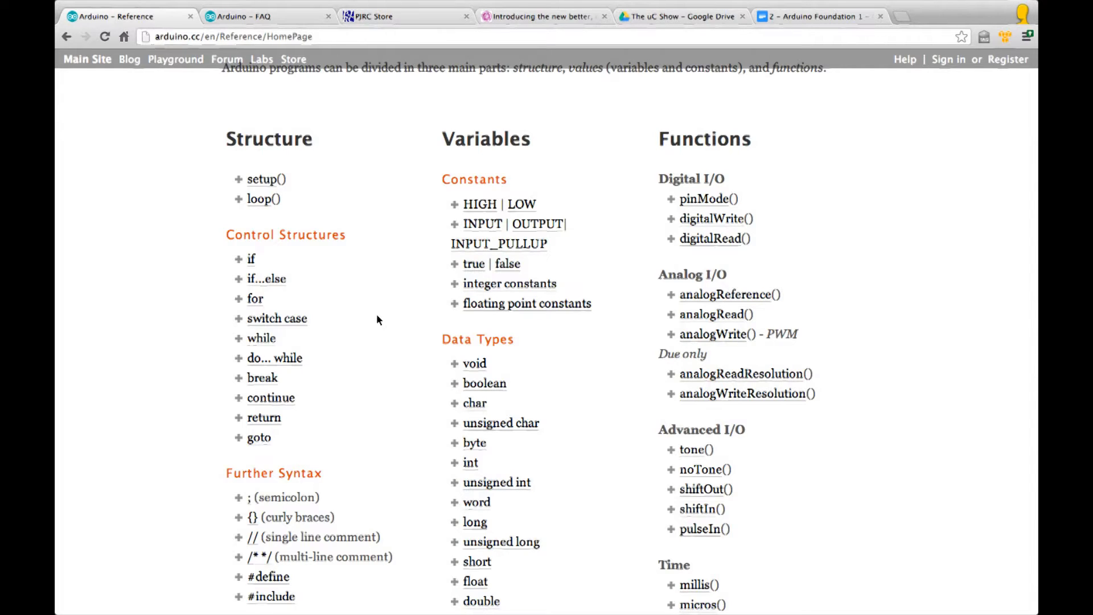
mouse_move(263, 179)
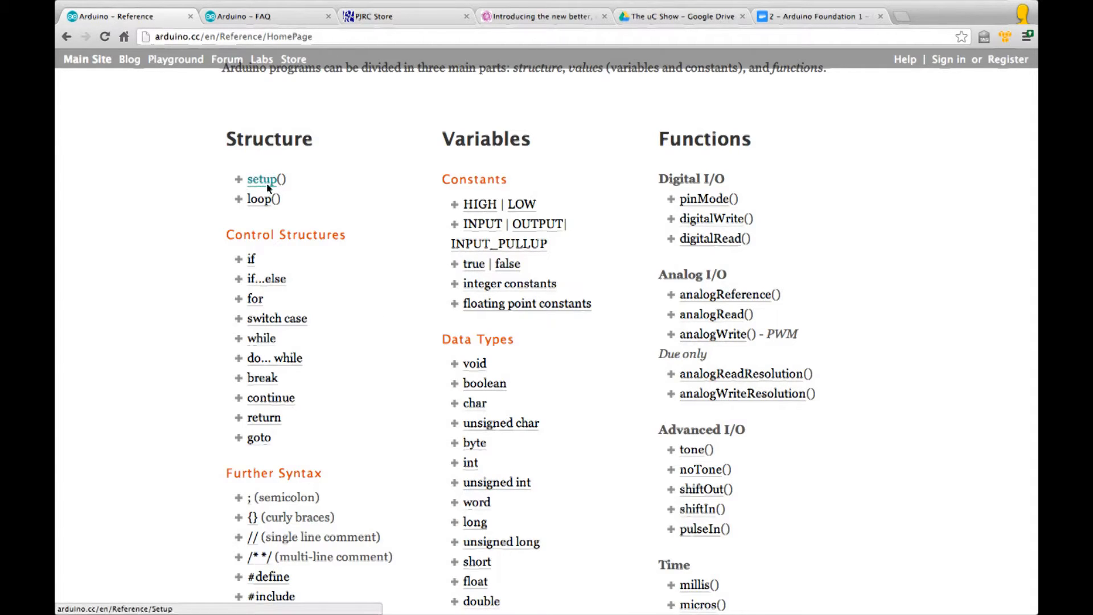
click(261, 179)
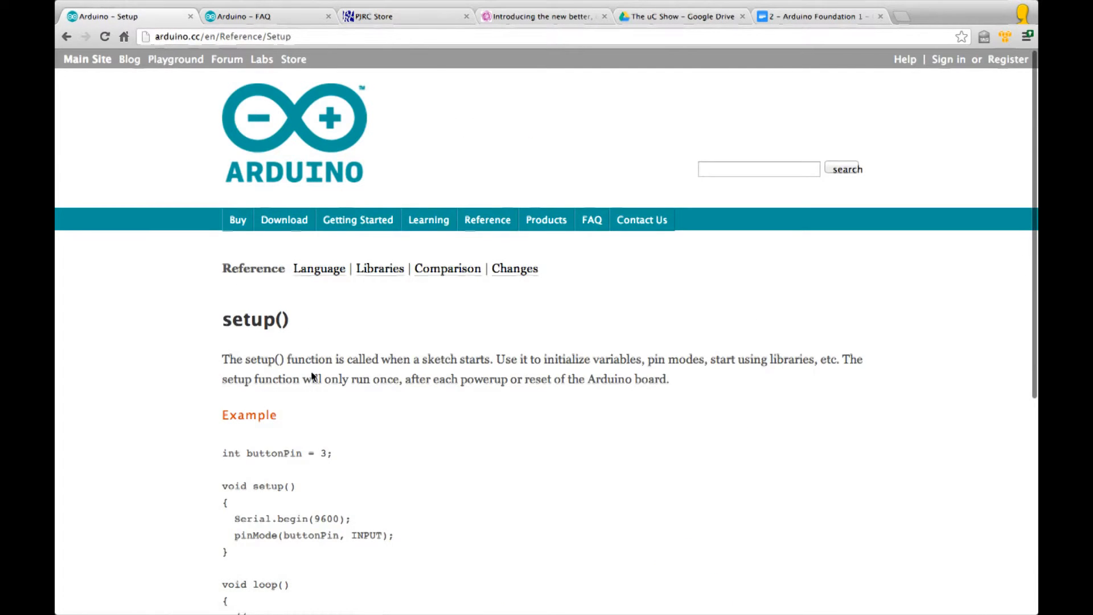
mouse_move(491, 370)
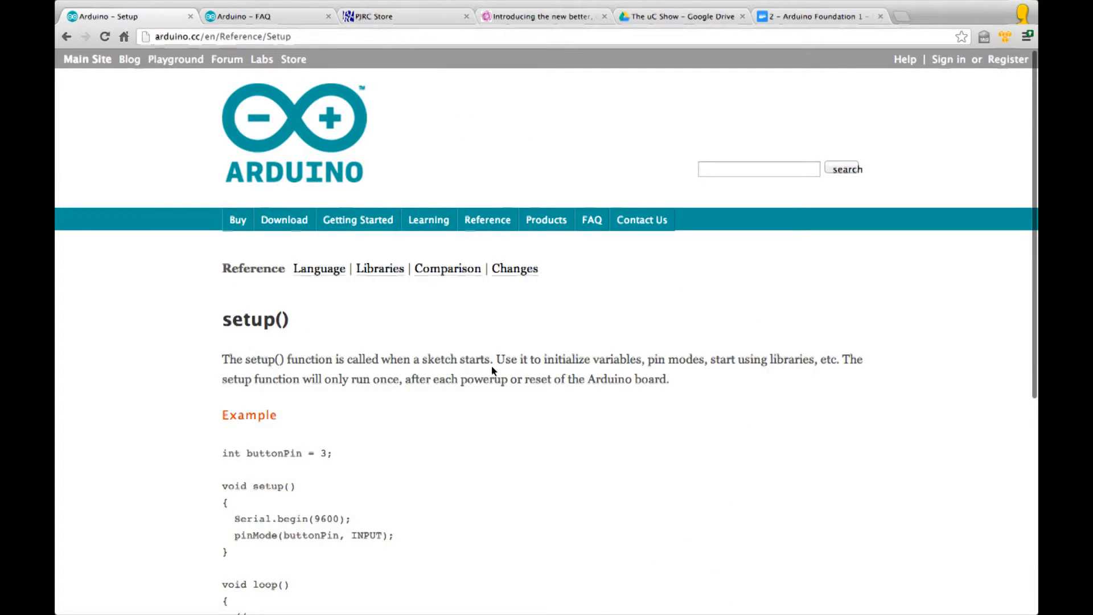
mouse_move(479, 386)
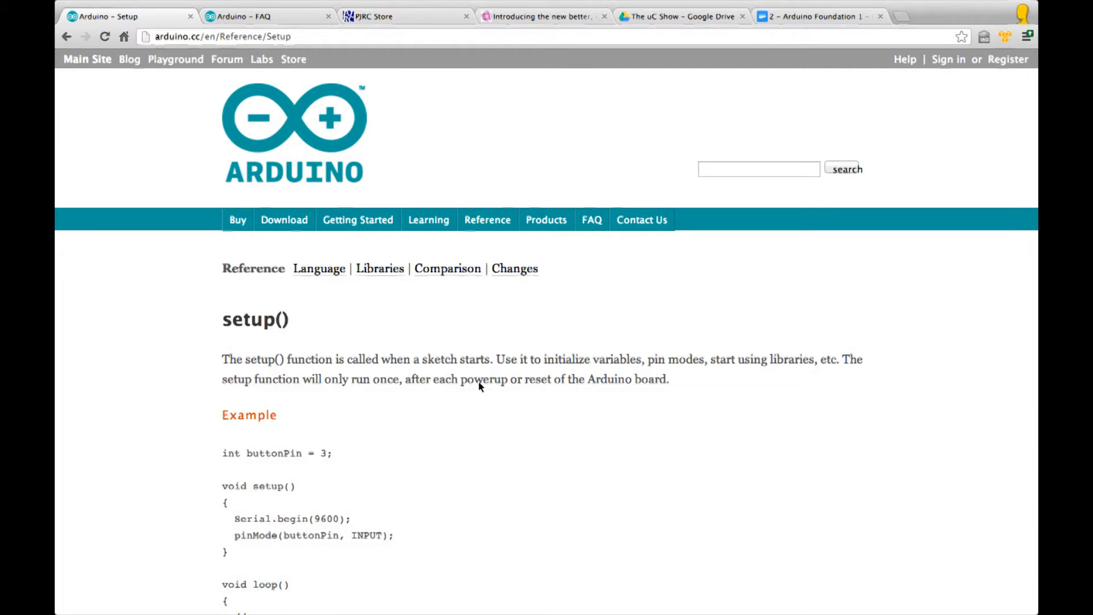
mouse_move(553, 392)
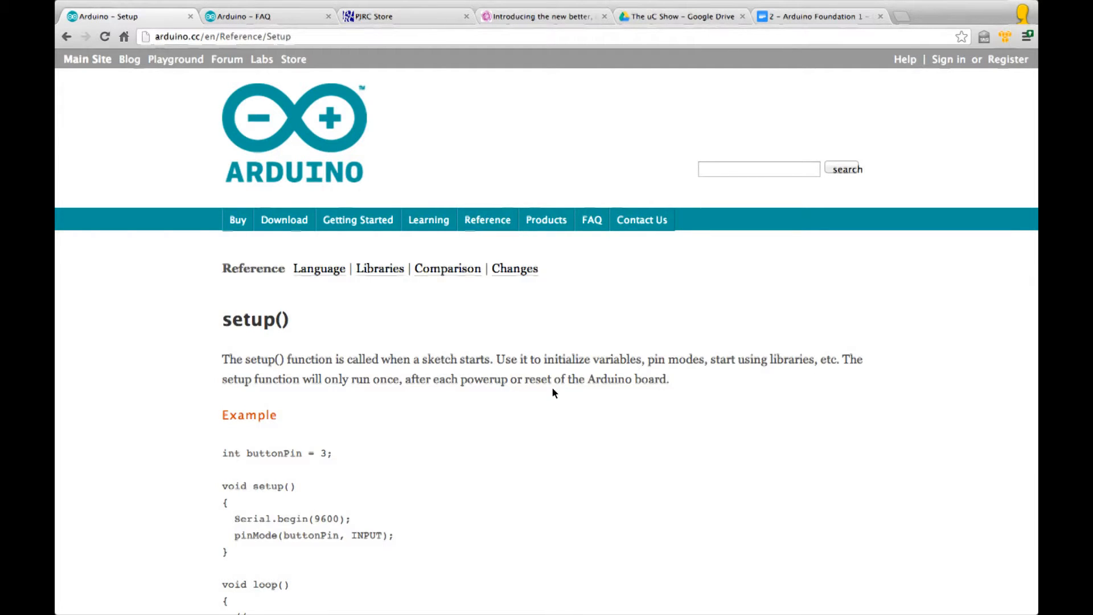
Scroll the setup() reference page down to its example sketch
scroll(down, 3)
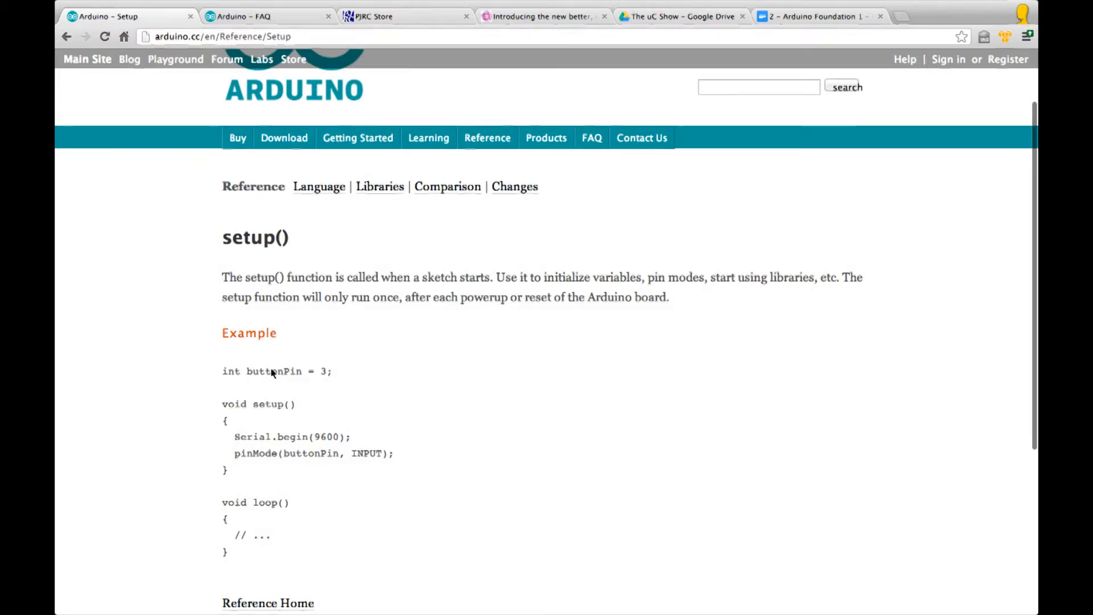
scroll(down, 3)
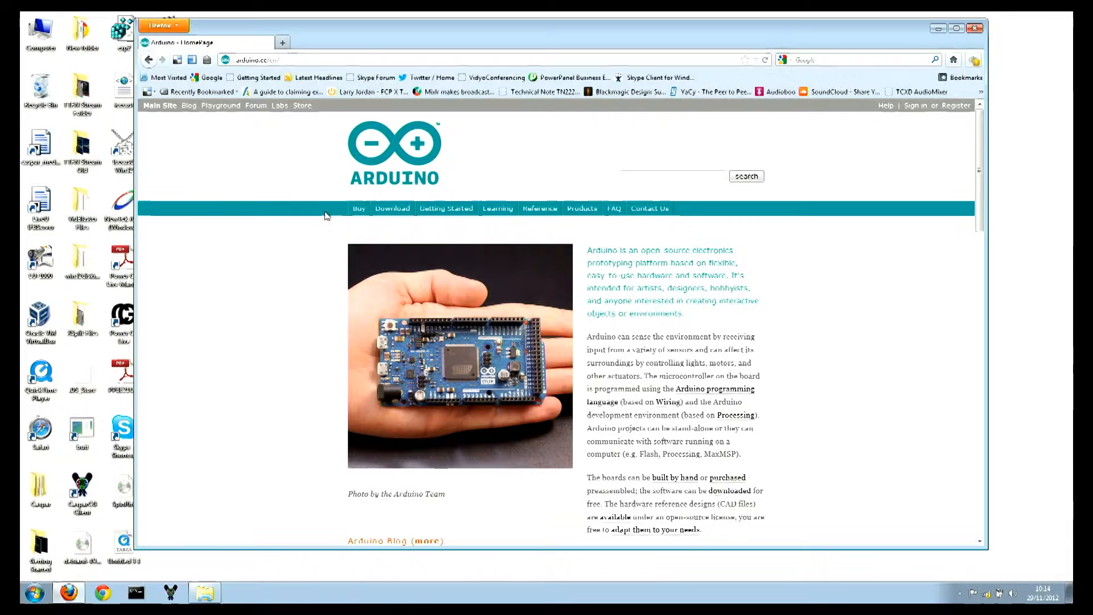
Download the Arduino 1.0.2 Windows zip from the software page, saving it to disk
click(392, 208)
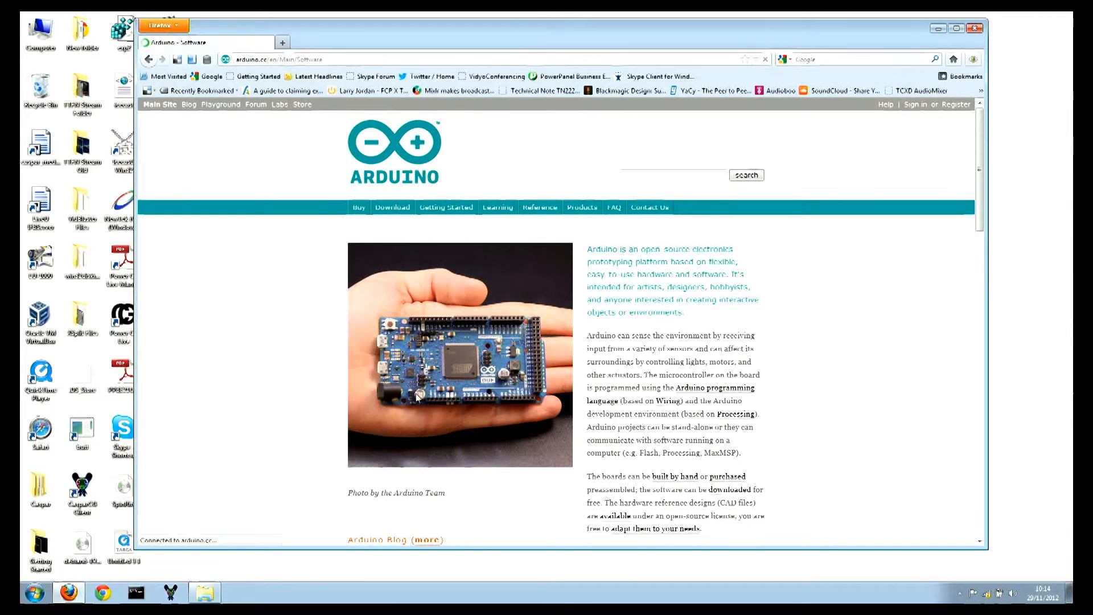
click(391, 208)
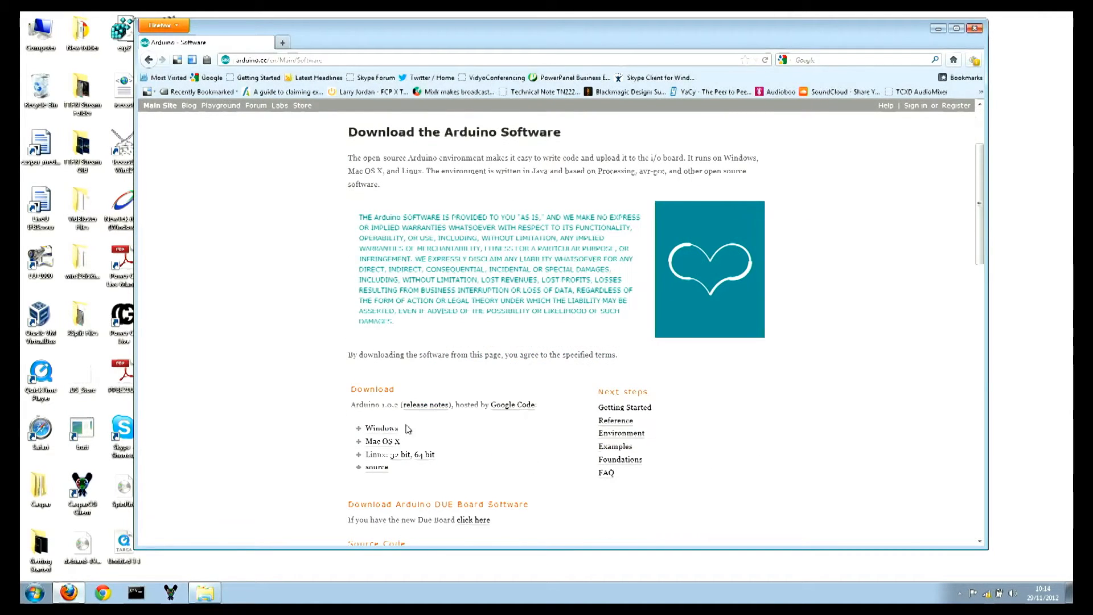
click(381, 428)
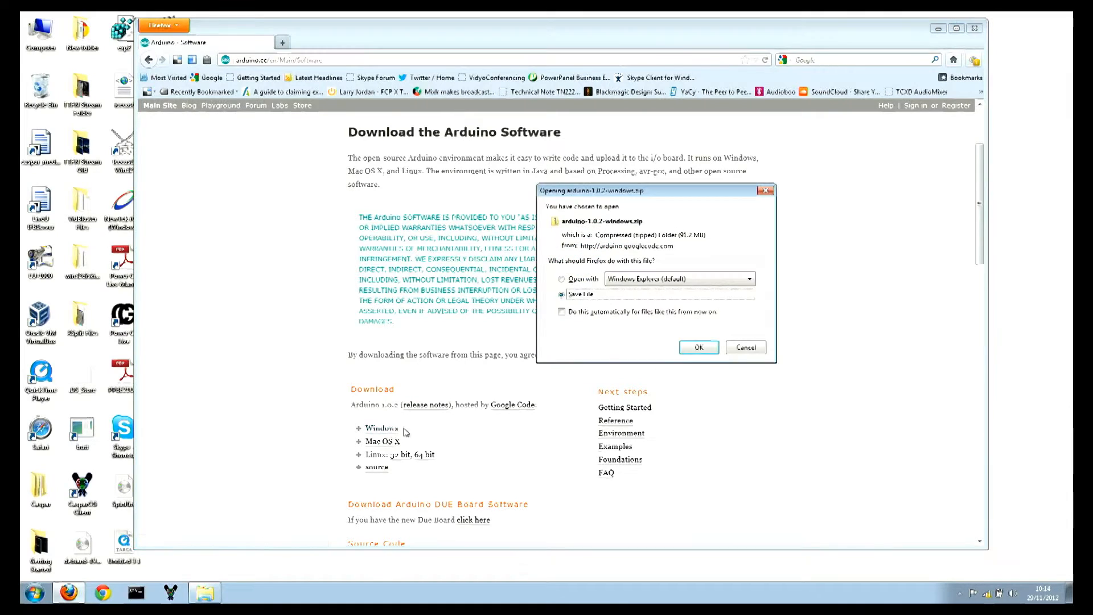
click(698, 347)
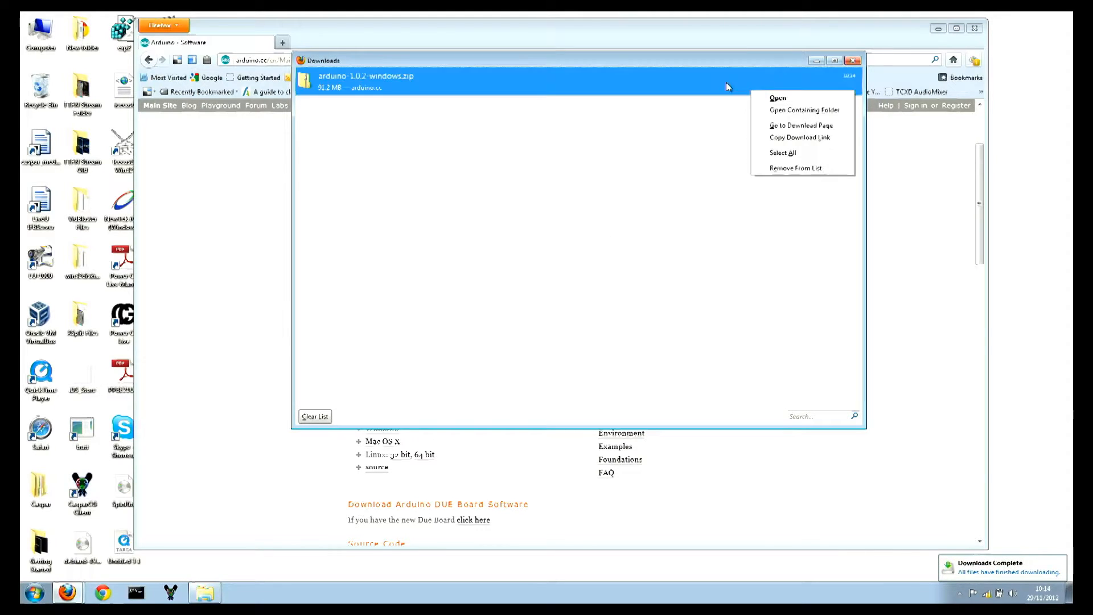
Show arduino-1.0.2-windows.zip in the Downloads folder and close Firefox
click(803, 109)
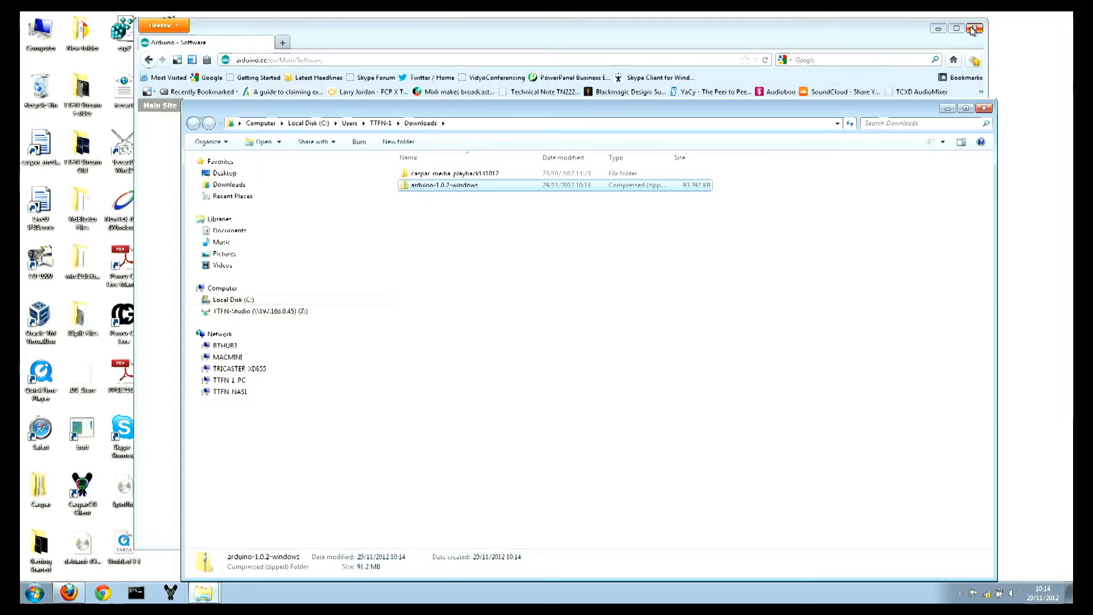
click(973, 28)
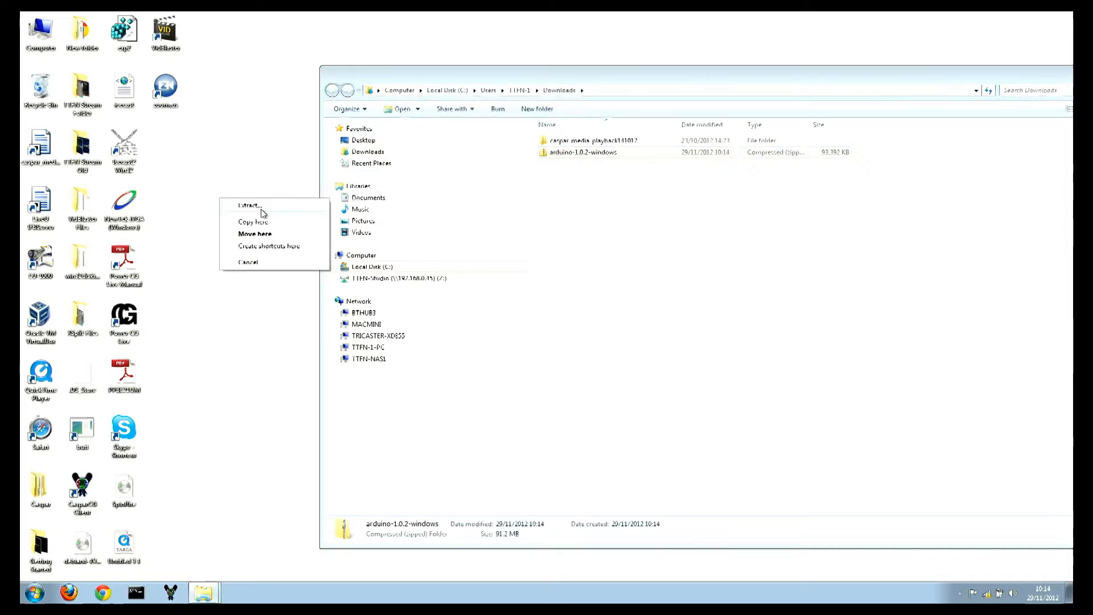
Extract arduino-1.0.2-windows.zip to the desktop and open the arduino-1.0.2 folder
click(250, 205)
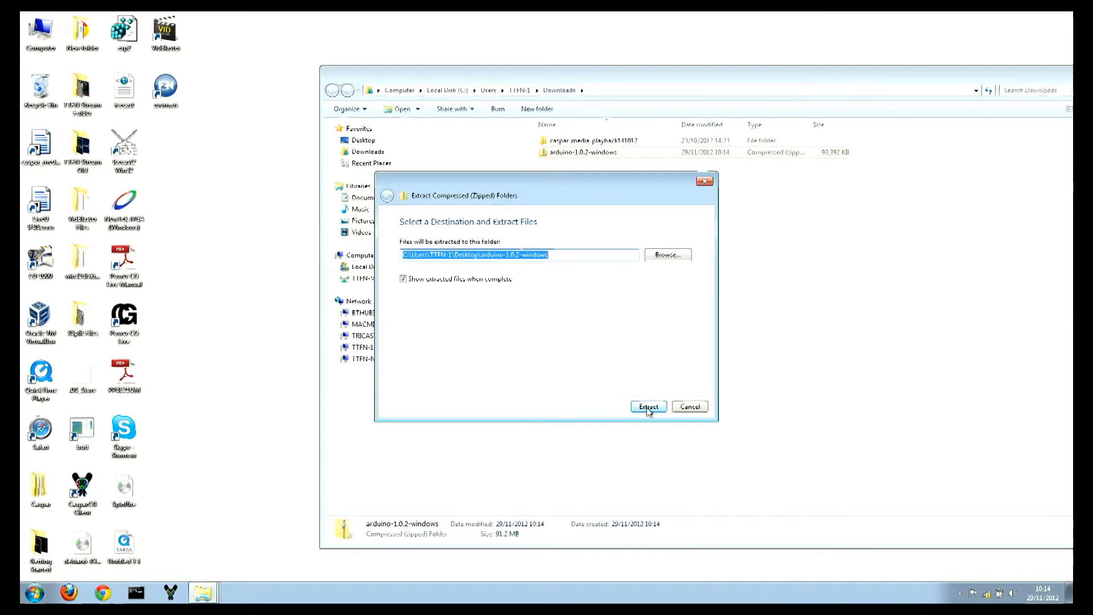
click(647, 407)
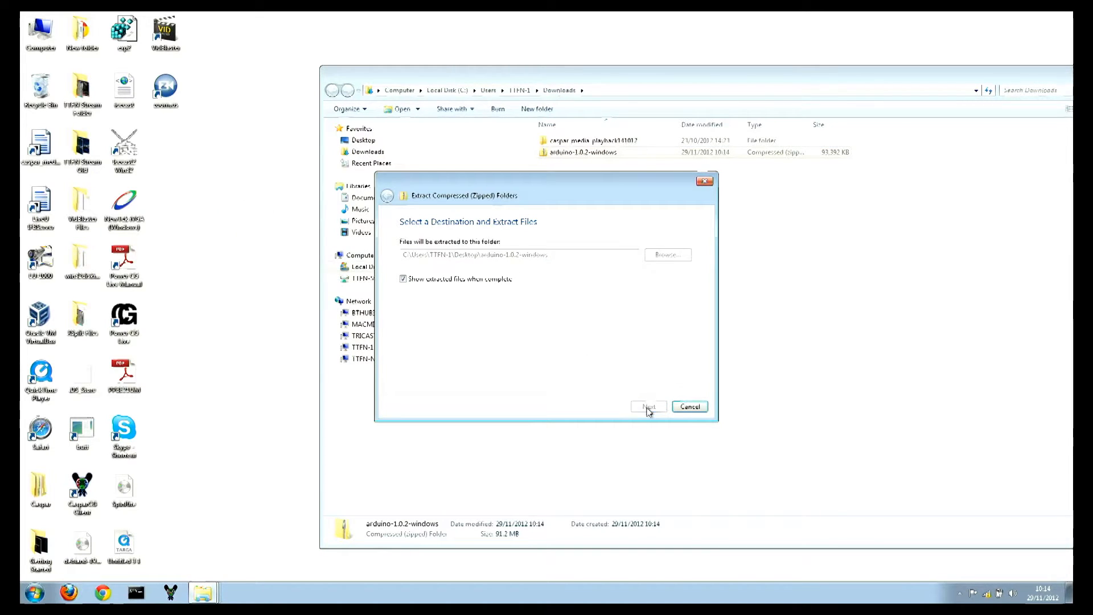
click(647, 407)
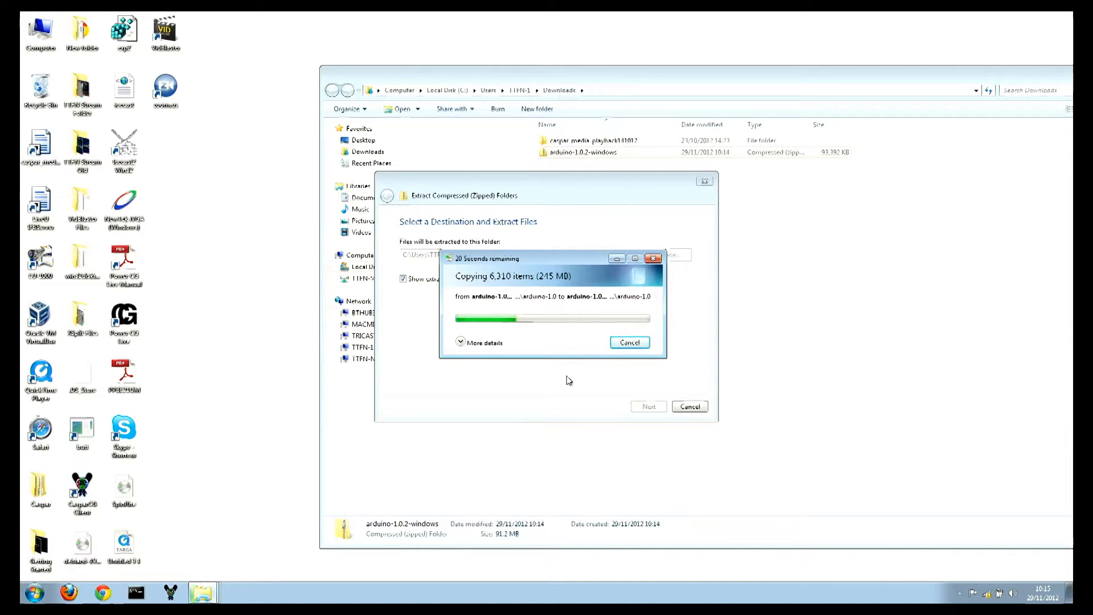
mouse_move(589, 351)
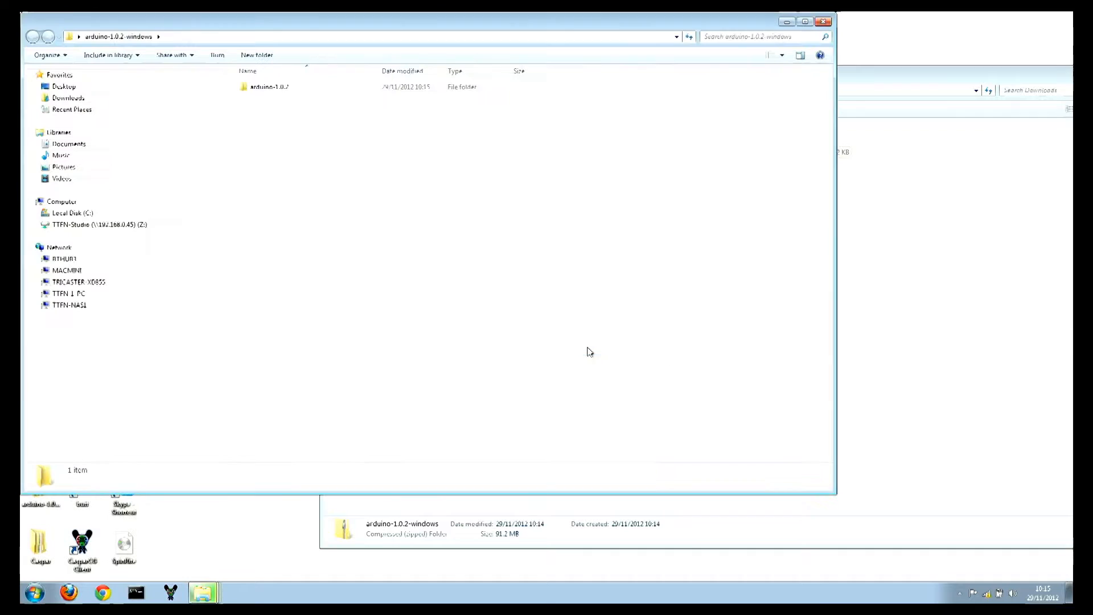
mouse_move(255, 97)
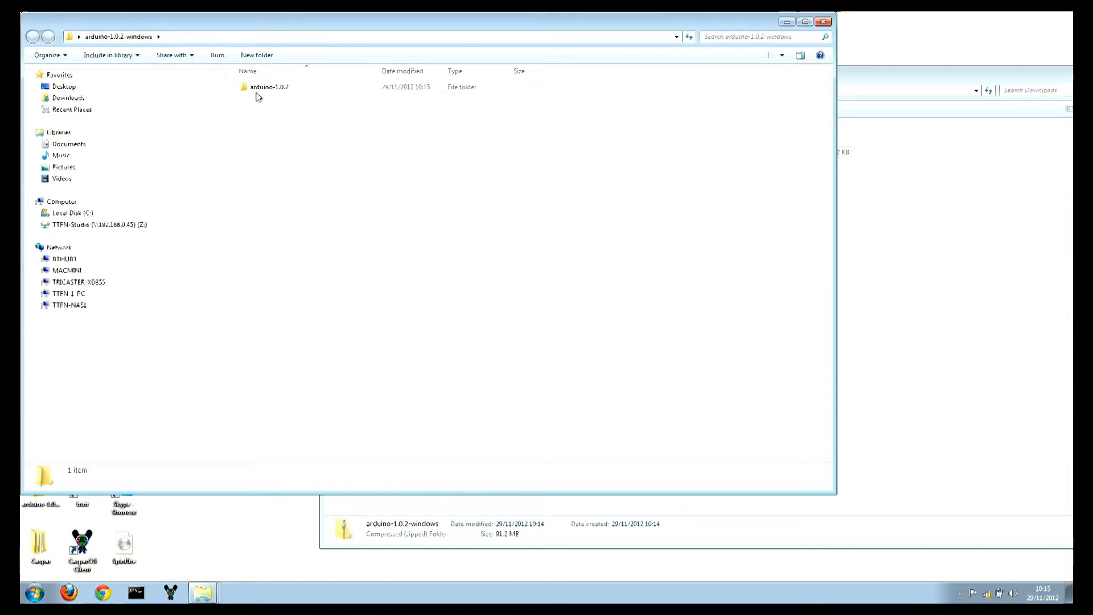
double_click(268, 87)
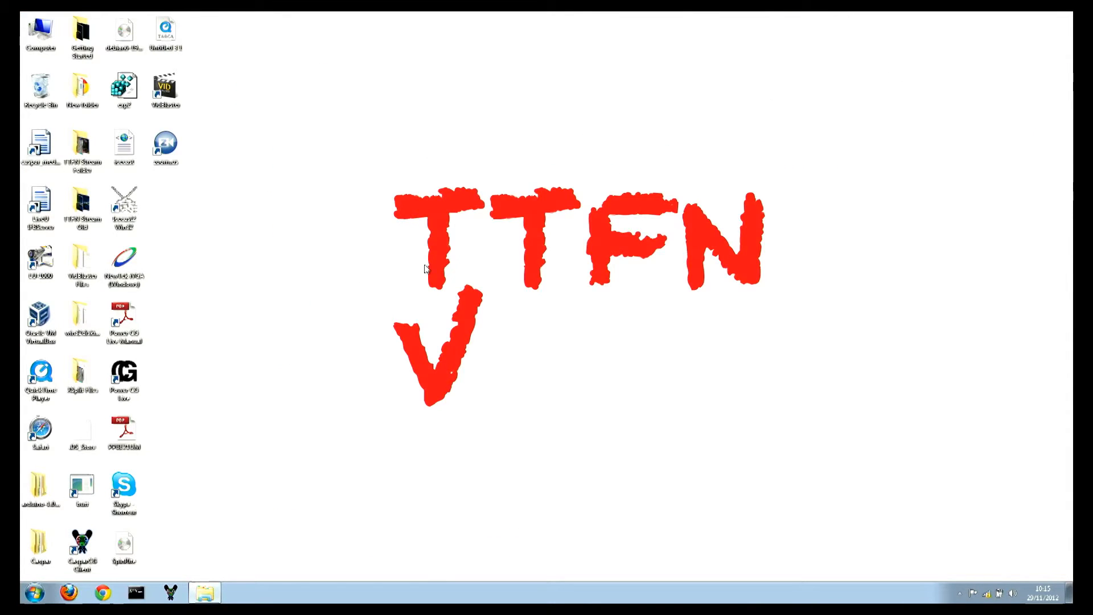
mouse_move(34, 503)
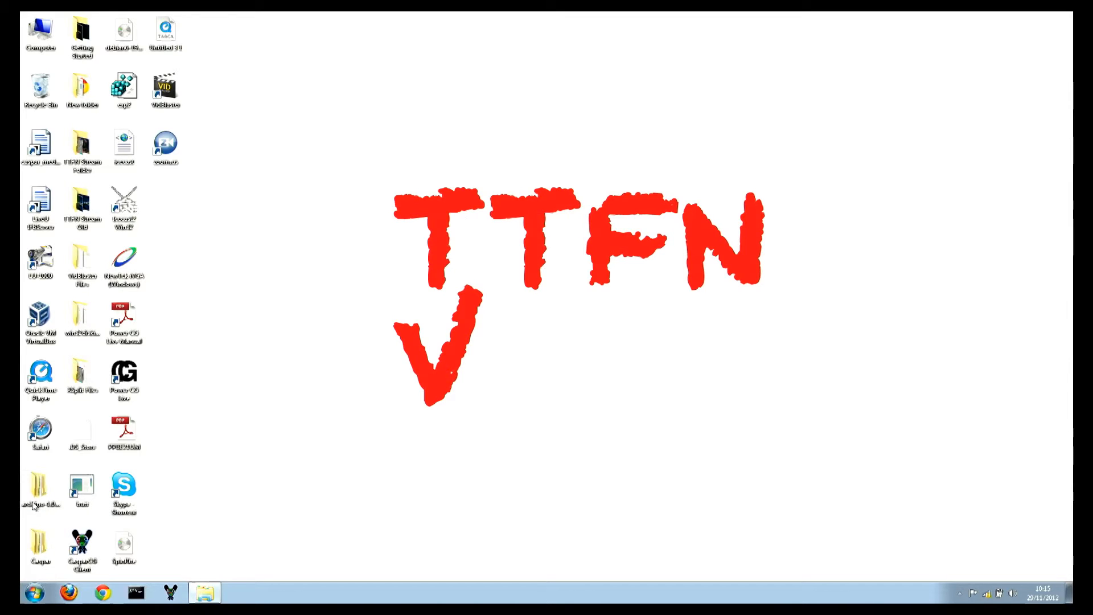
Run arduino.exe from the arduino-1.0.2 folder, allowing it past the security warning
click(205, 593)
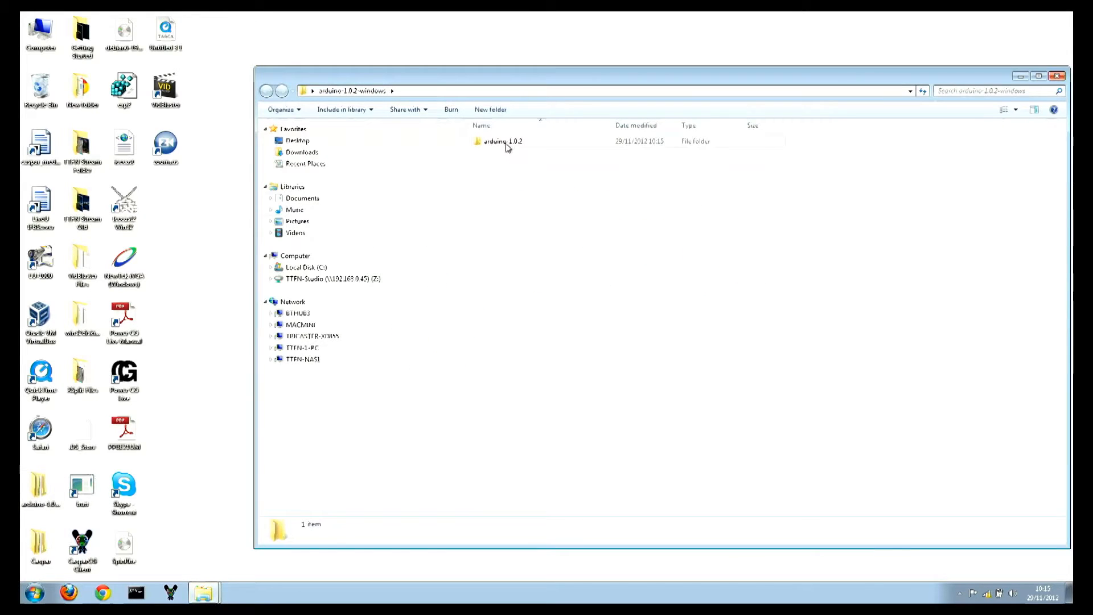
double_click(500, 141)
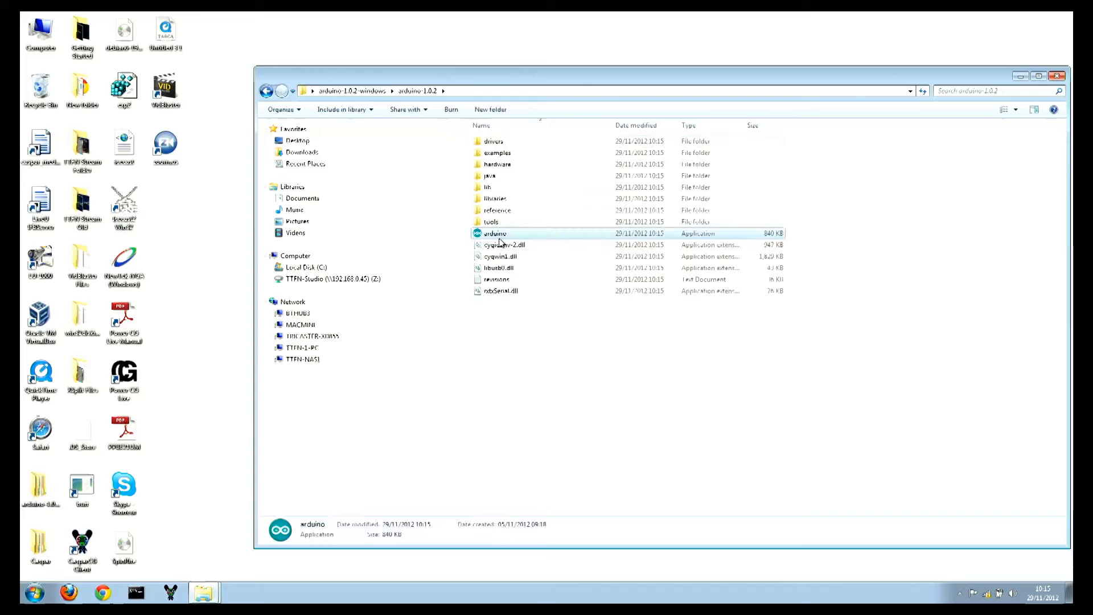
double_click(494, 233)
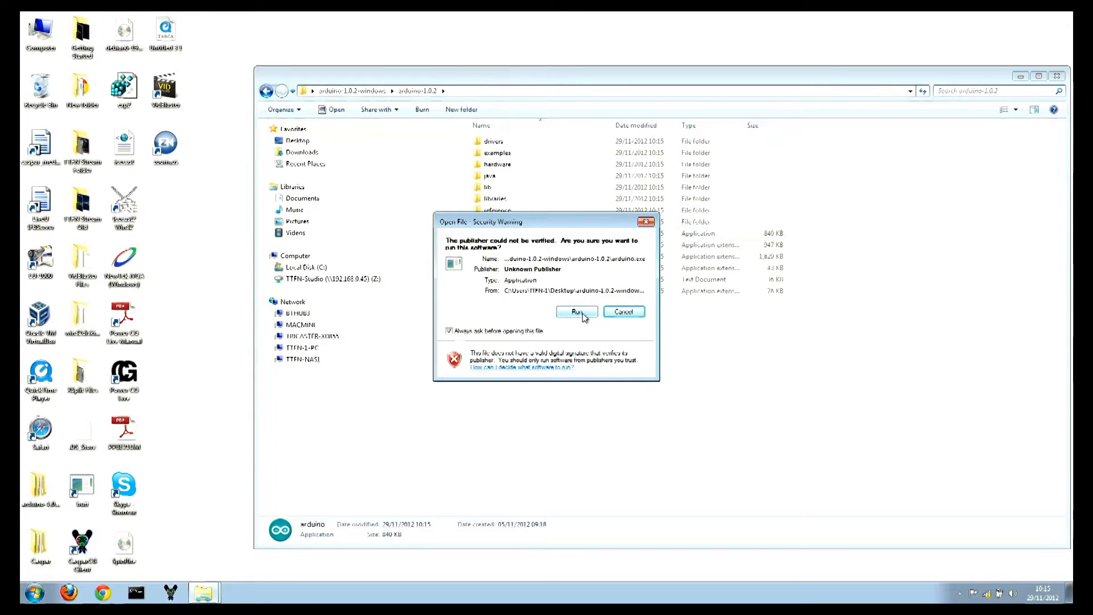
click(576, 311)
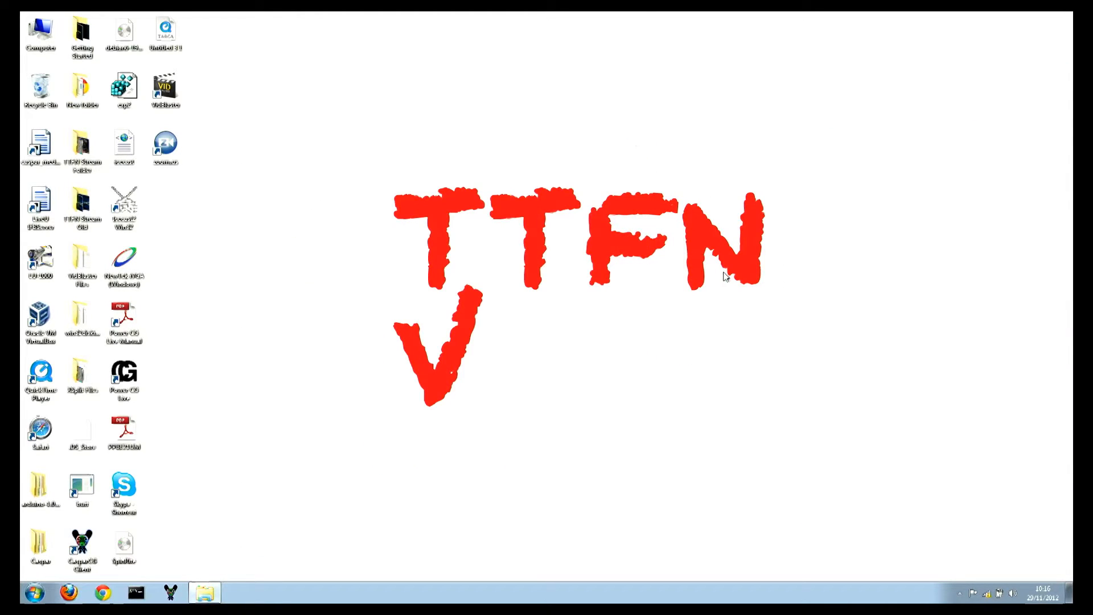
mouse_move(858, 393)
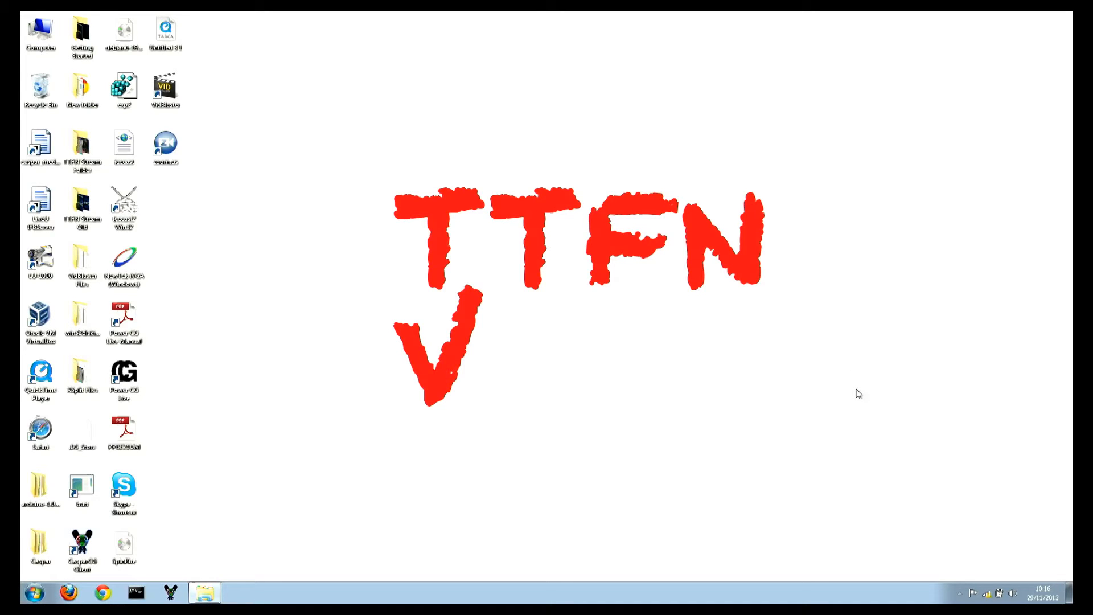
mouse_move(465, 488)
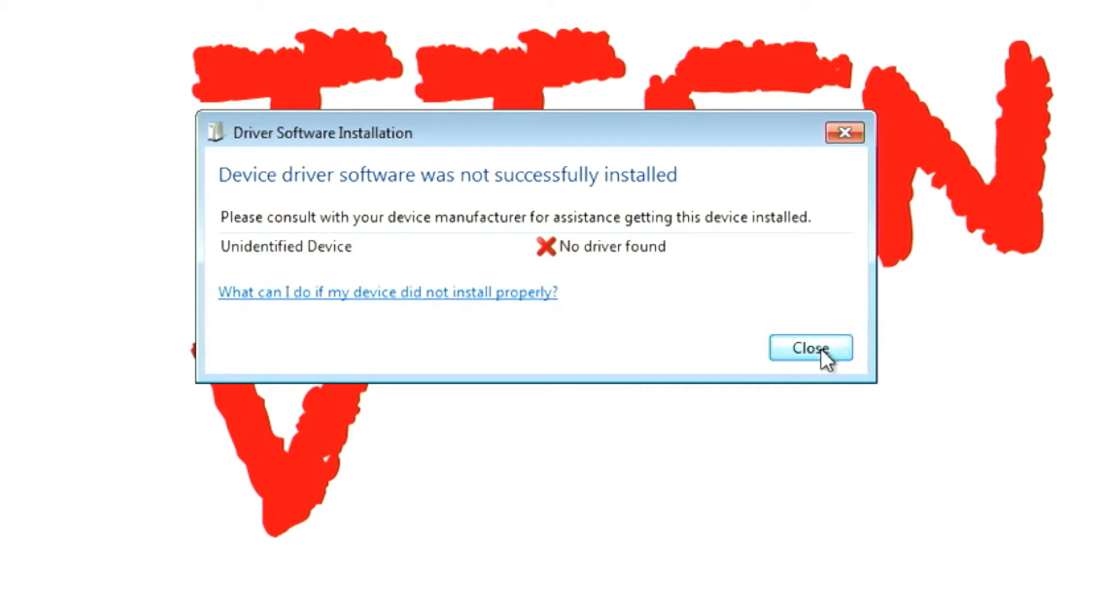
mouse_move(826, 376)
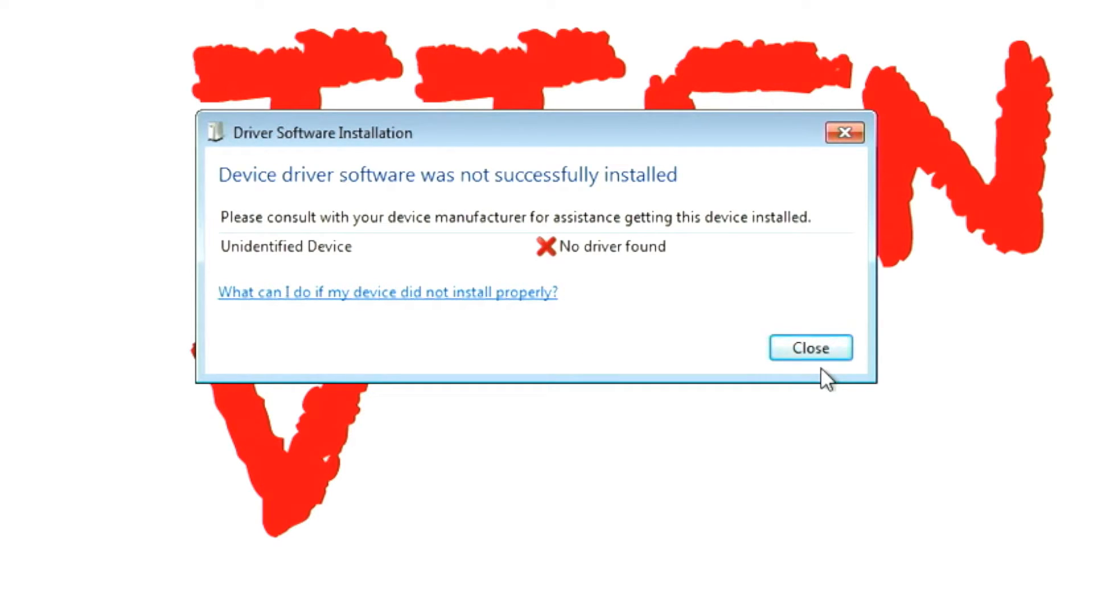
click(810, 347)
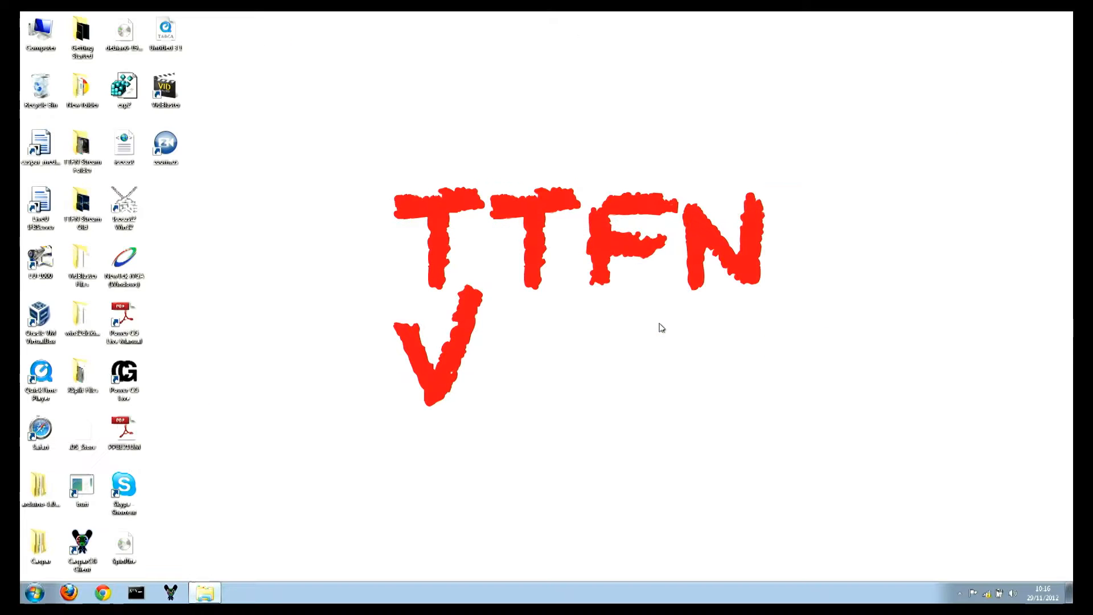
Open Device Manager through Control Panel's System and Security and System pages
click(33, 593)
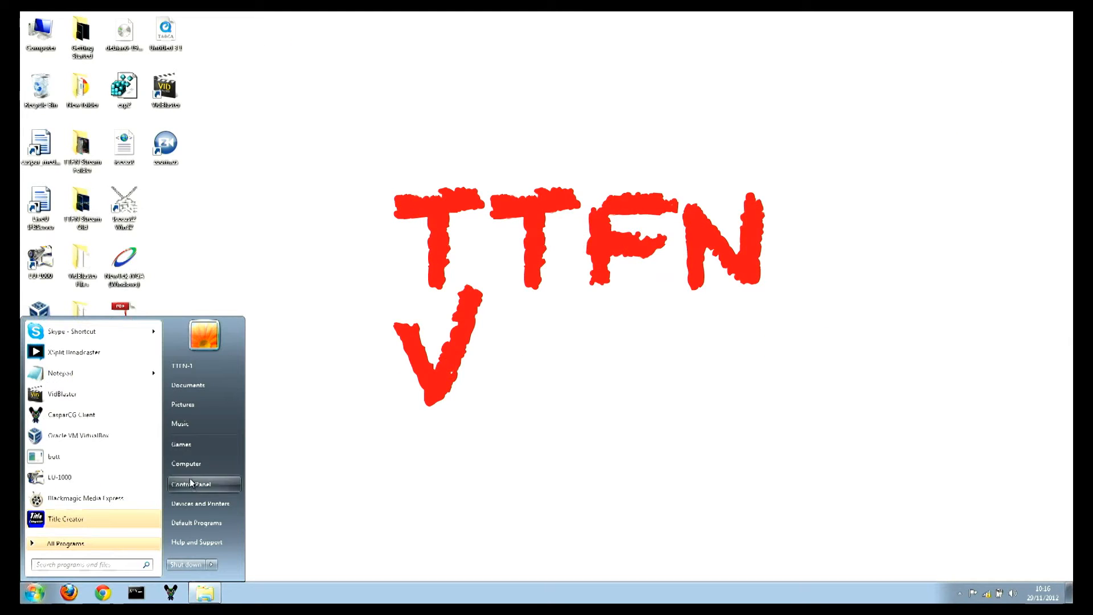
click(192, 484)
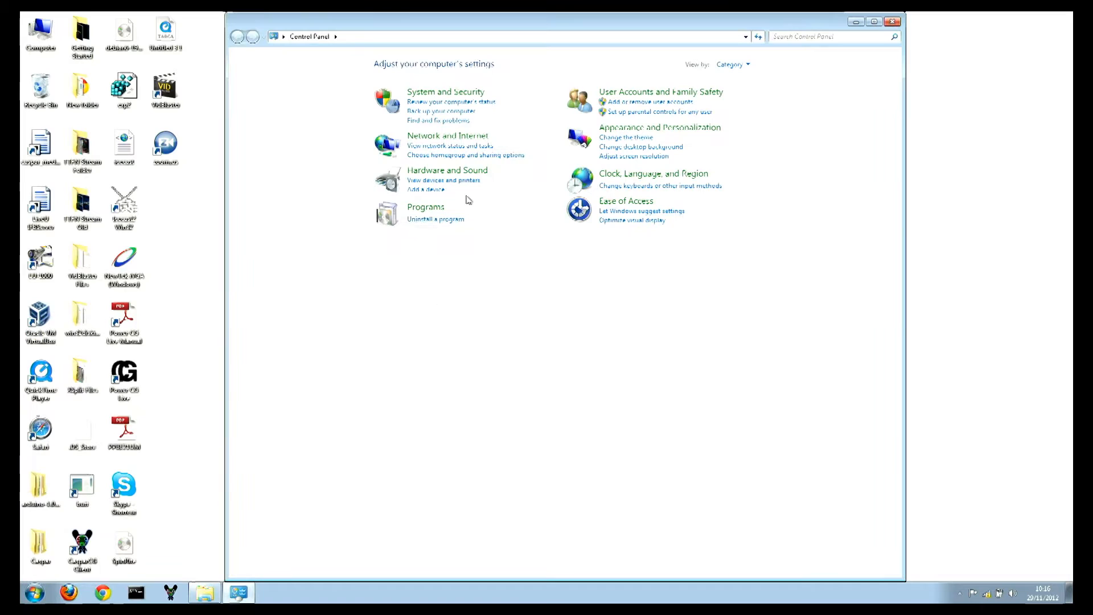
click(445, 91)
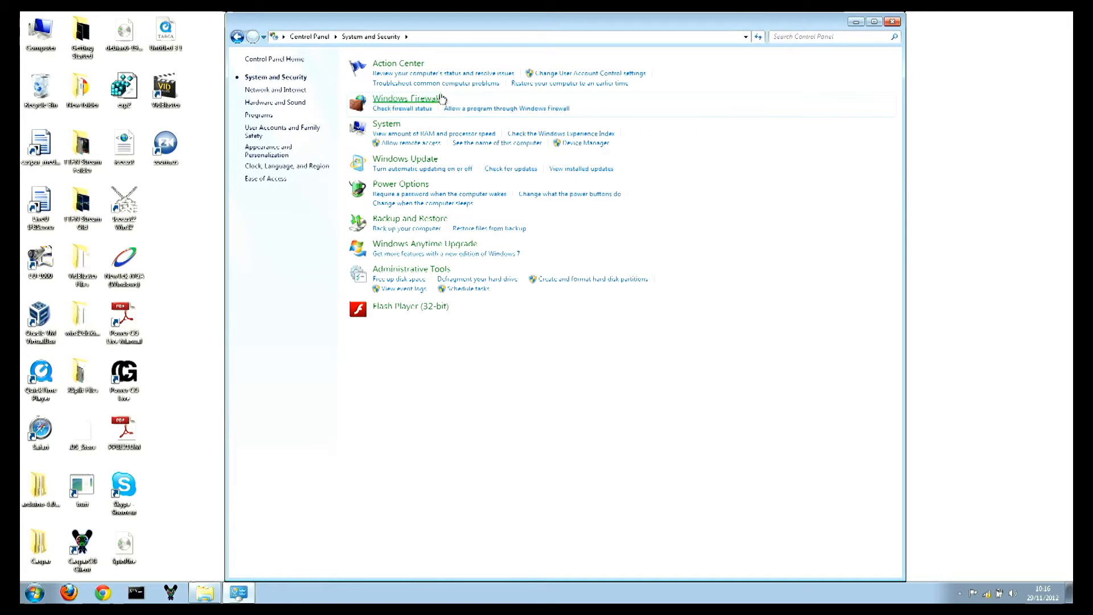
mouse_move(388, 125)
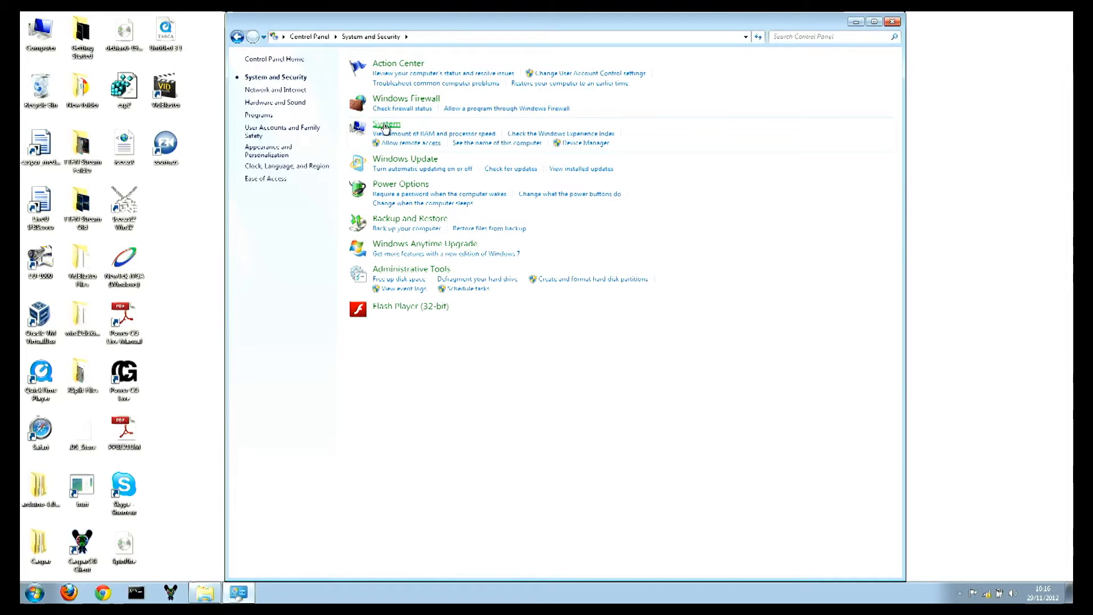
click(386, 124)
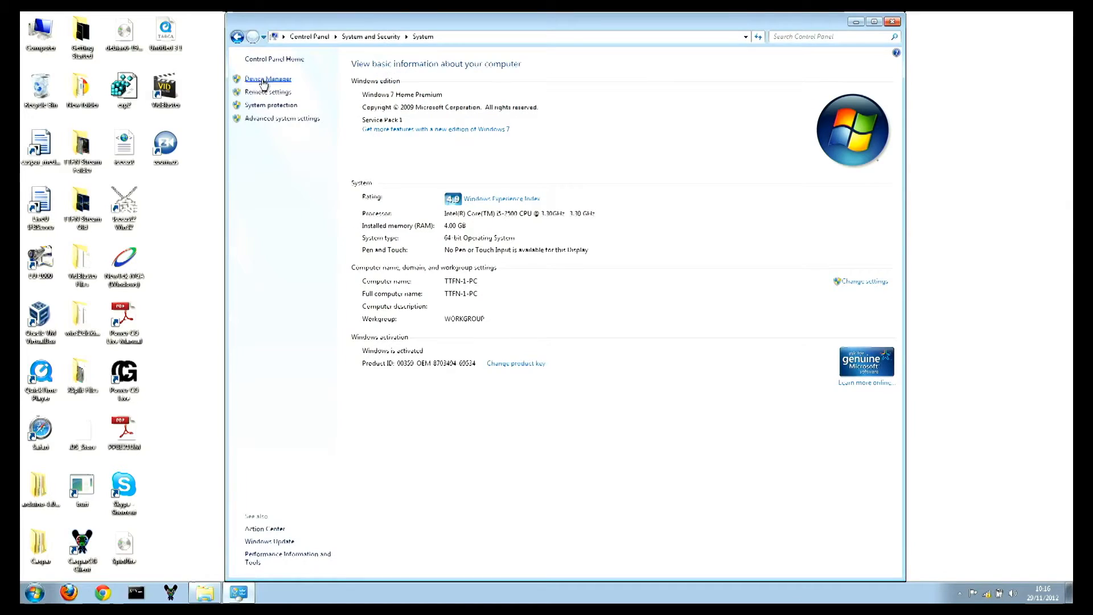
click(267, 78)
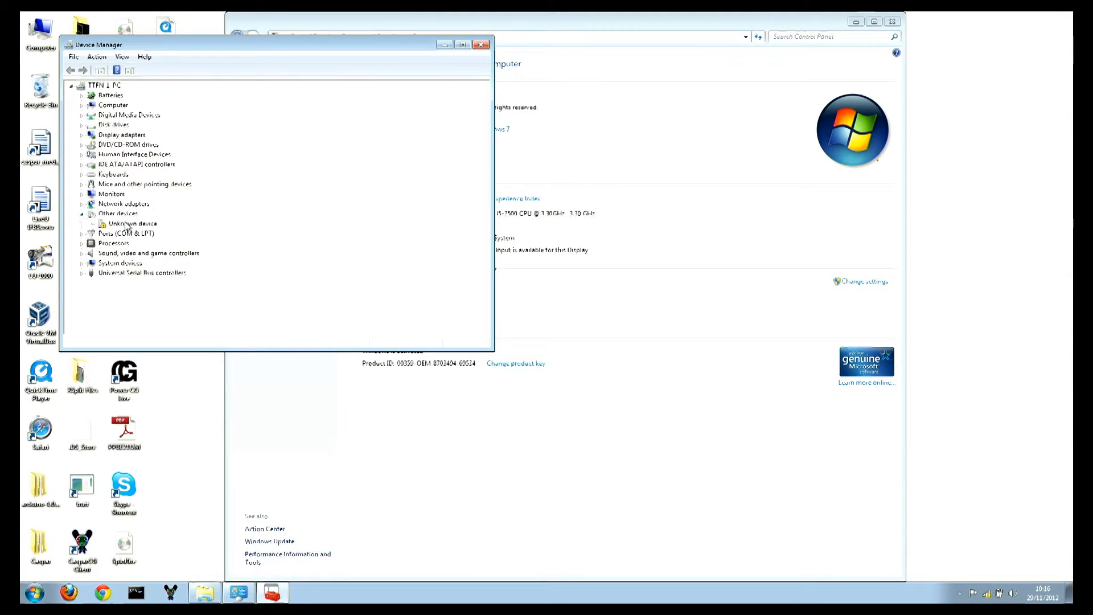
Update the Unknown device's driver, choosing to browse the computer for driver software
right_click(132, 224)
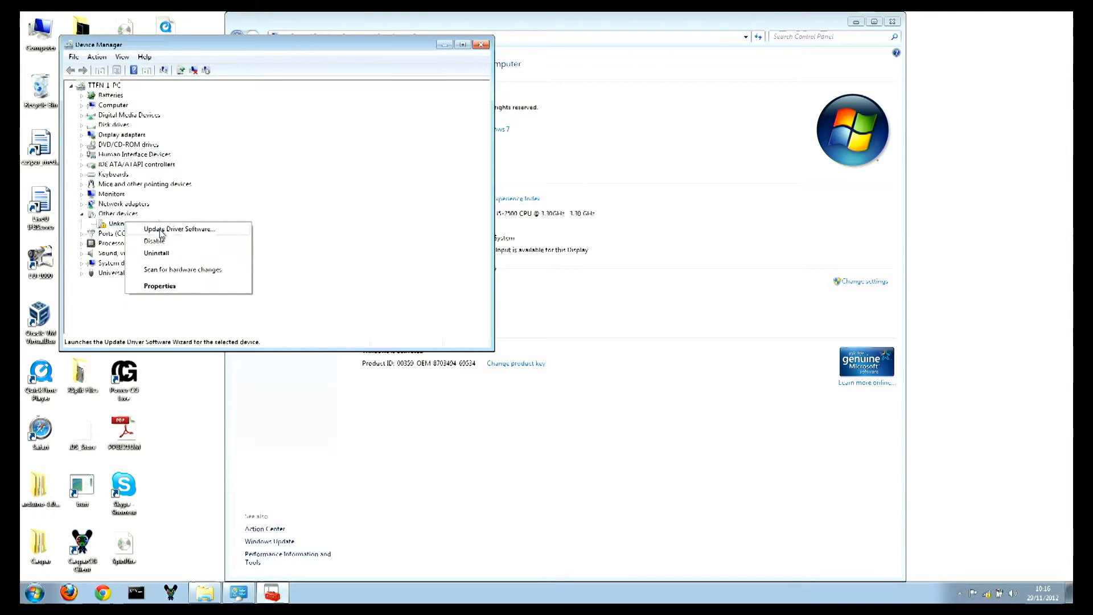
click(179, 229)
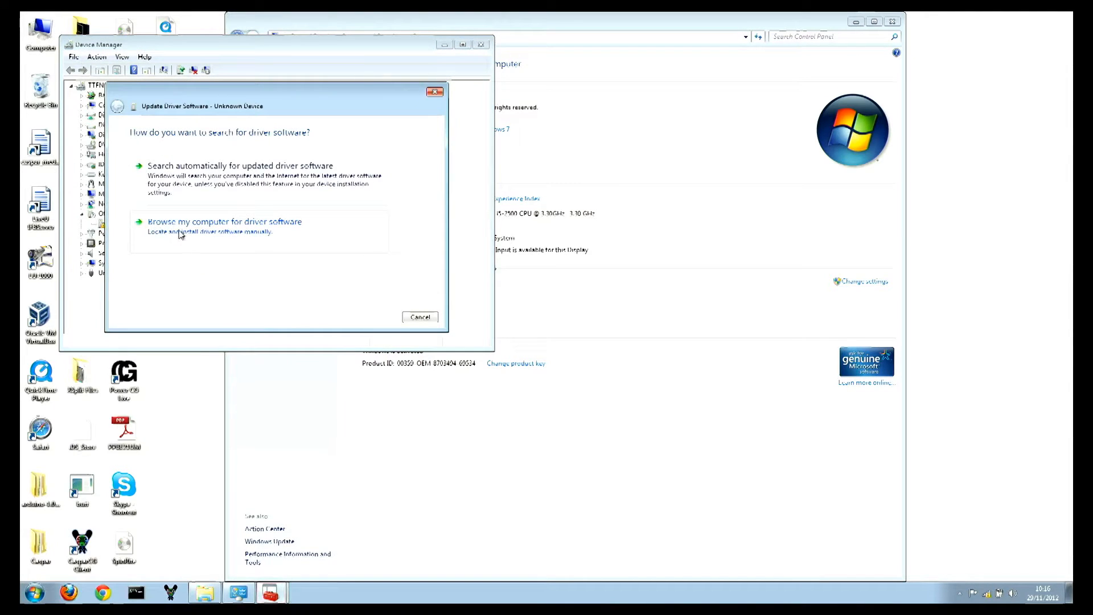
click(220, 222)
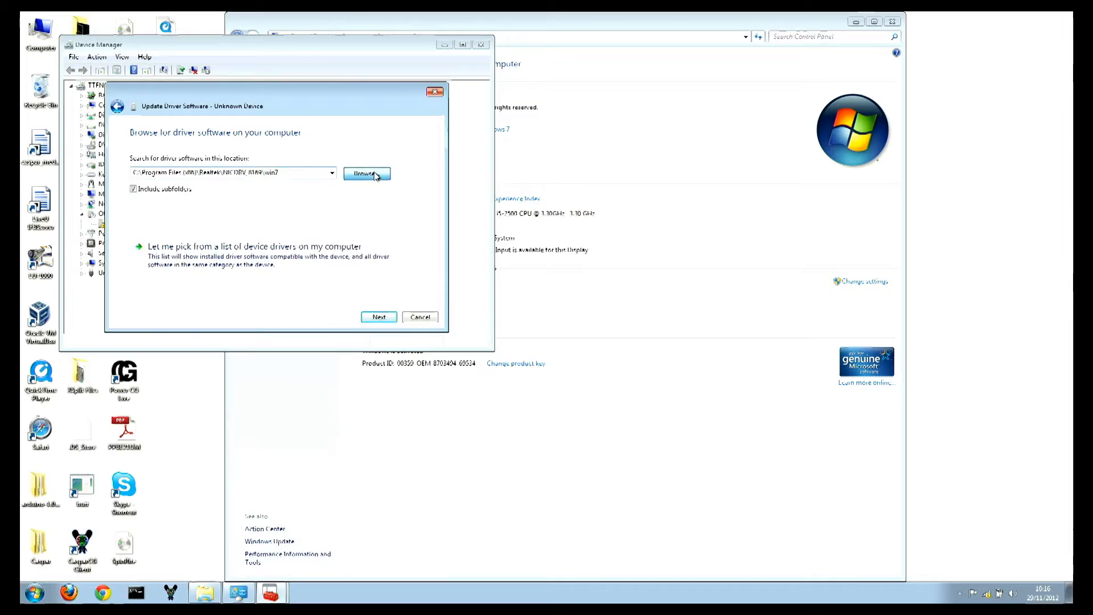
Install the driver from arduino-1.0.2\drivers, accepting the unverified publisher warning
click(367, 174)
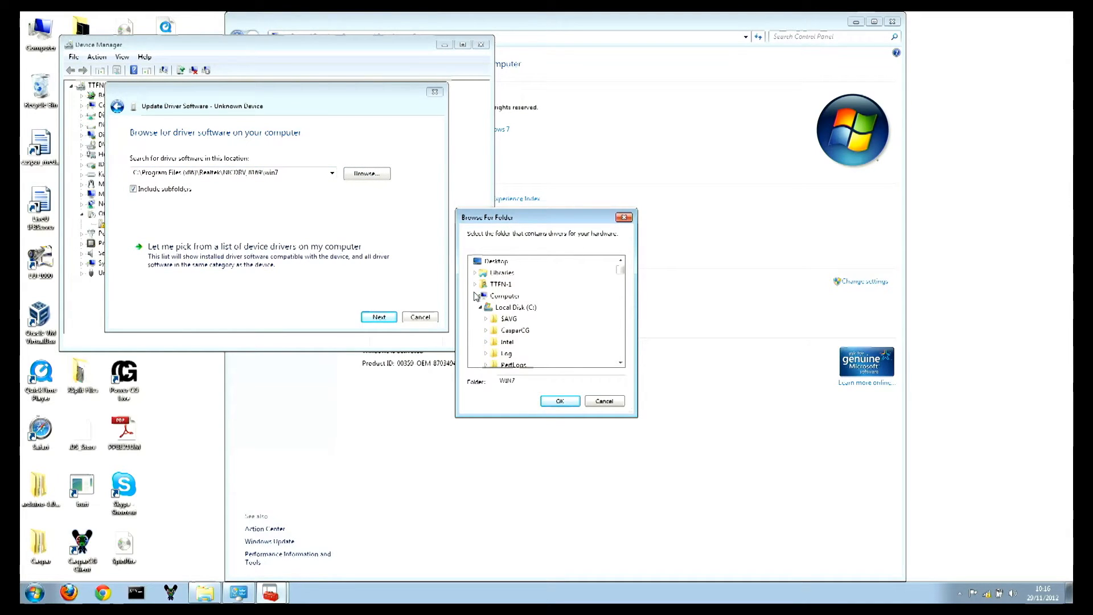
click(476, 295)
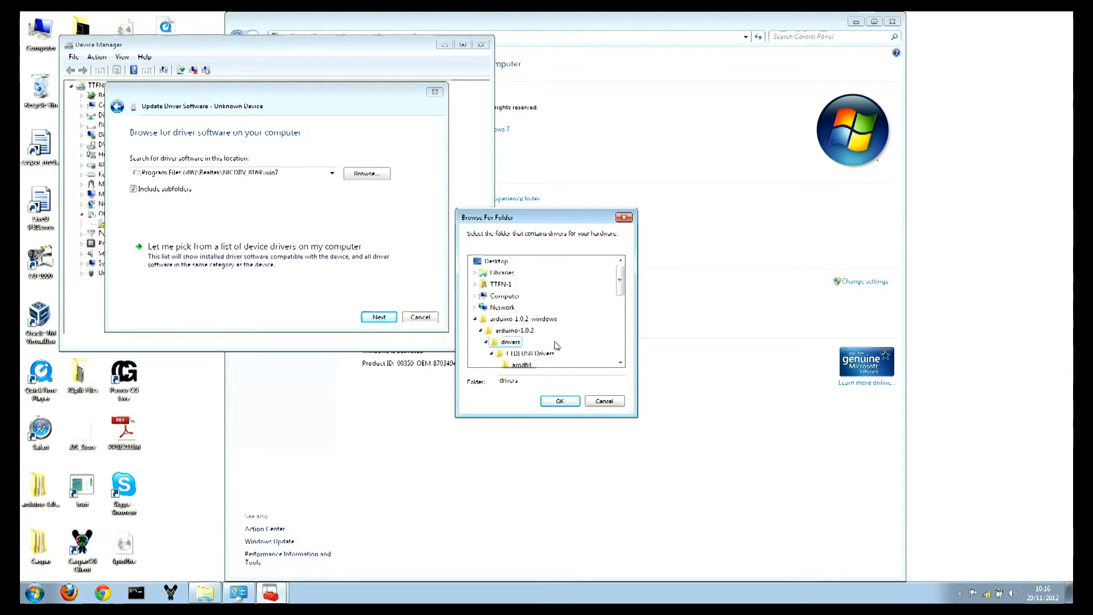
click(559, 400)
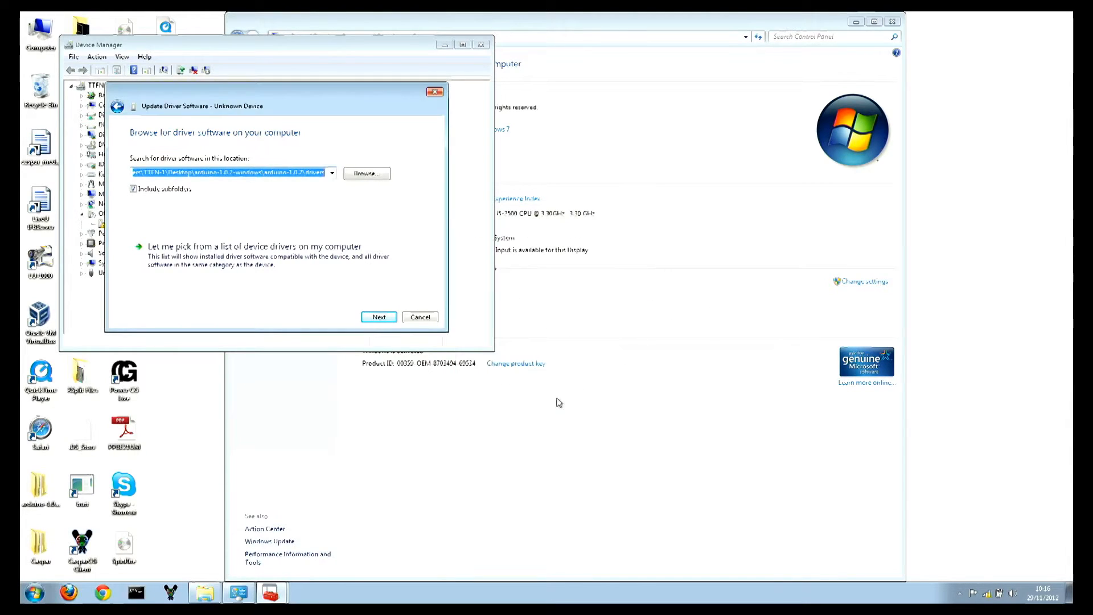
click(378, 317)
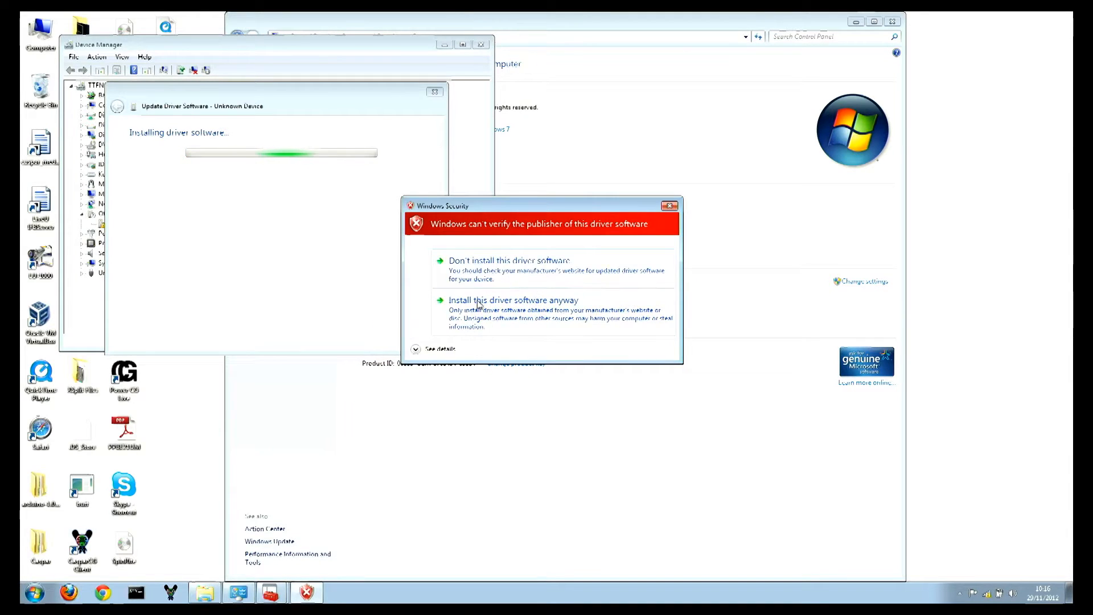
click(513, 300)
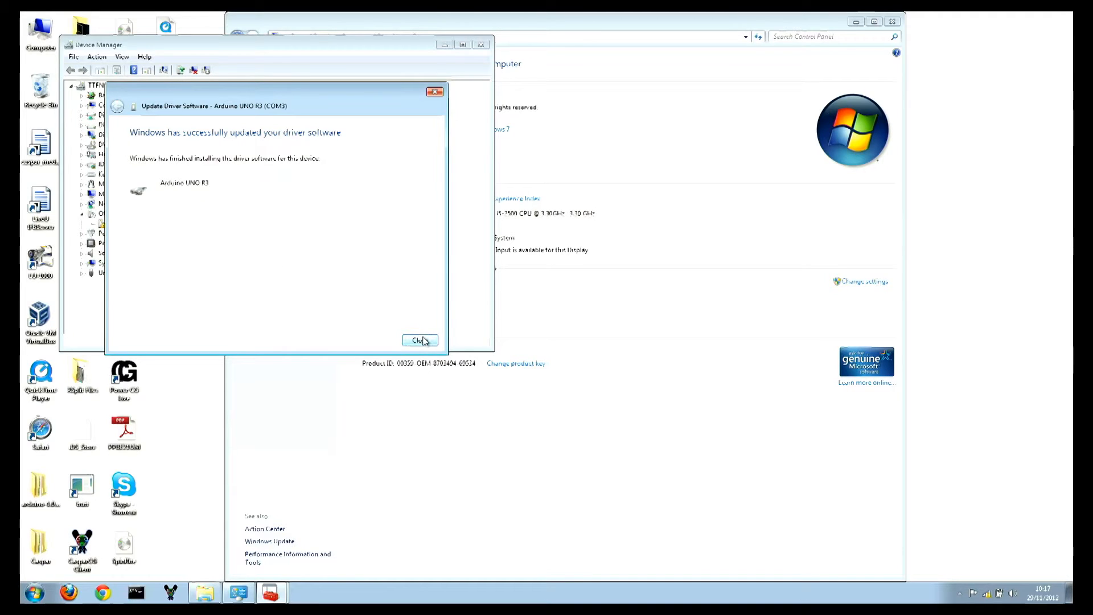
click(419, 340)
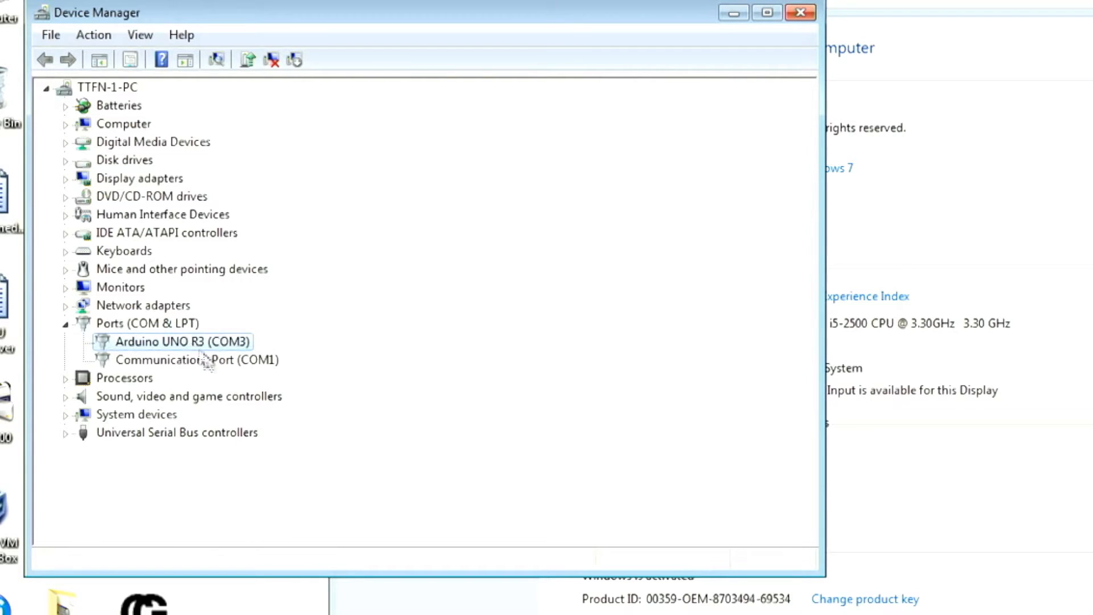
mouse_move(209, 369)
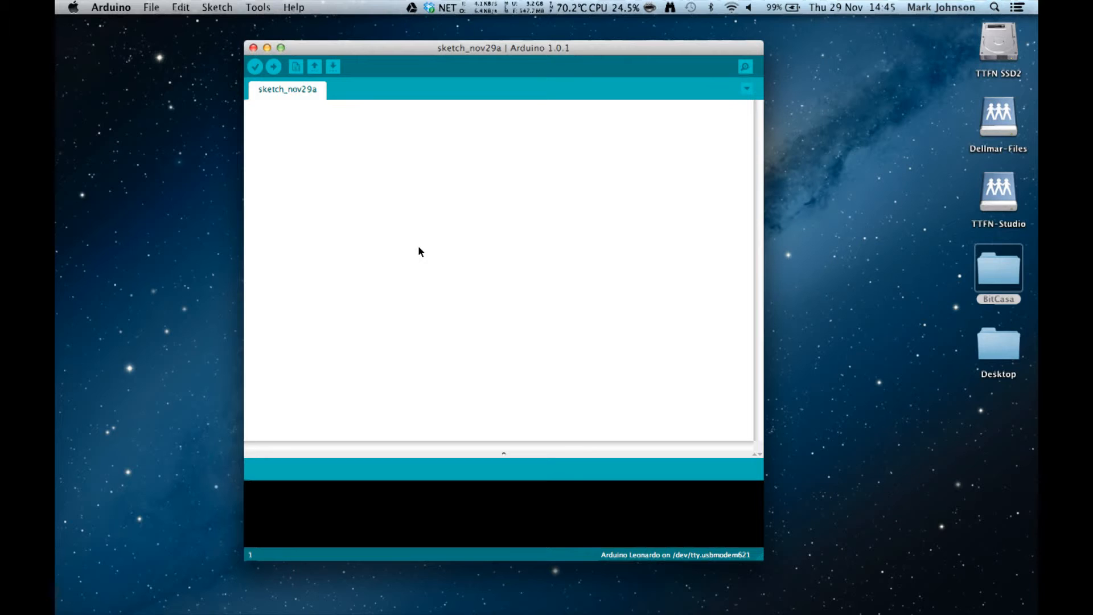
mouse_move(394, 233)
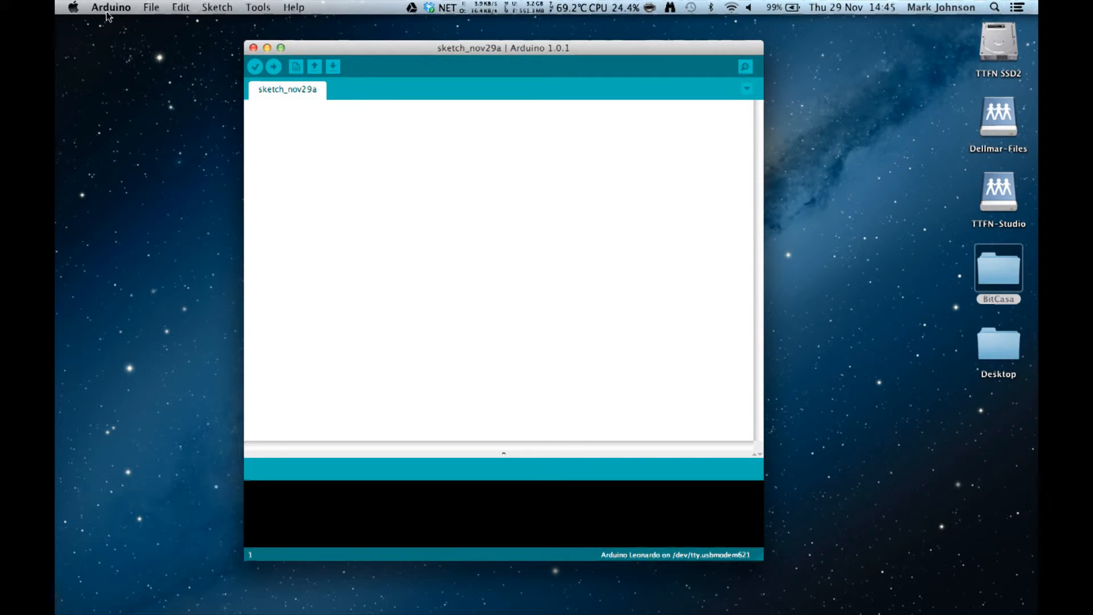
mouse_move(122, 51)
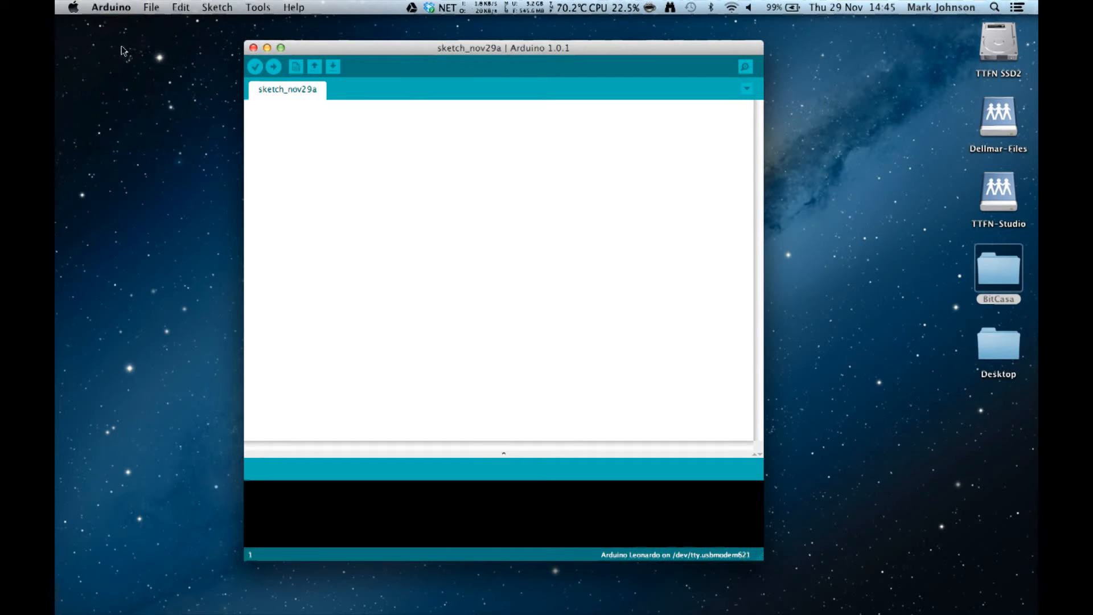
Open Arduino Preferences and keep English as the editor language
click(110, 7)
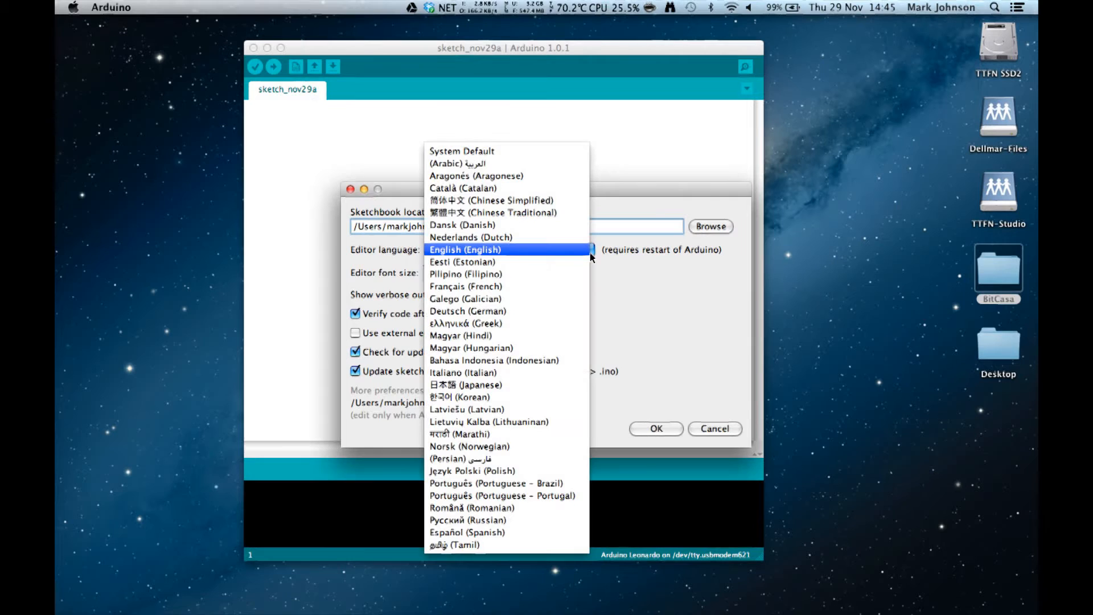
click(465, 249)
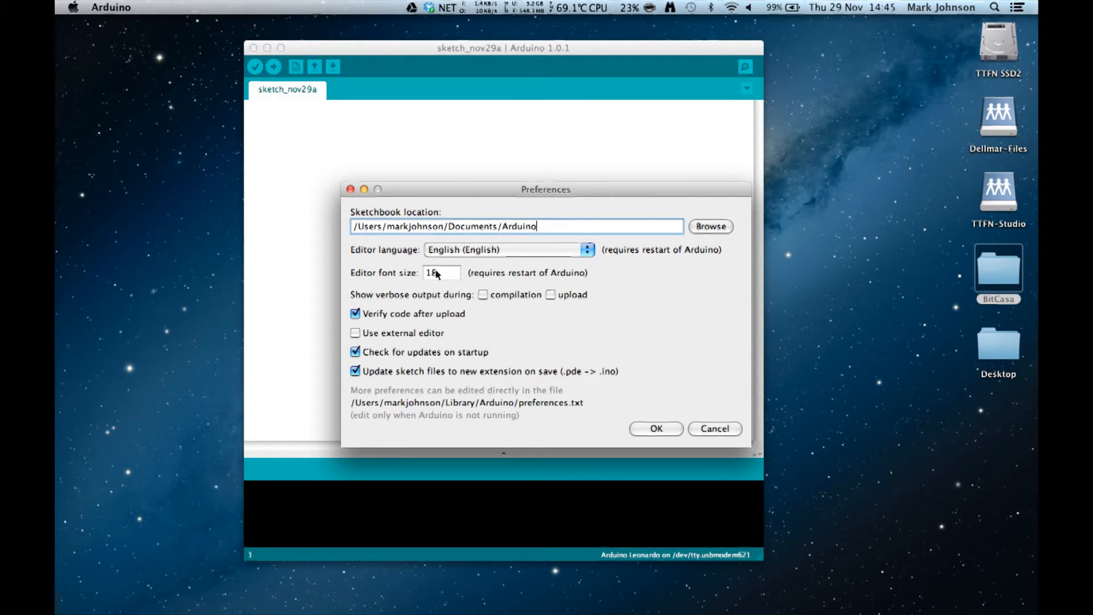
mouse_move(449, 275)
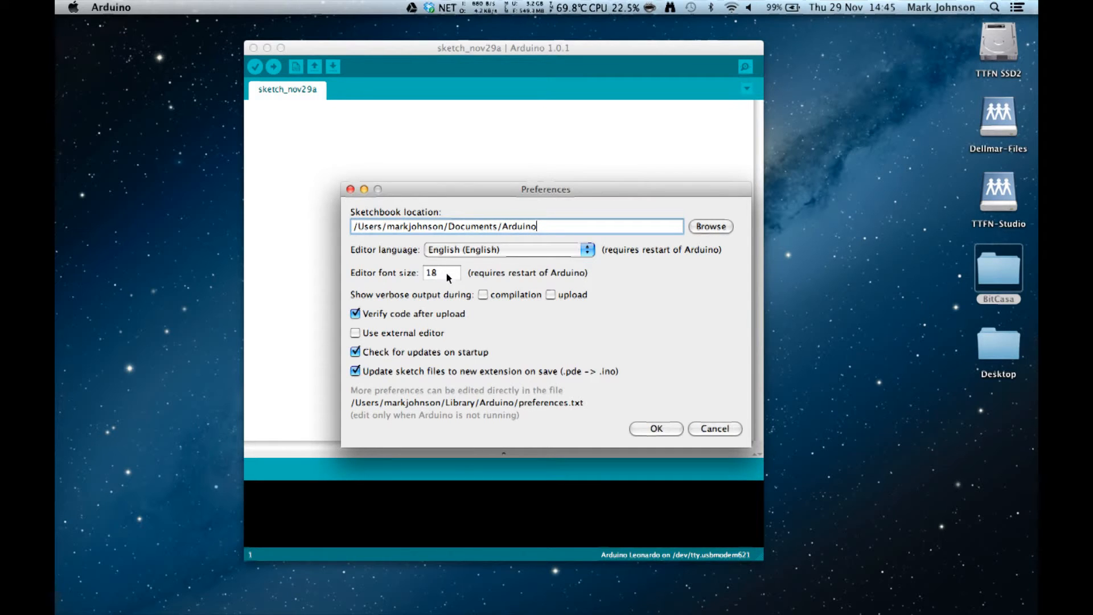
mouse_move(459, 275)
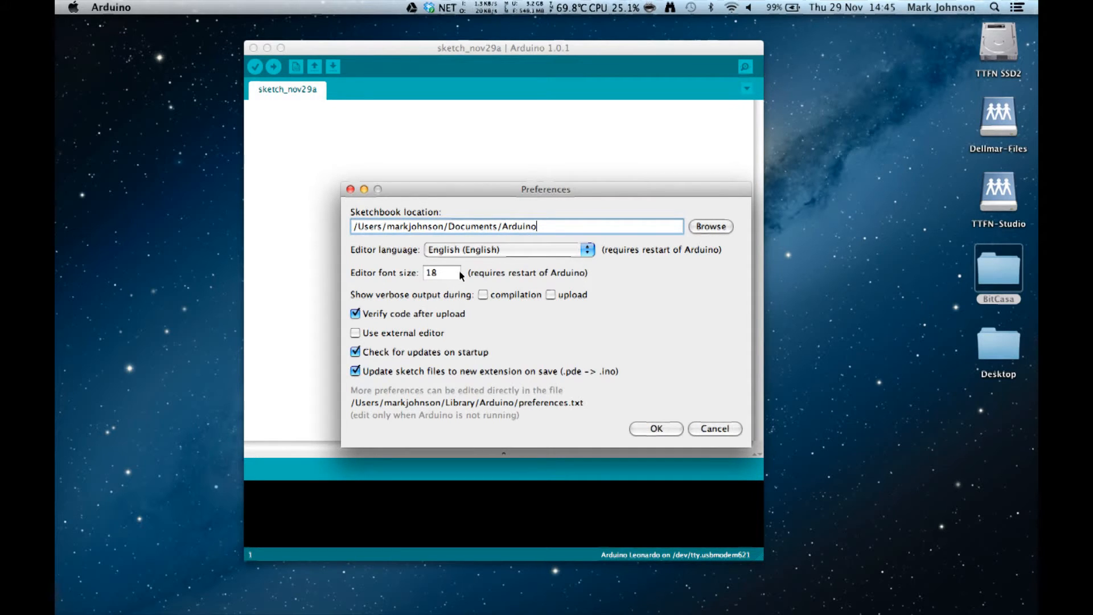
mouse_move(605, 340)
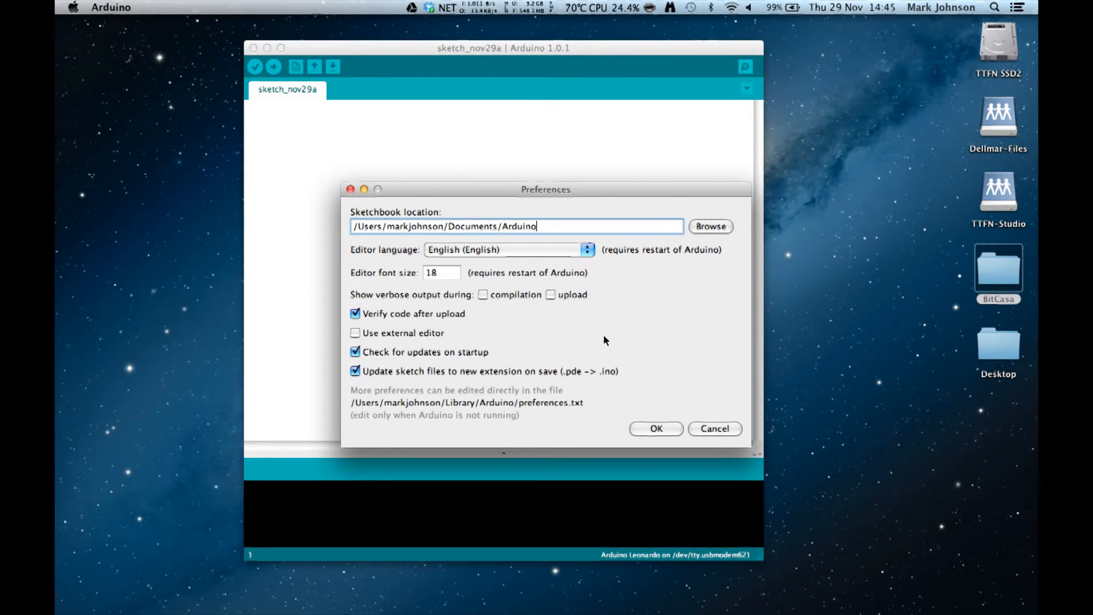
mouse_move(655, 428)
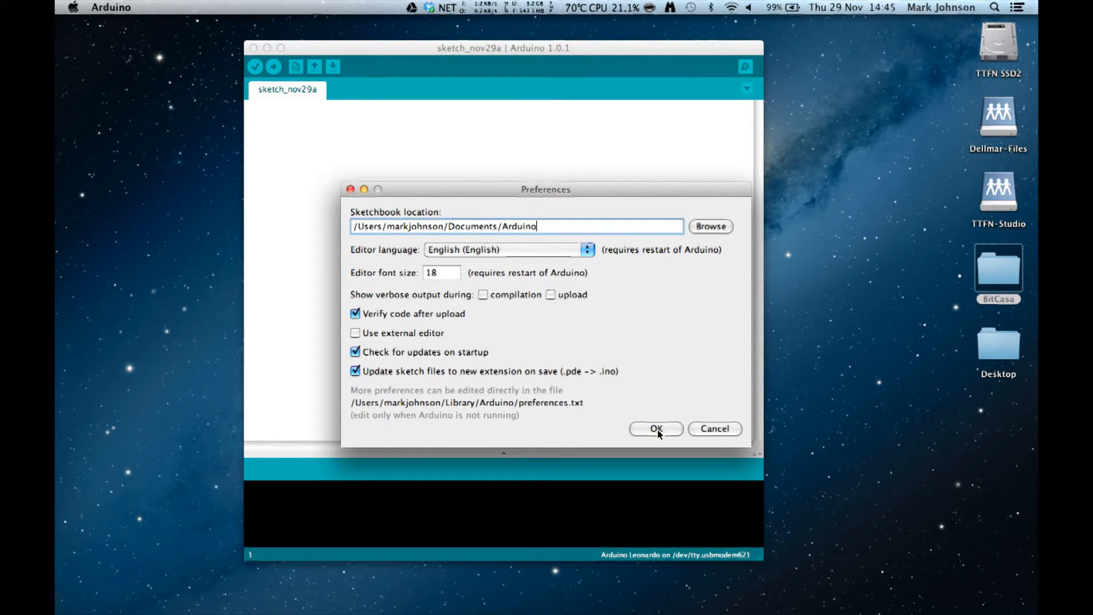
Confirm the Preferences with English language and font size 18, returning to the blank sketch
click(655, 429)
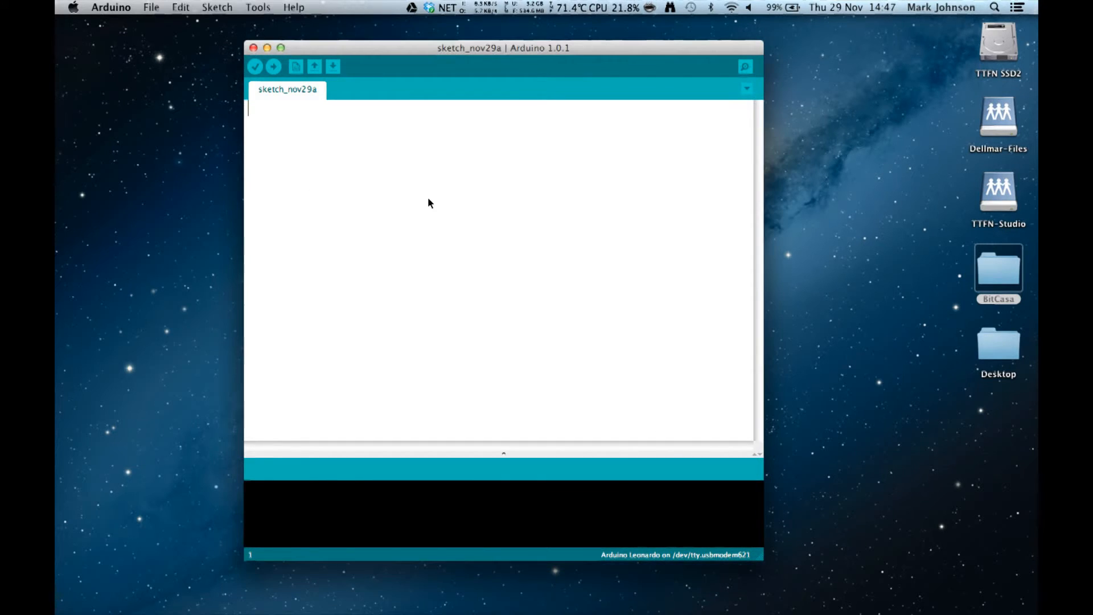
mouse_move(428, 174)
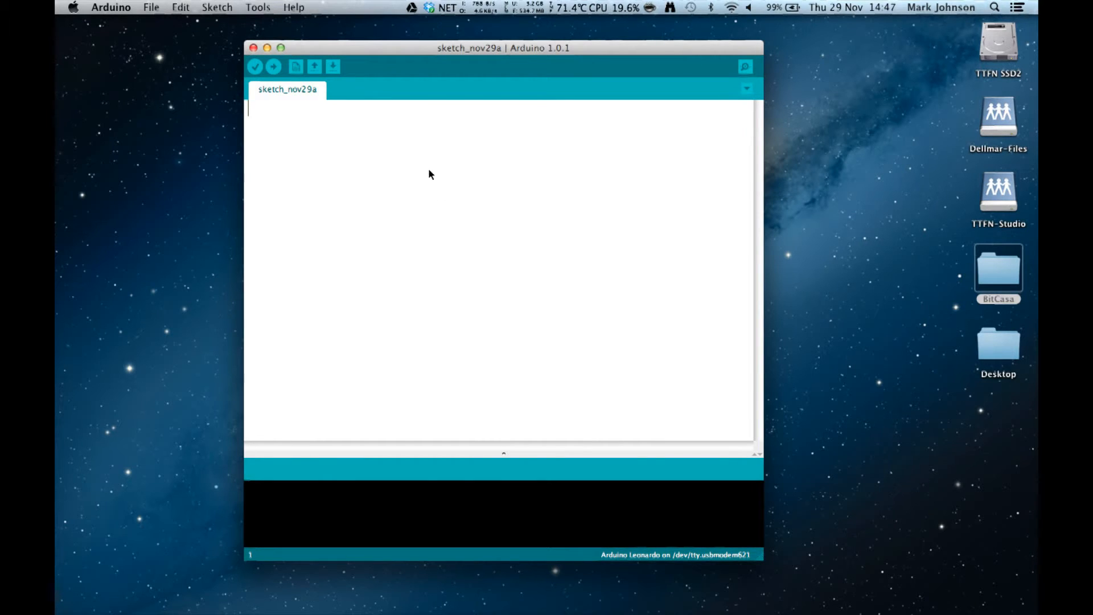
mouse_move(355, 70)
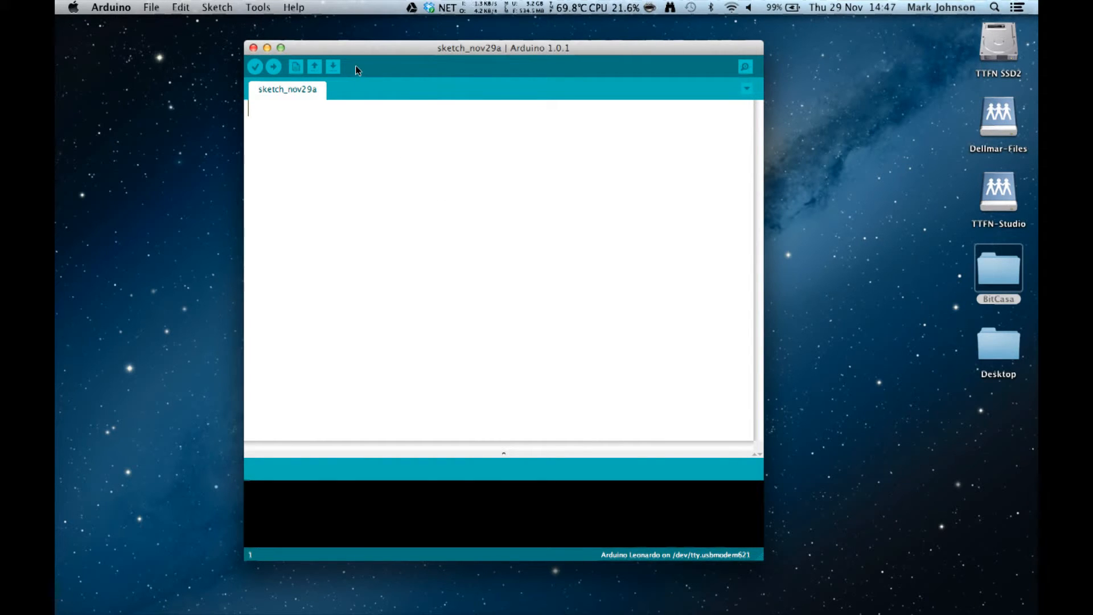
mouse_move(267, 85)
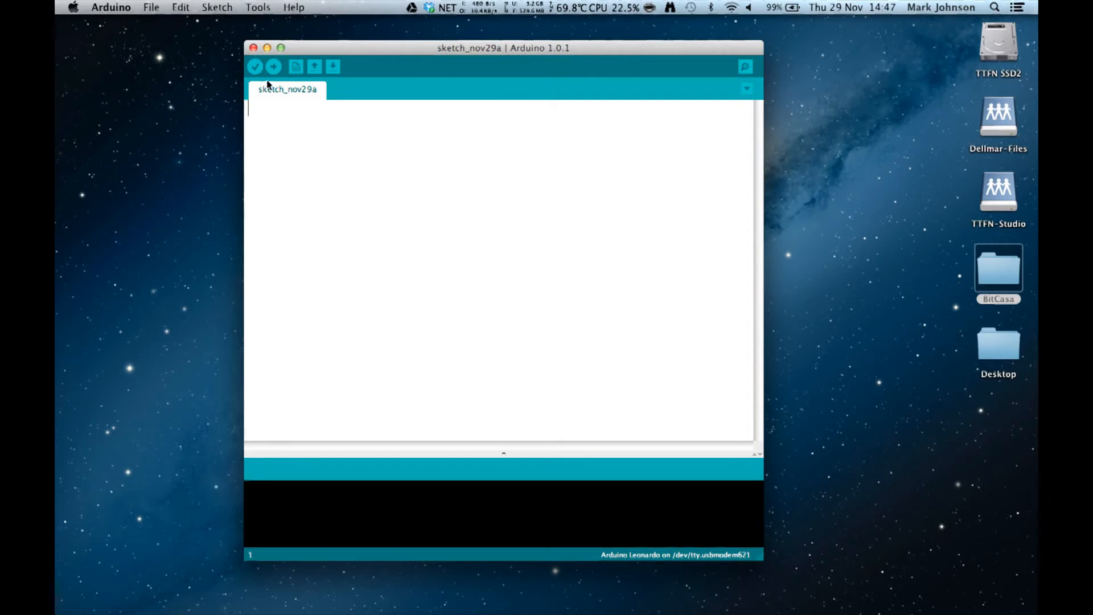
mouse_move(256, 66)
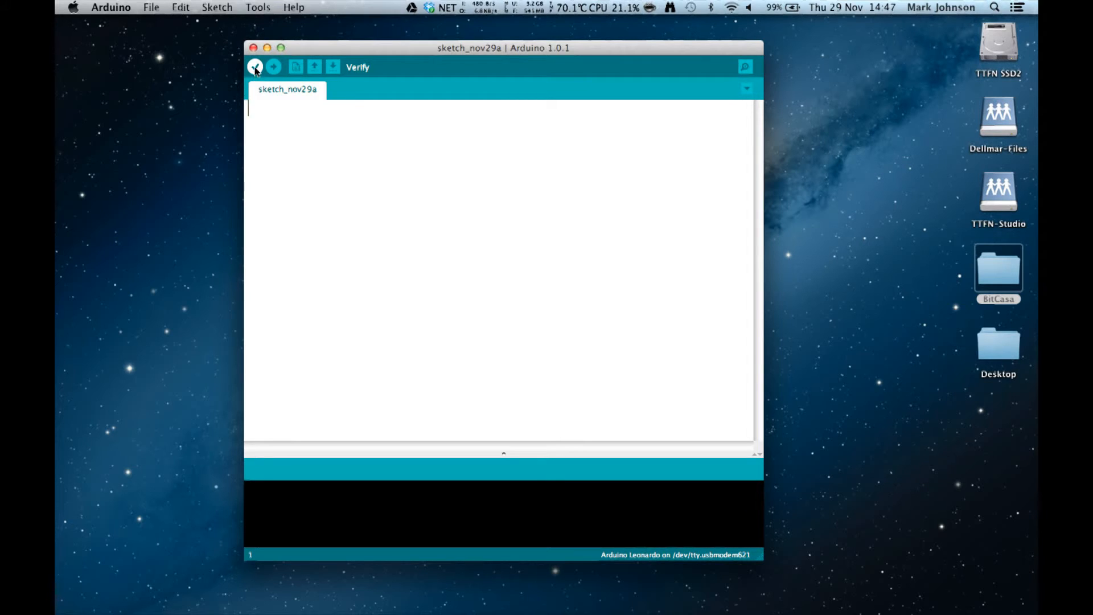
mouse_move(273, 67)
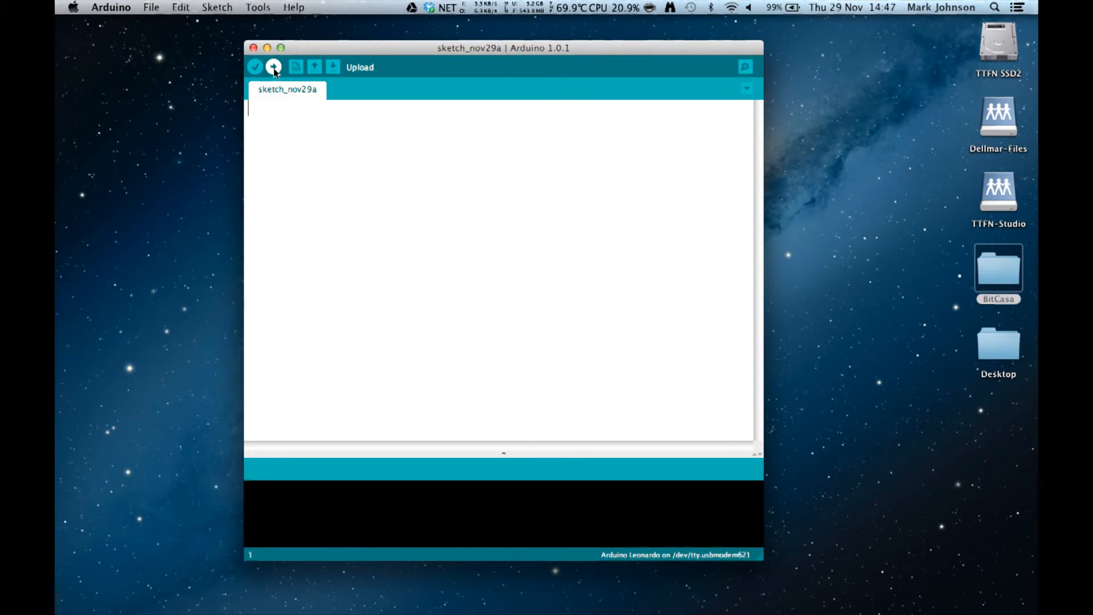
mouse_move(296, 67)
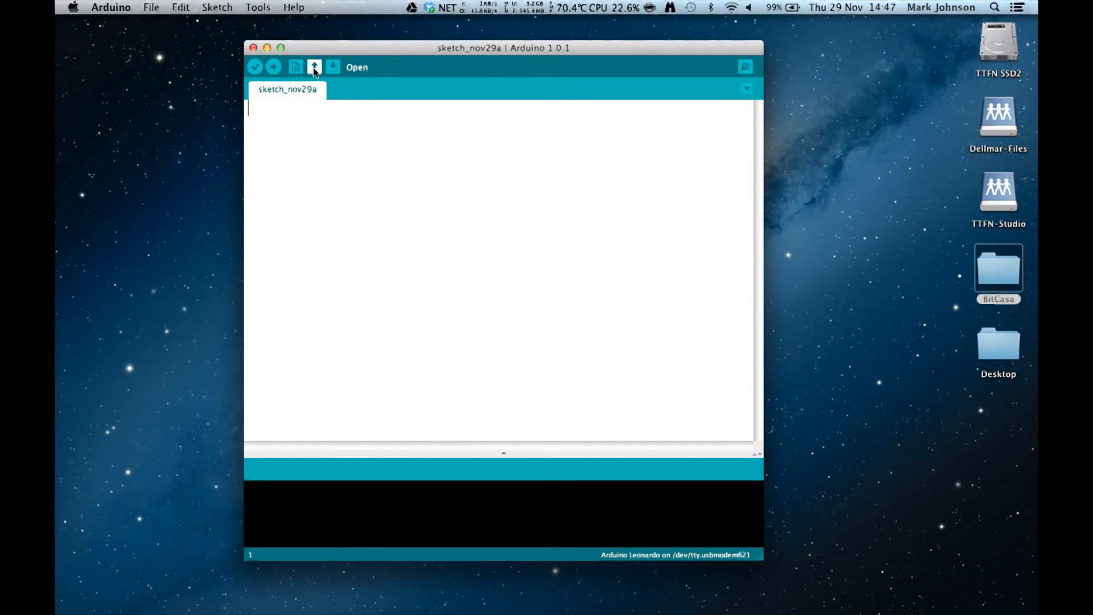
mouse_move(321, 70)
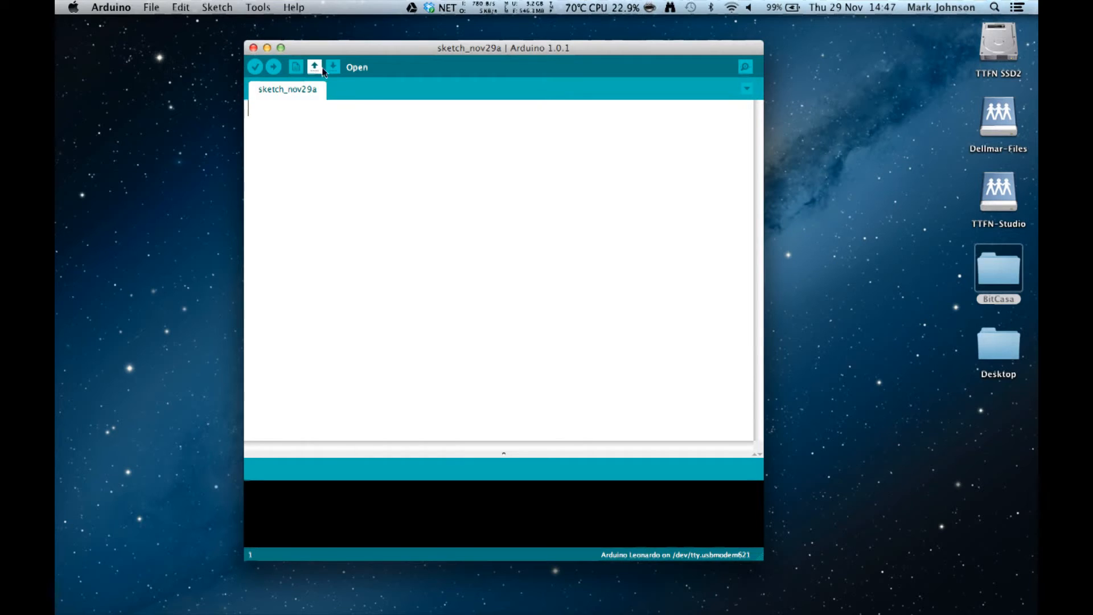
mouse_move(434, 77)
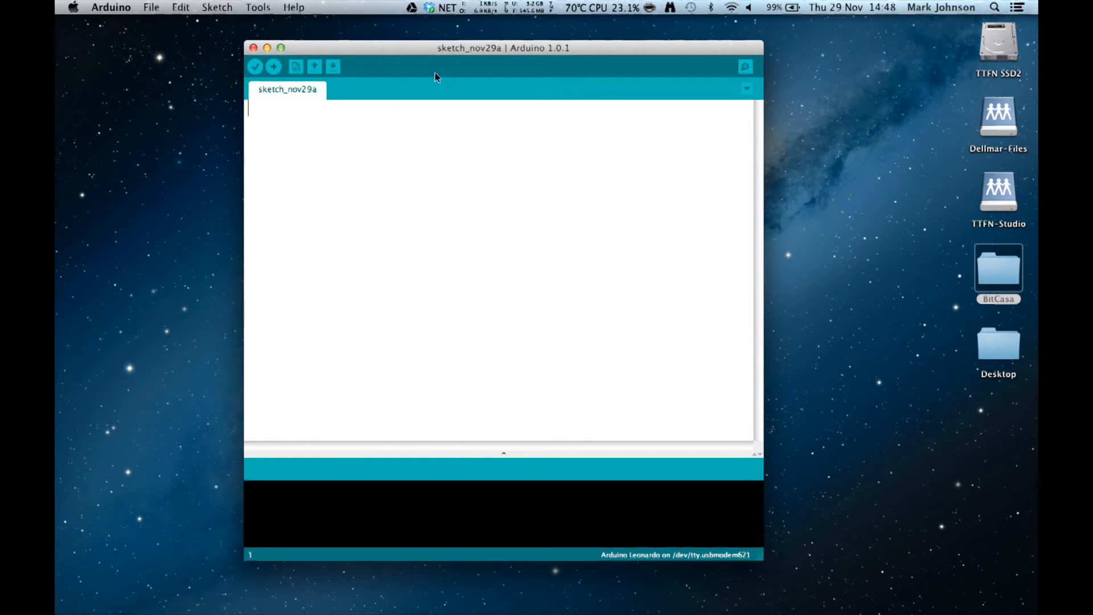
mouse_move(746, 68)
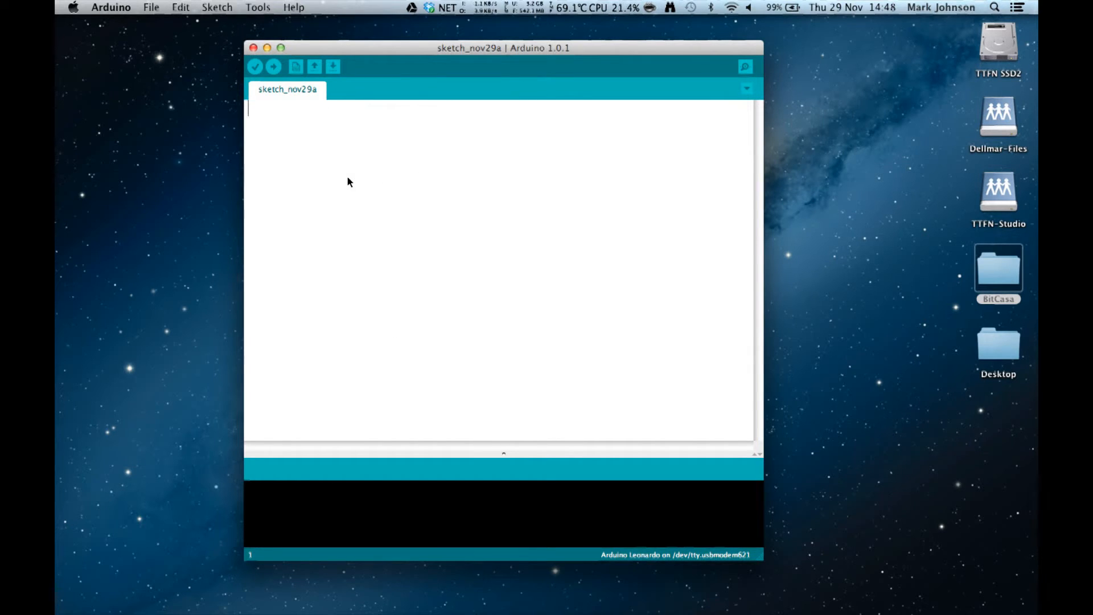
mouse_move(311, 220)
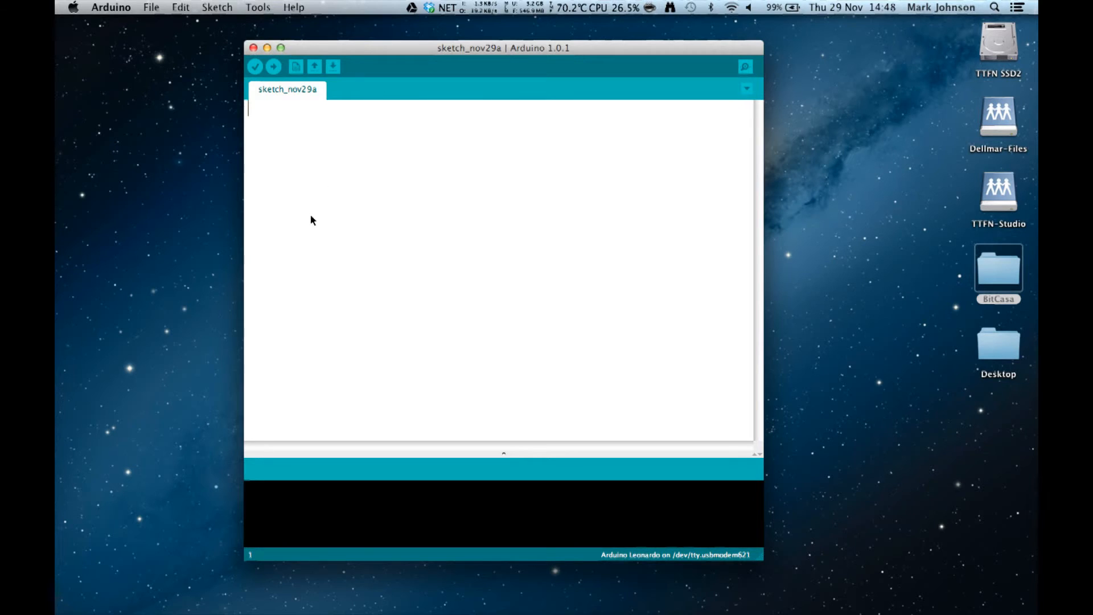
mouse_move(351, 244)
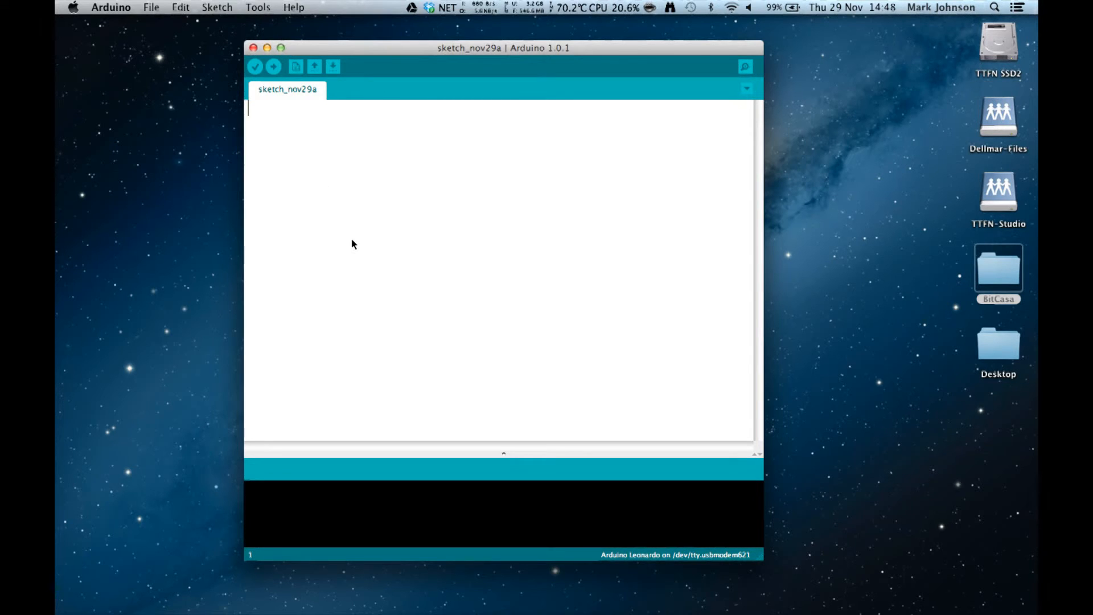
mouse_move(346, 524)
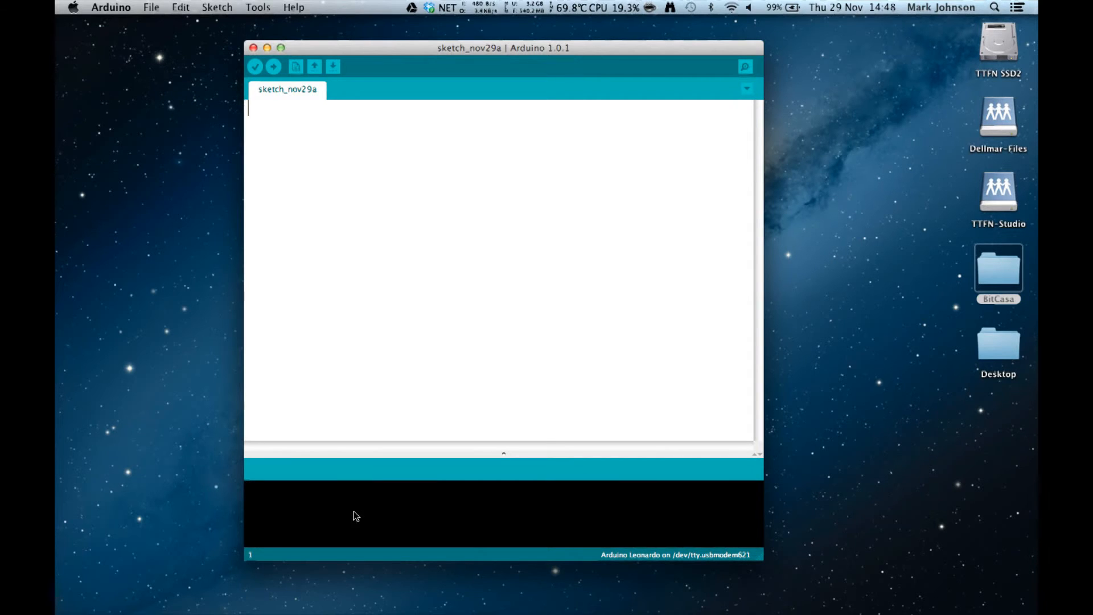
mouse_move(632, 561)
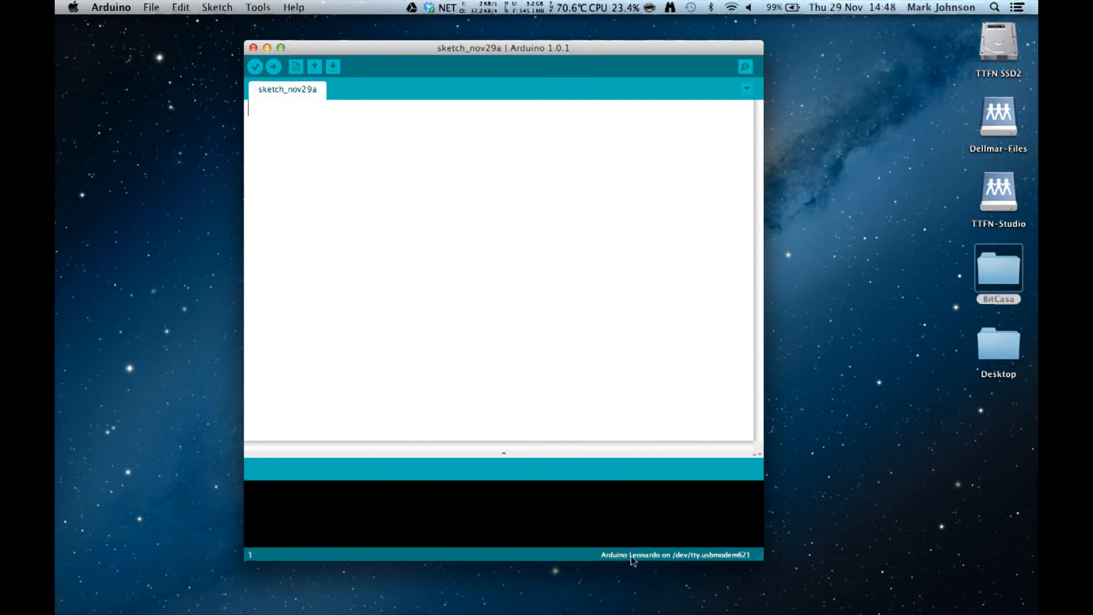
mouse_move(661, 561)
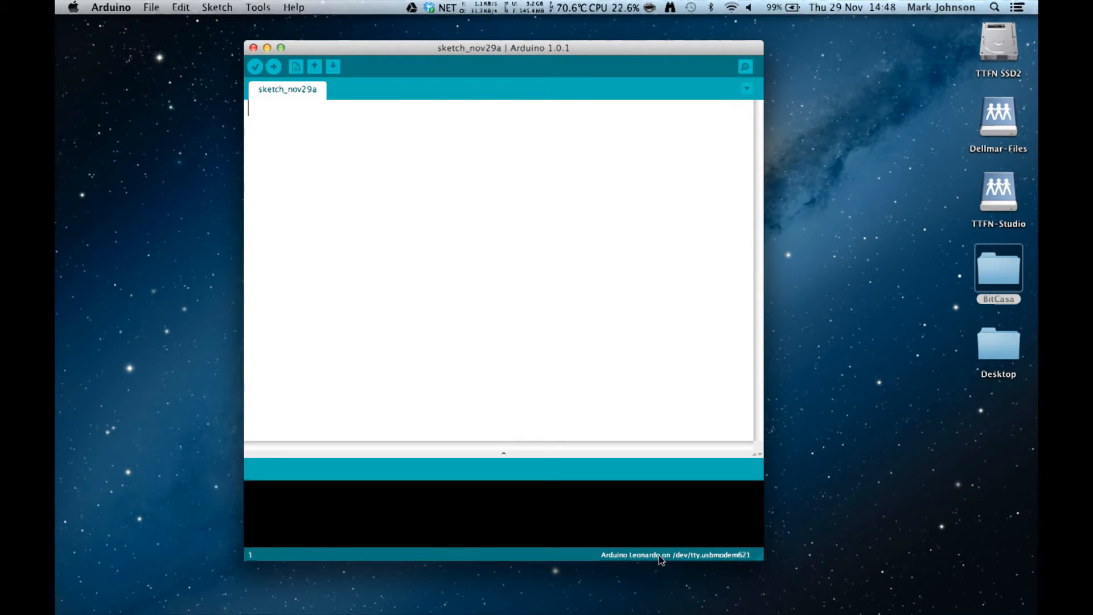
mouse_move(652, 556)
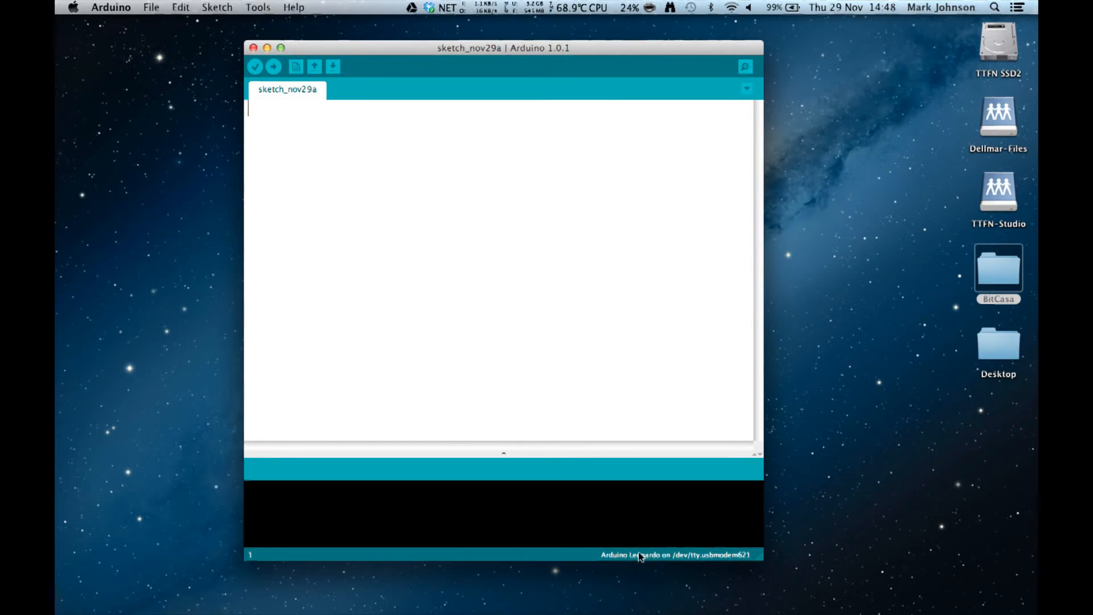
mouse_move(662, 558)
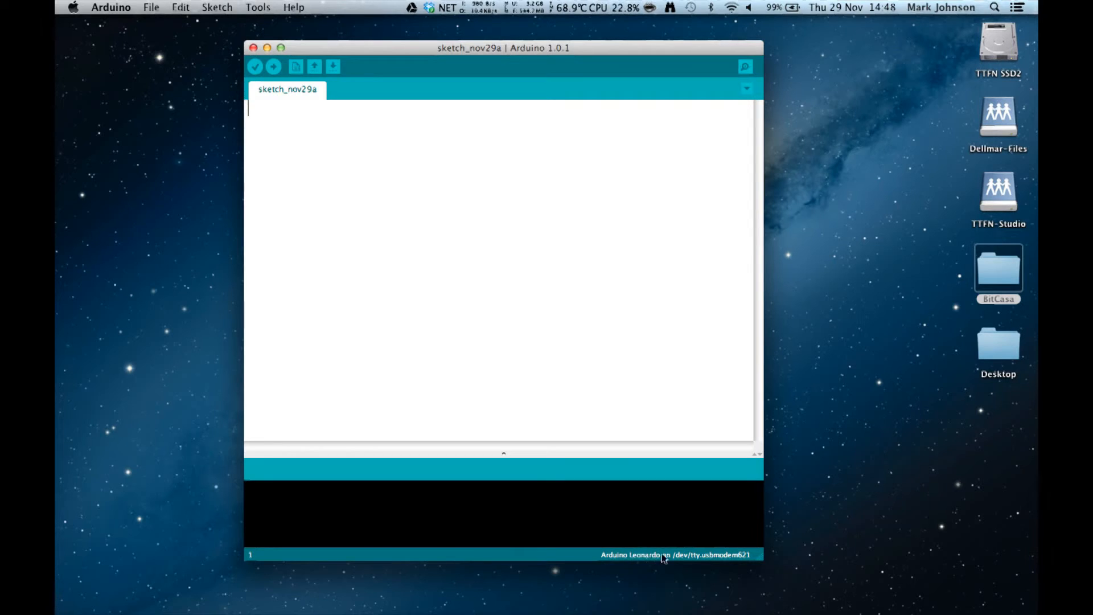
mouse_move(718, 559)
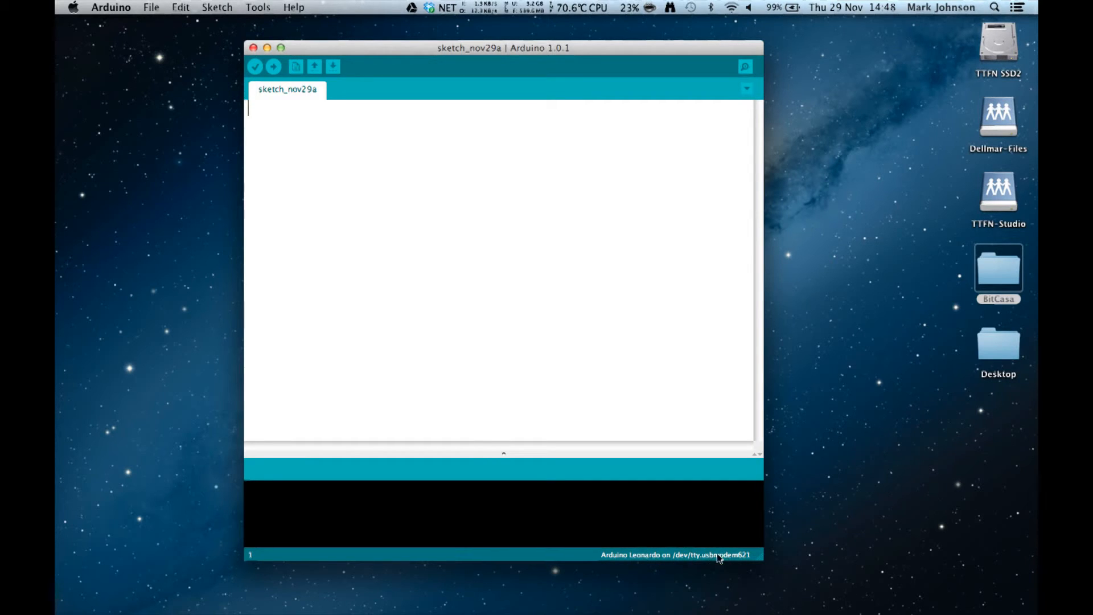
mouse_move(709, 534)
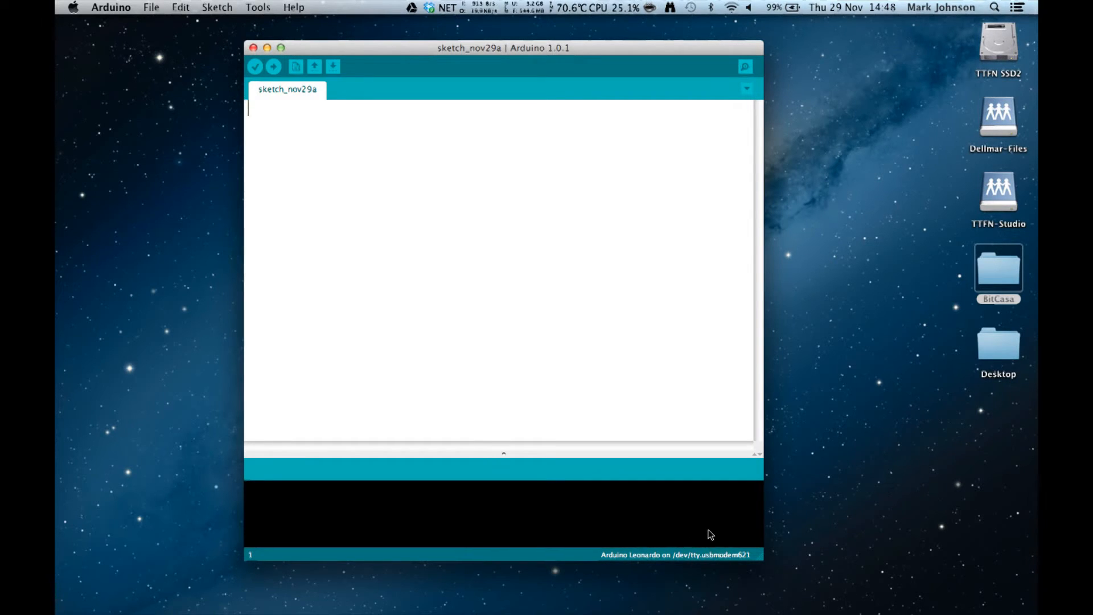
mouse_move(438, 252)
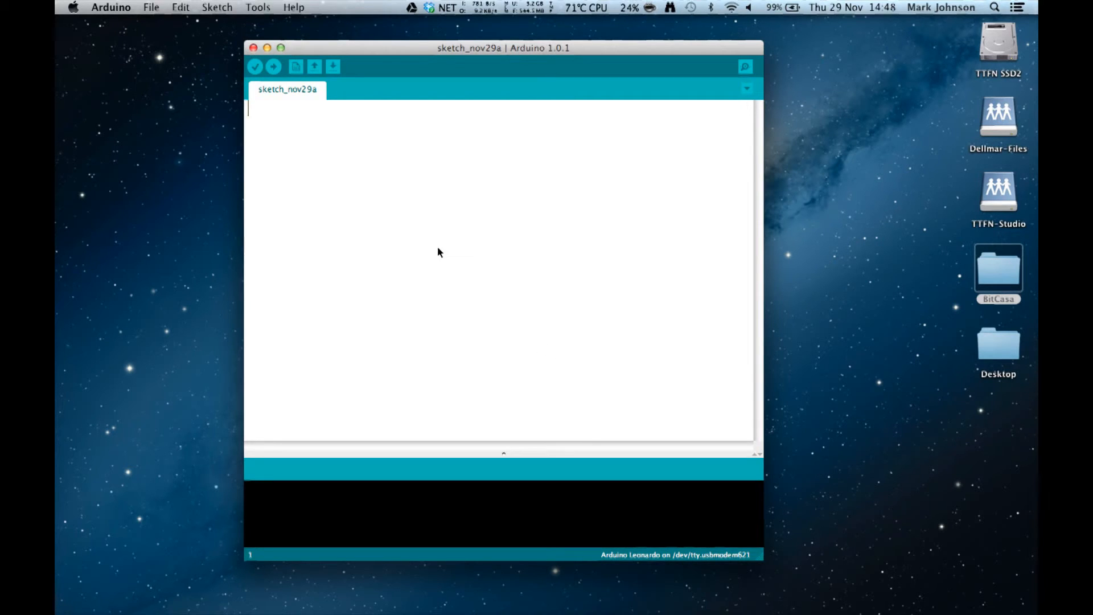
Review the Tools > Board list, leaving Arduino Leonardo checked
click(257, 7)
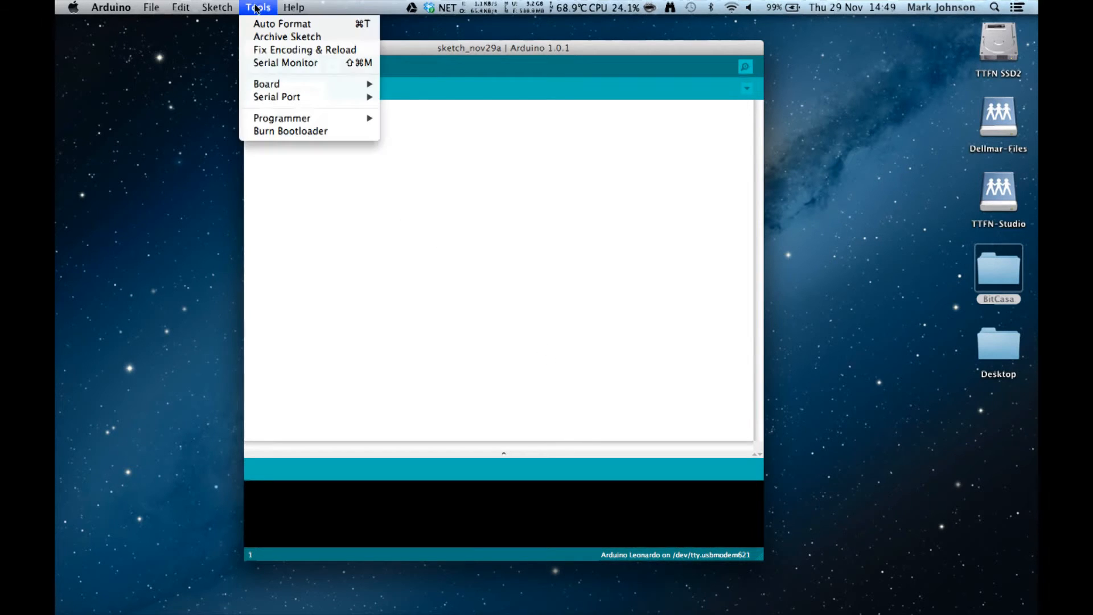
mouse_move(266, 83)
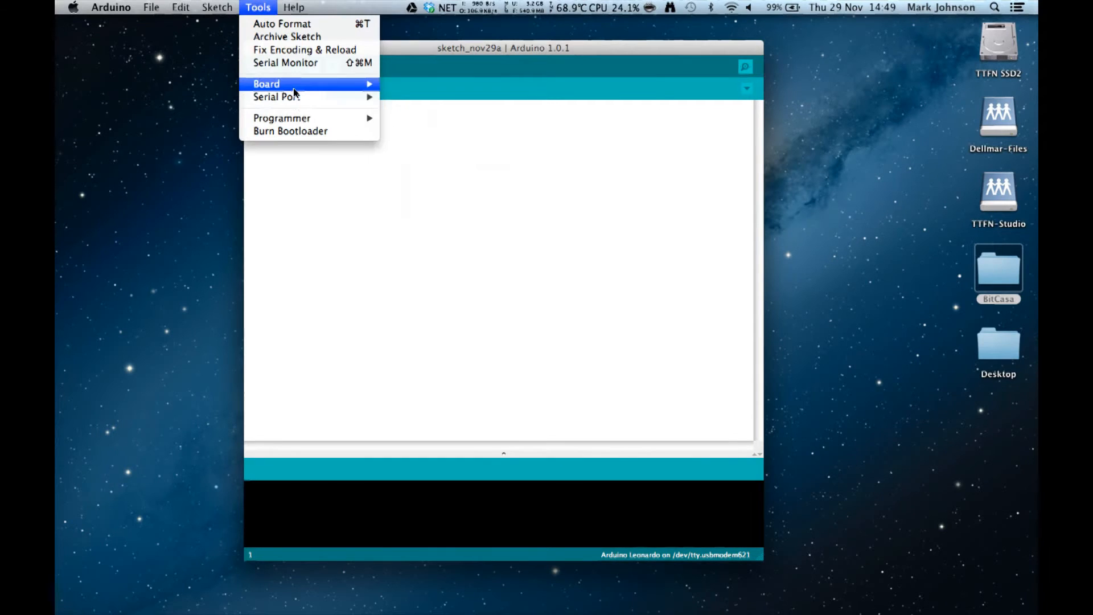
click(266, 84)
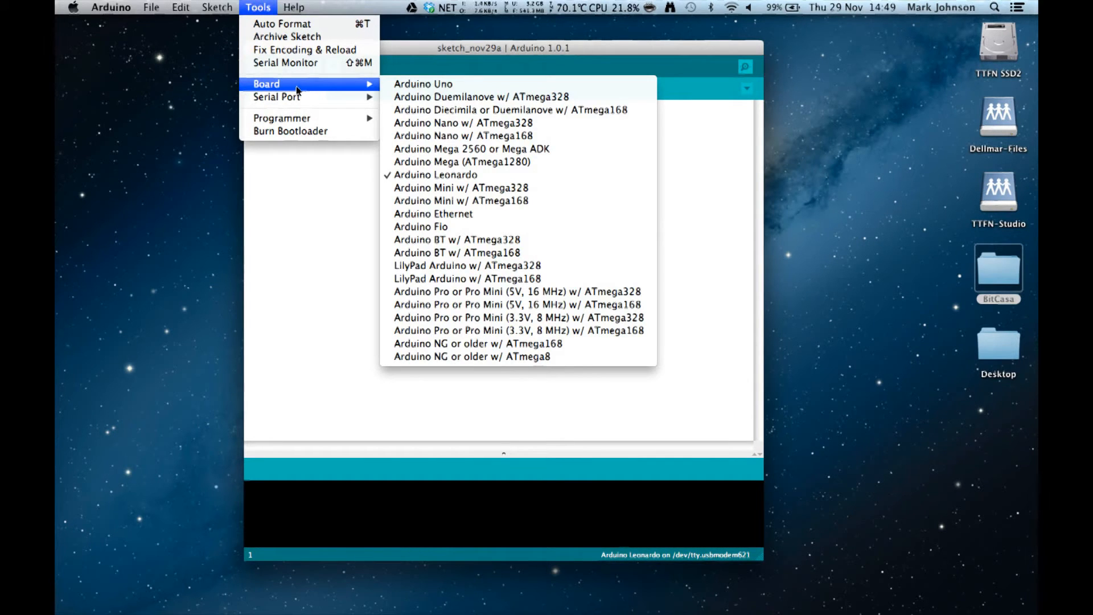
mouse_move(423, 84)
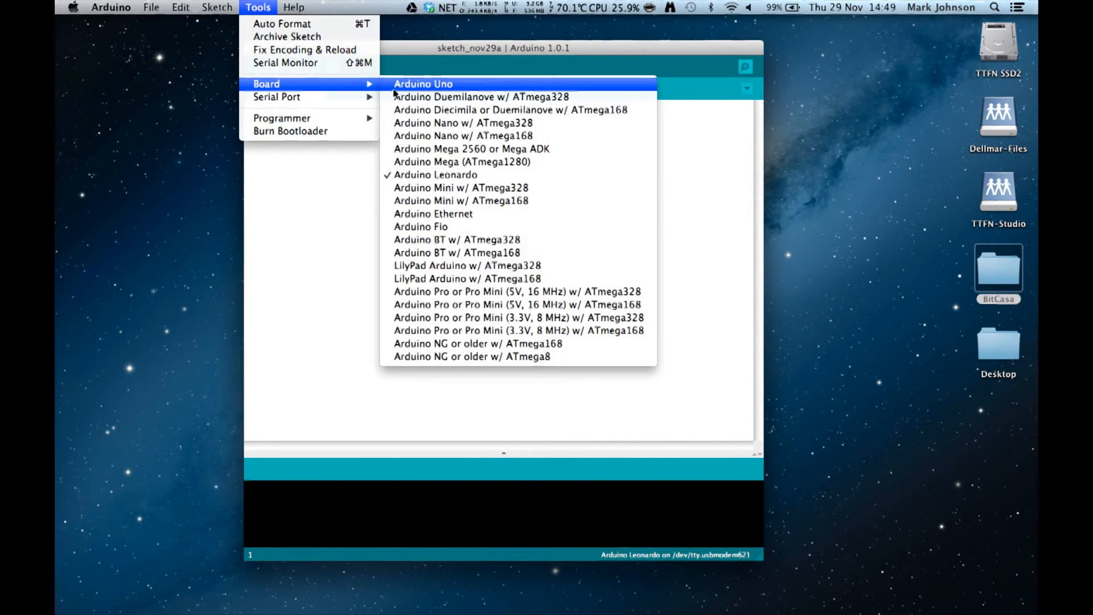
mouse_move(460, 201)
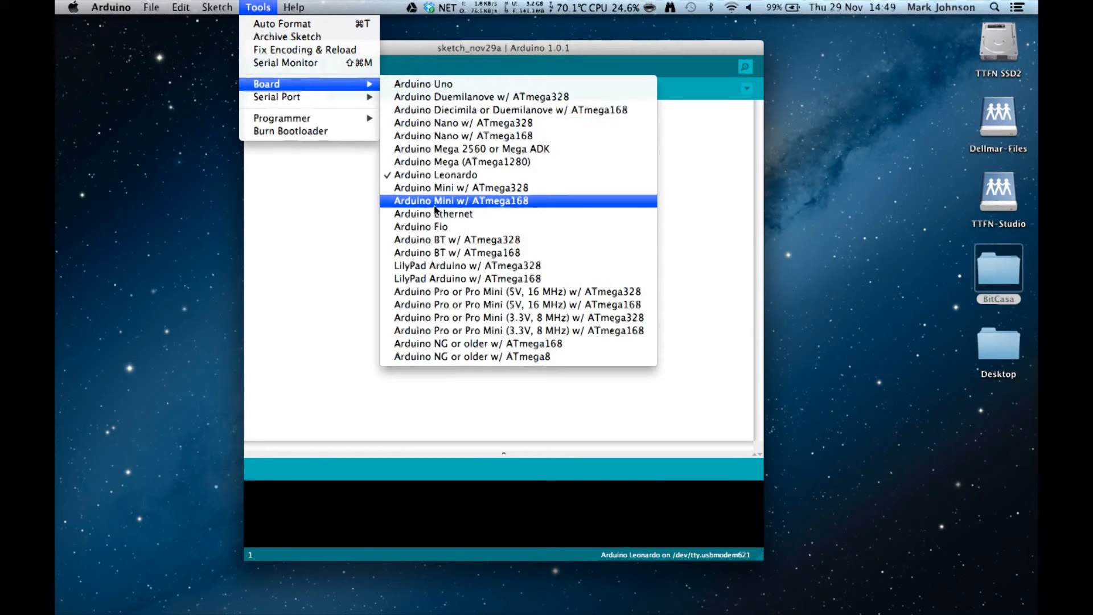
mouse_move(460, 135)
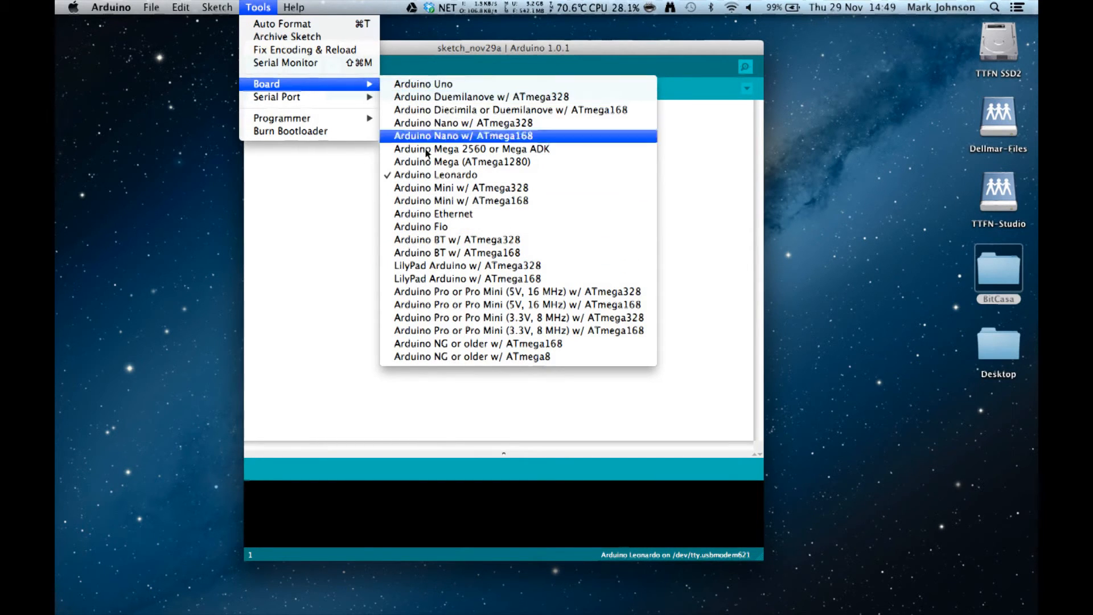
mouse_move(436, 175)
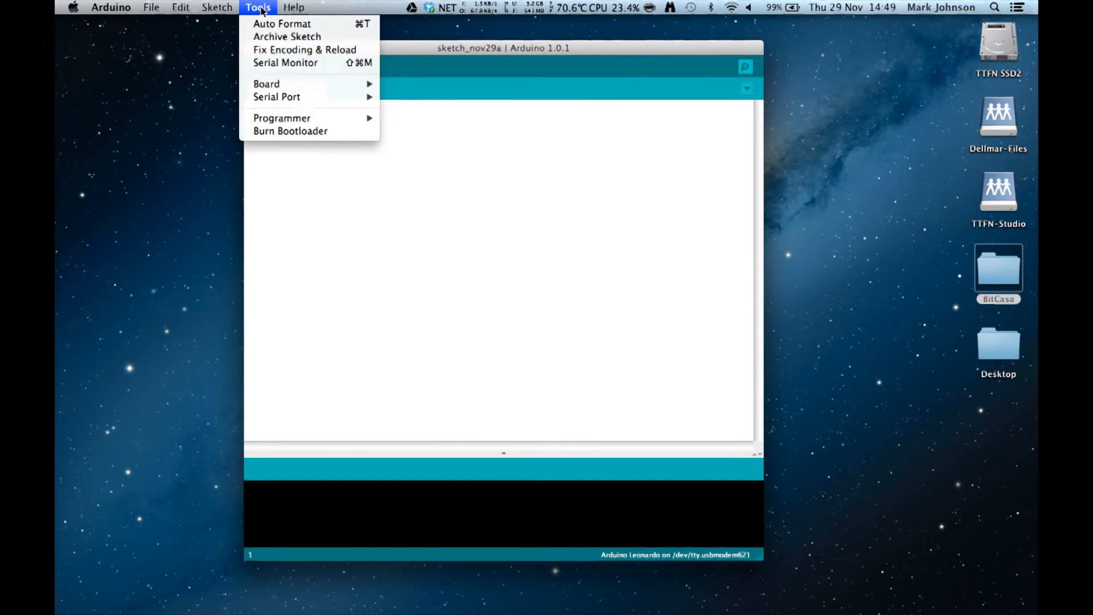
Select /dev/tty.usbmodem621 as the serial port for the Leonardo
click(276, 97)
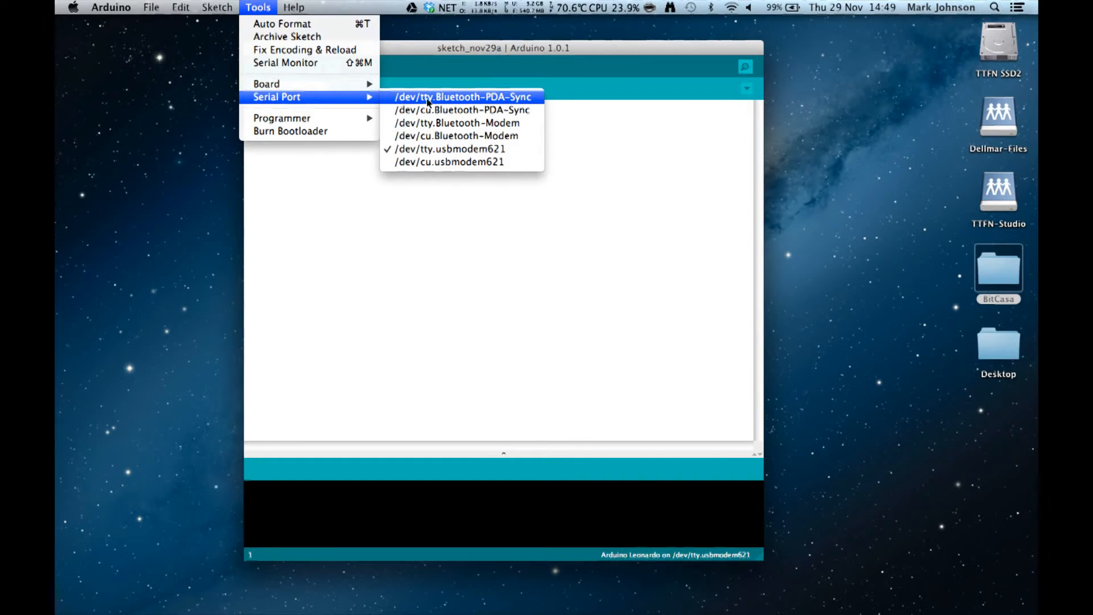
mouse_move(461, 109)
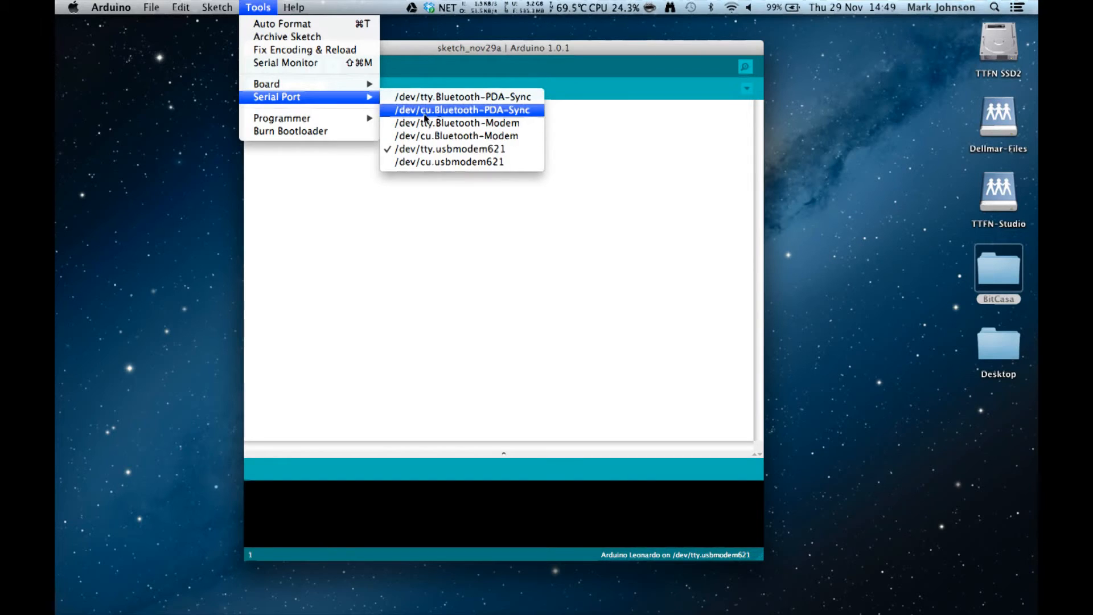
mouse_move(456, 136)
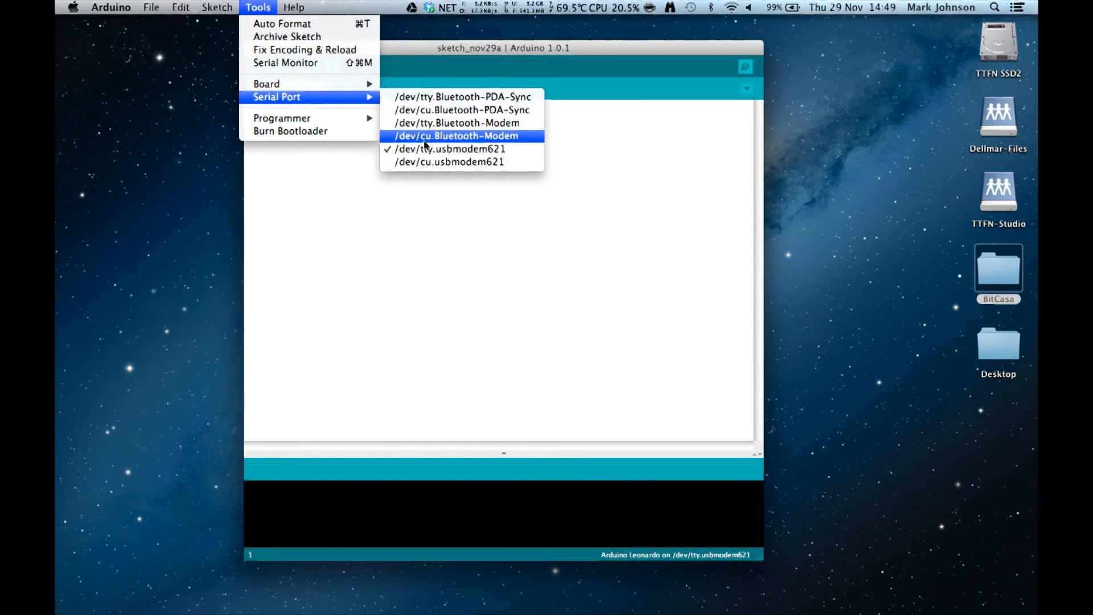
mouse_move(449, 149)
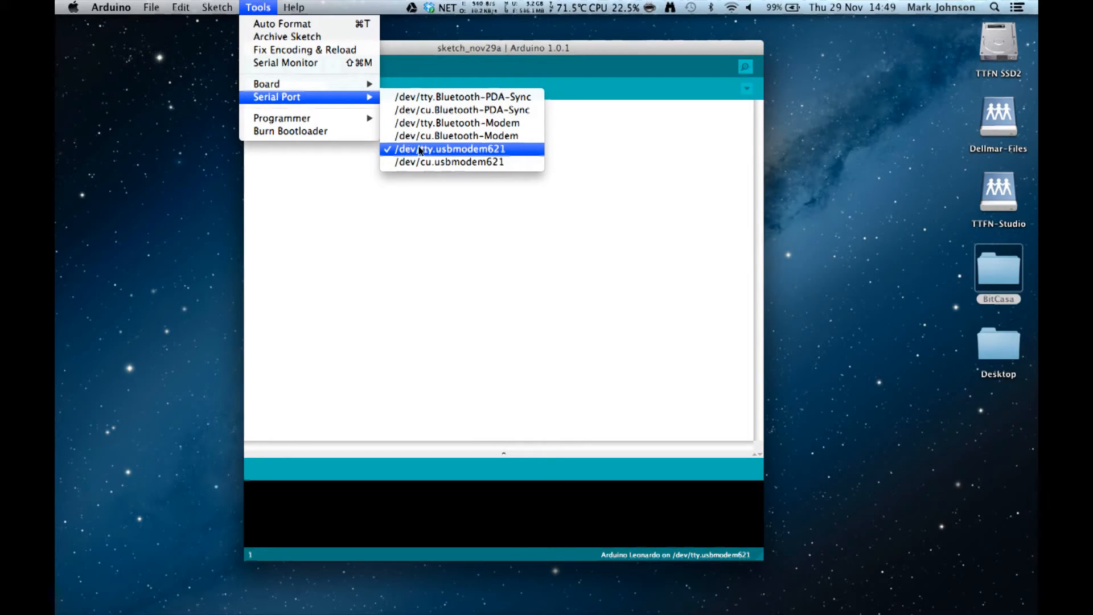
mouse_move(418, 159)
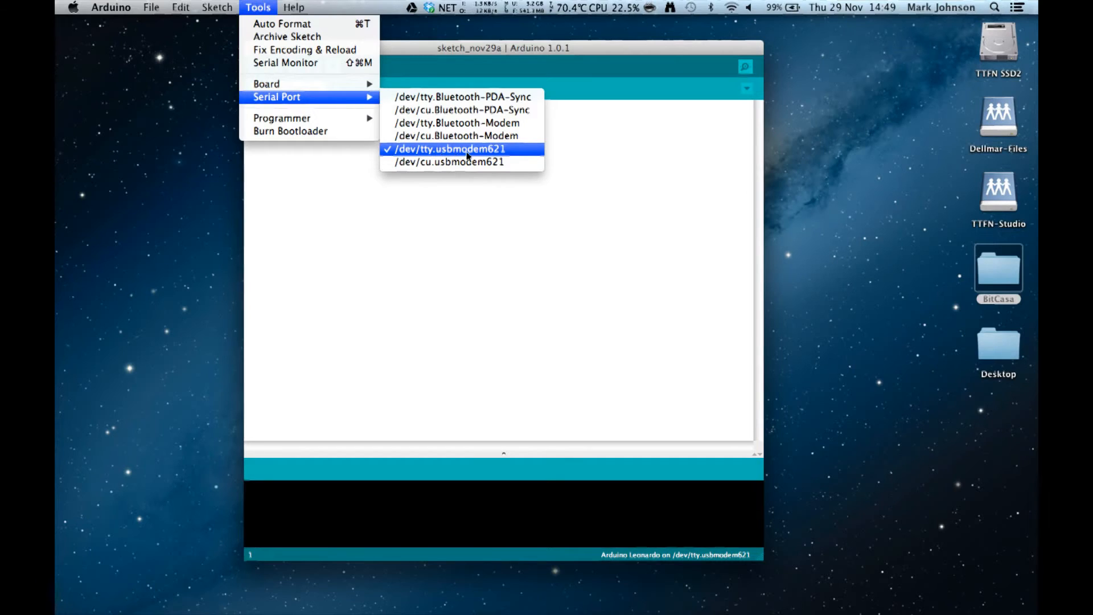
click(450, 149)
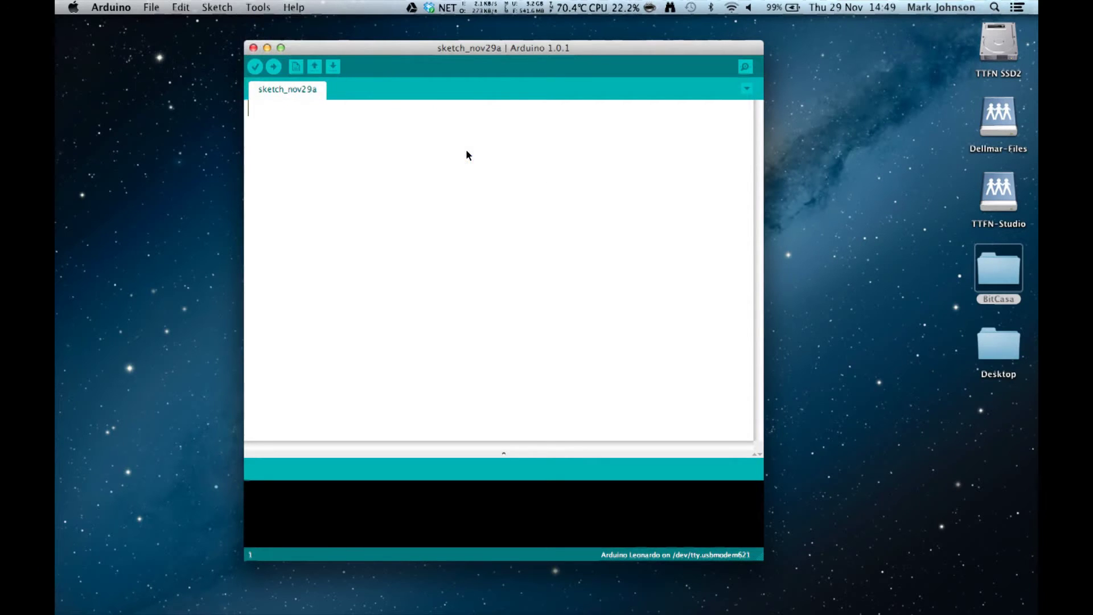
mouse_move(440, 168)
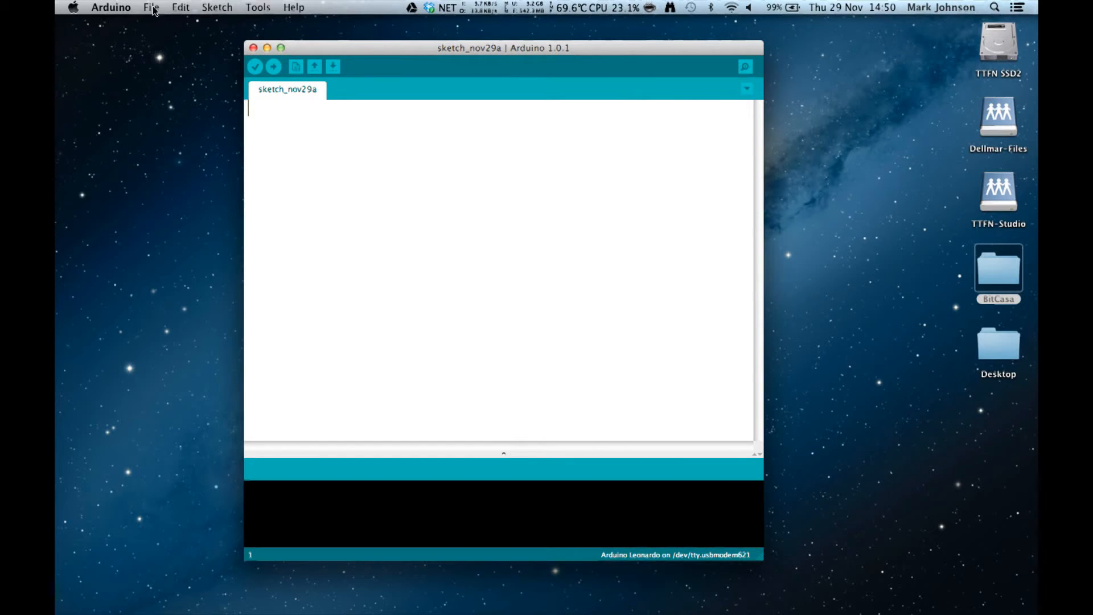
Open the 01.Basics Blink example sketch from the File menu
click(151, 7)
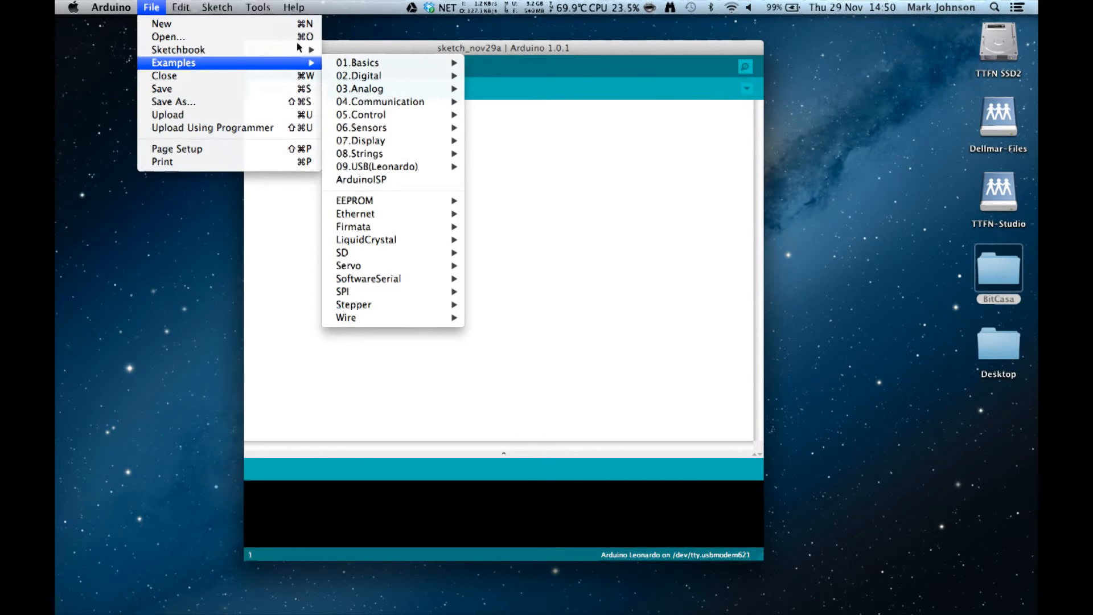
mouse_move(358, 62)
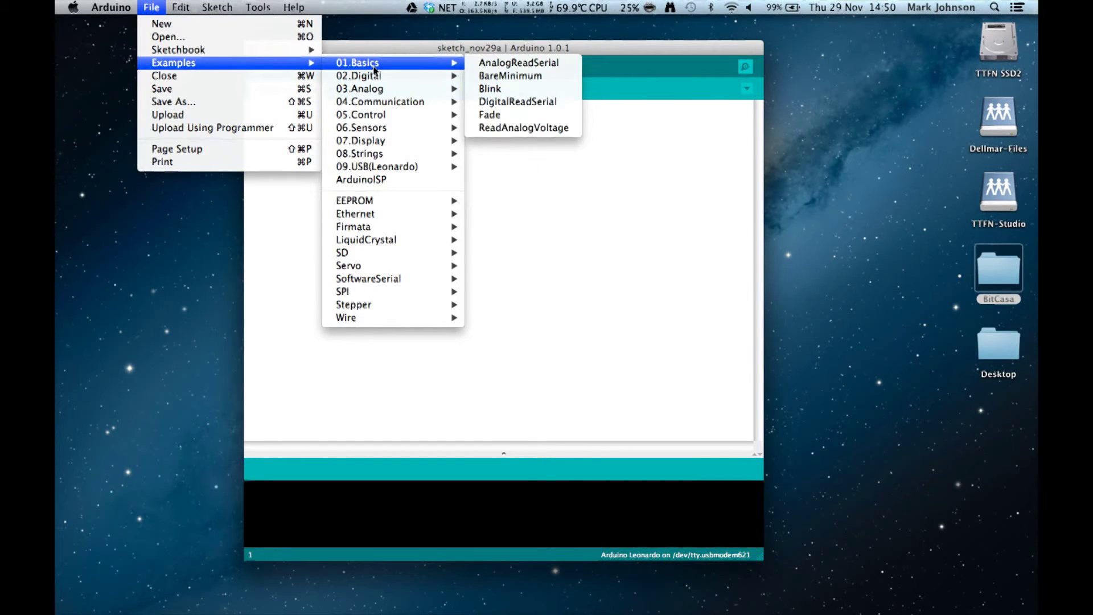
mouse_move(491, 89)
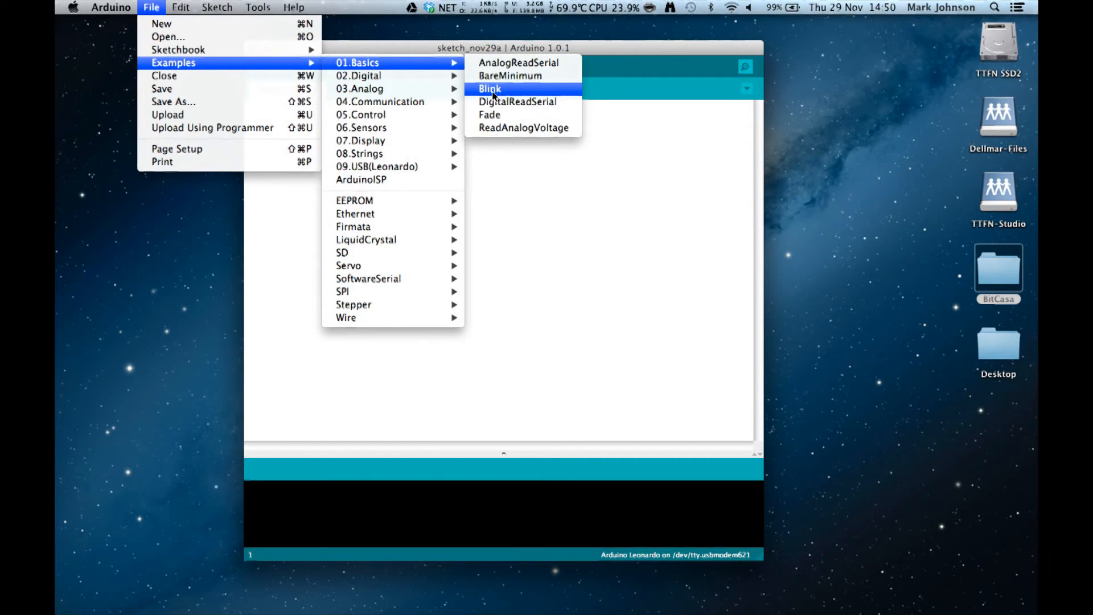
mouse_move(495, 89)
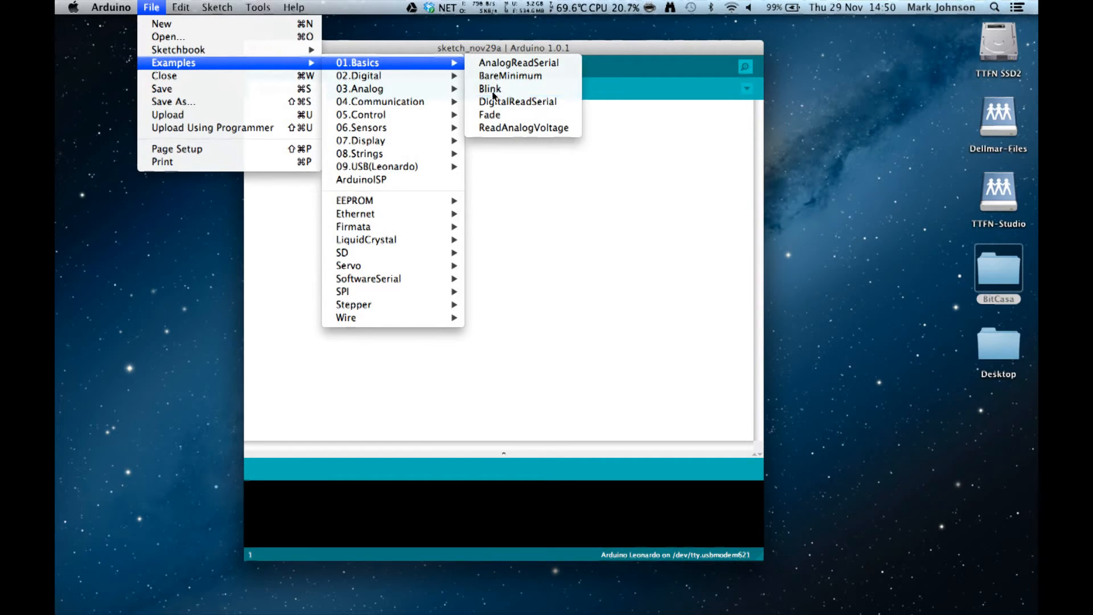
click(491, 88)
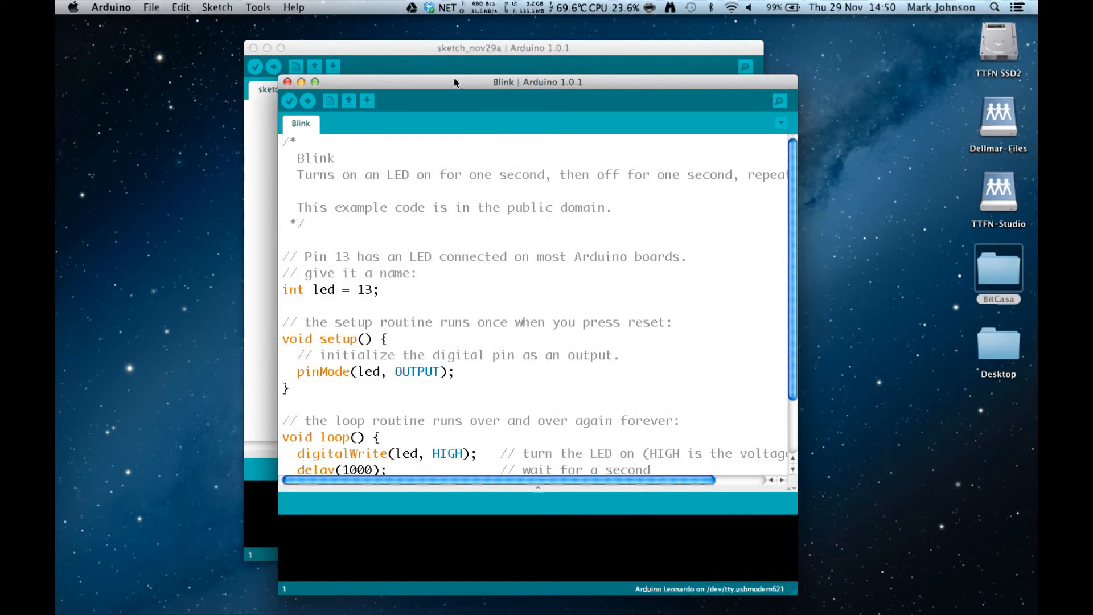
mouse_move(341, 82)
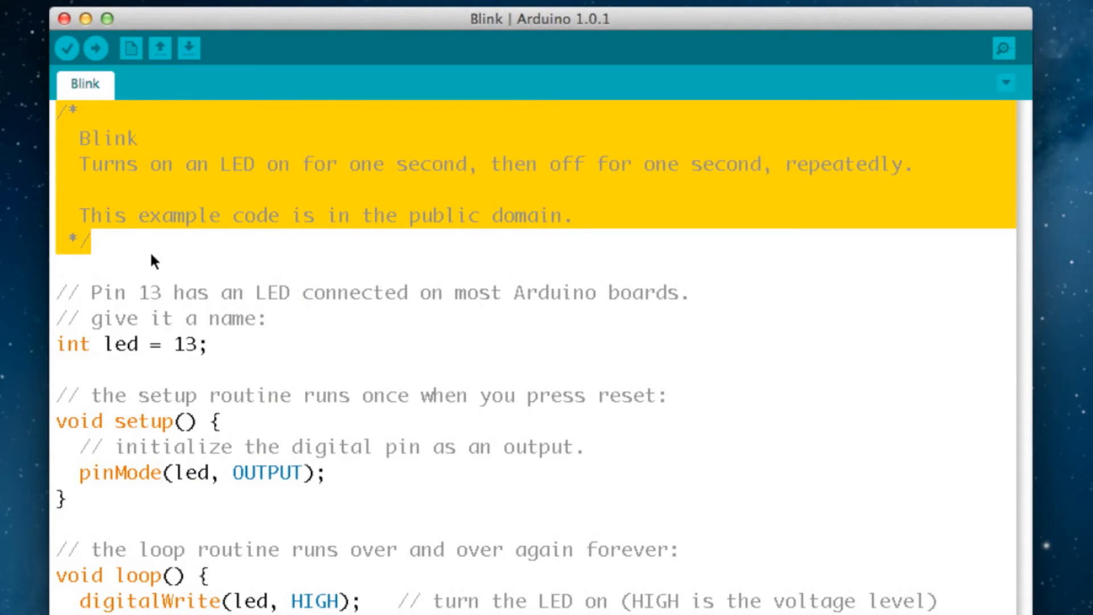
mouse_move(65, 118)
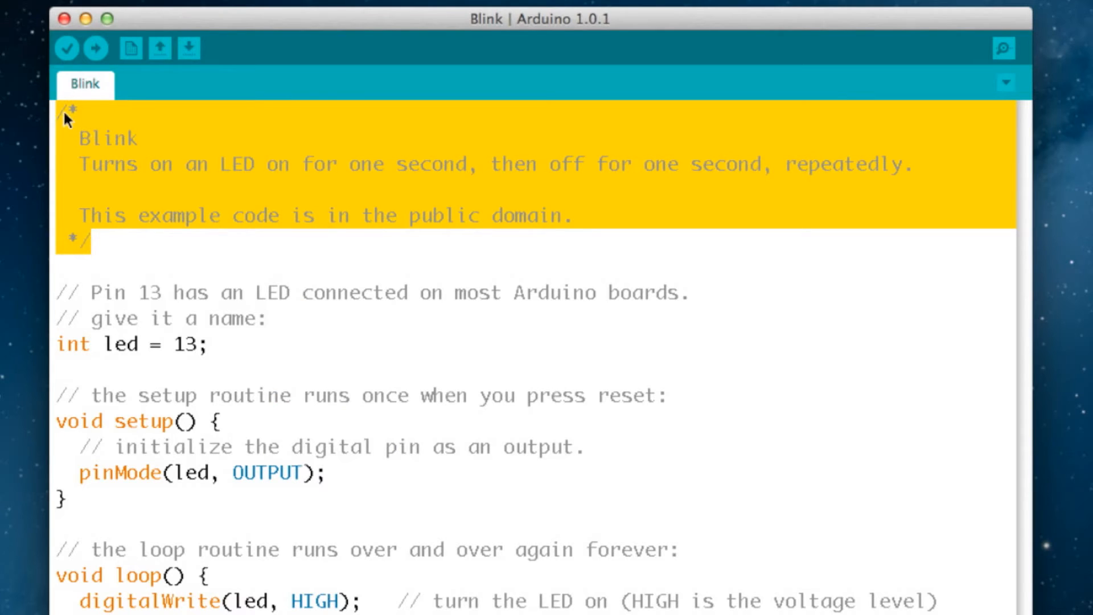
mouse_move(63, 254)
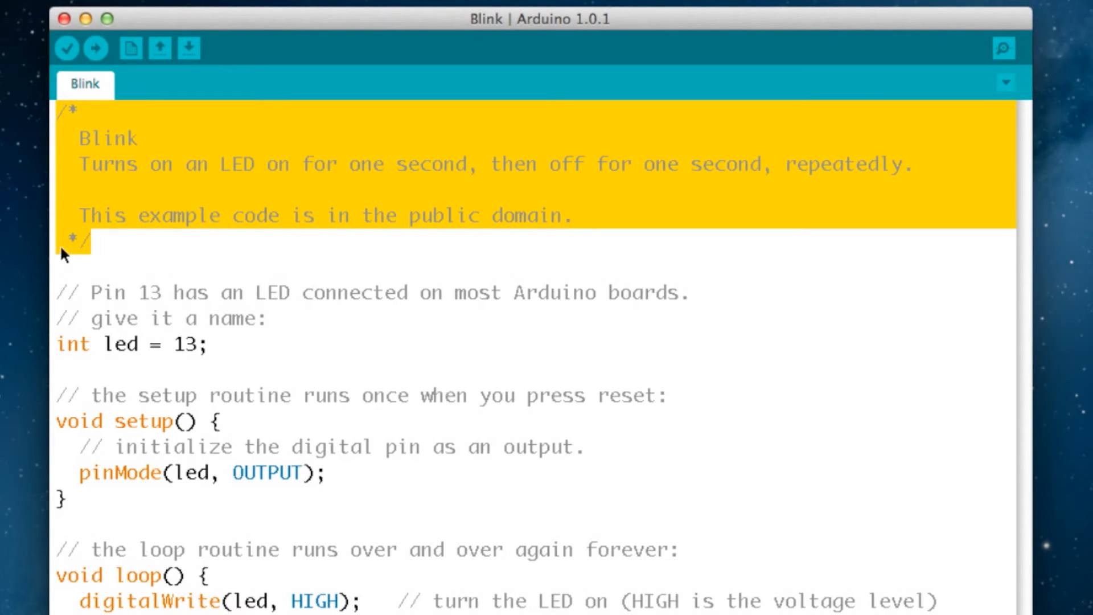
mouse_move(105, 184)
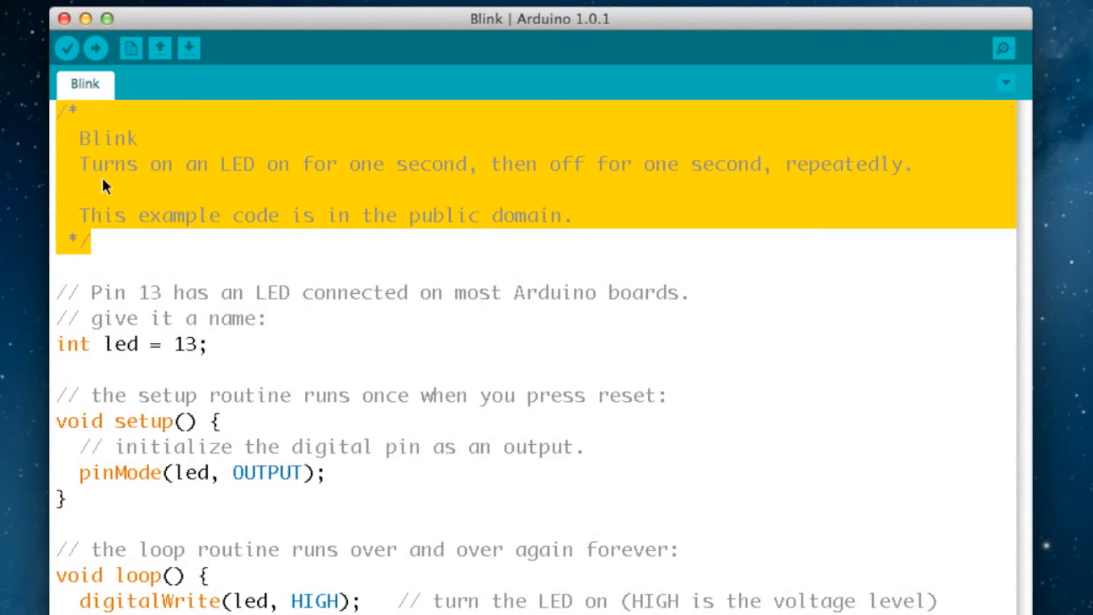
mouse_move(103, 194)
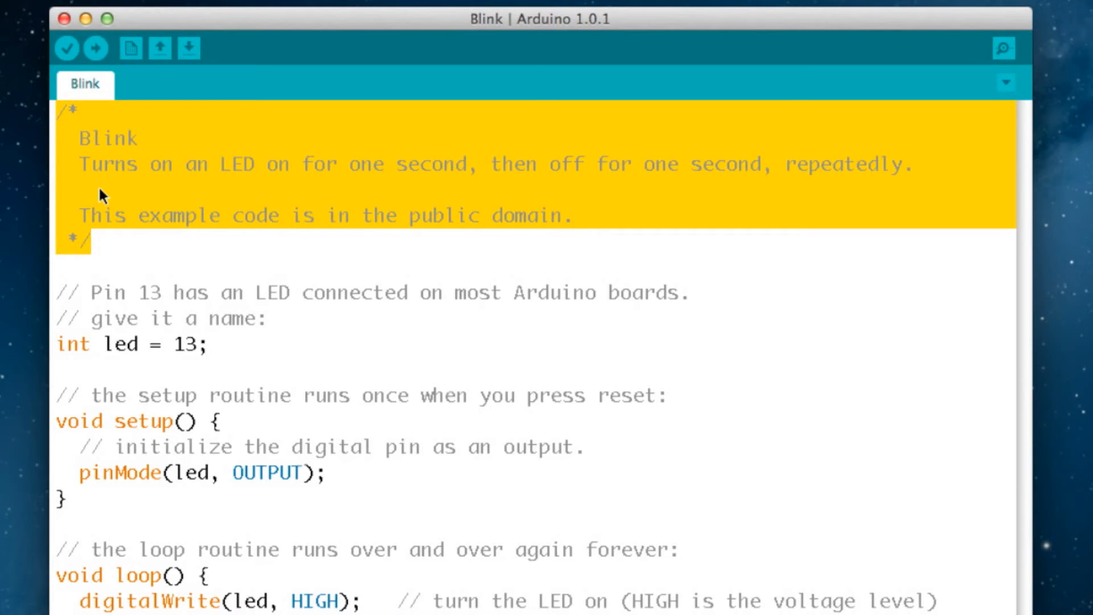
mouse_move(209, 188)
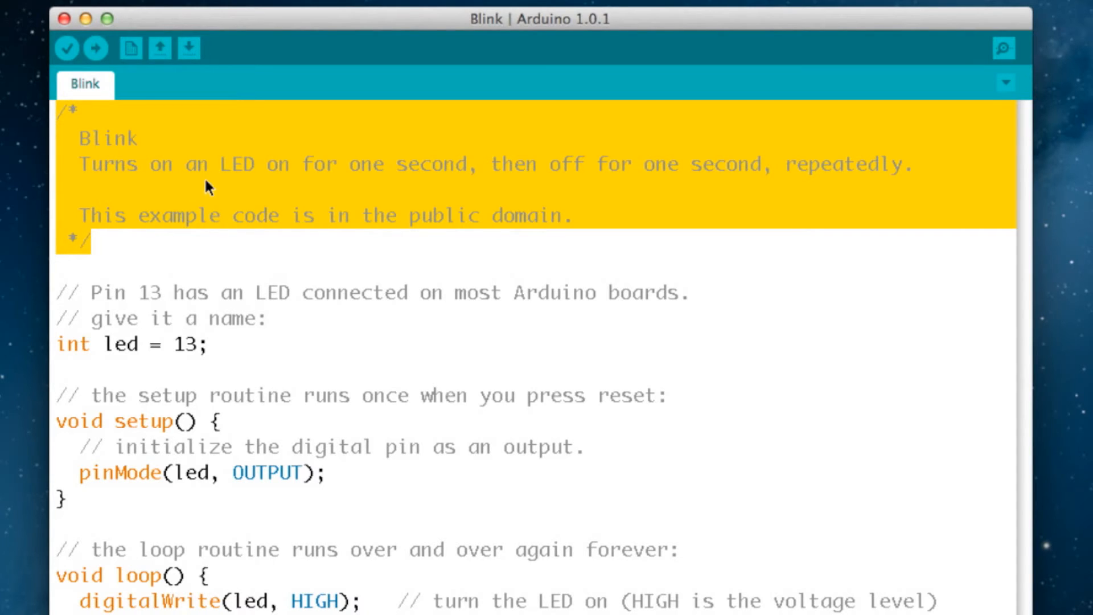
mouse_move(491, 194)
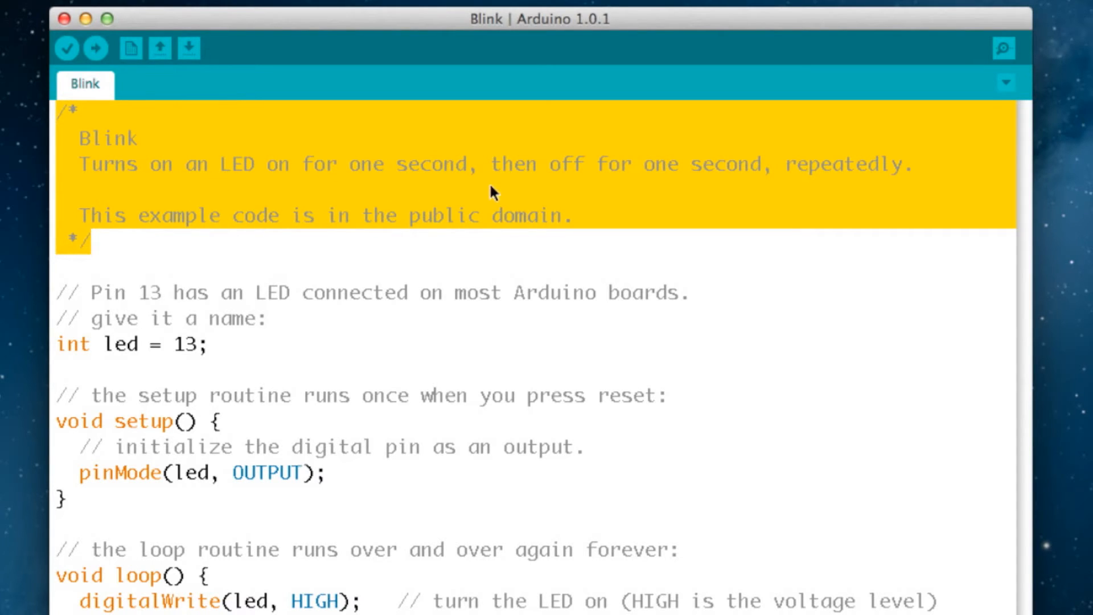
mouse_move(680, 183)
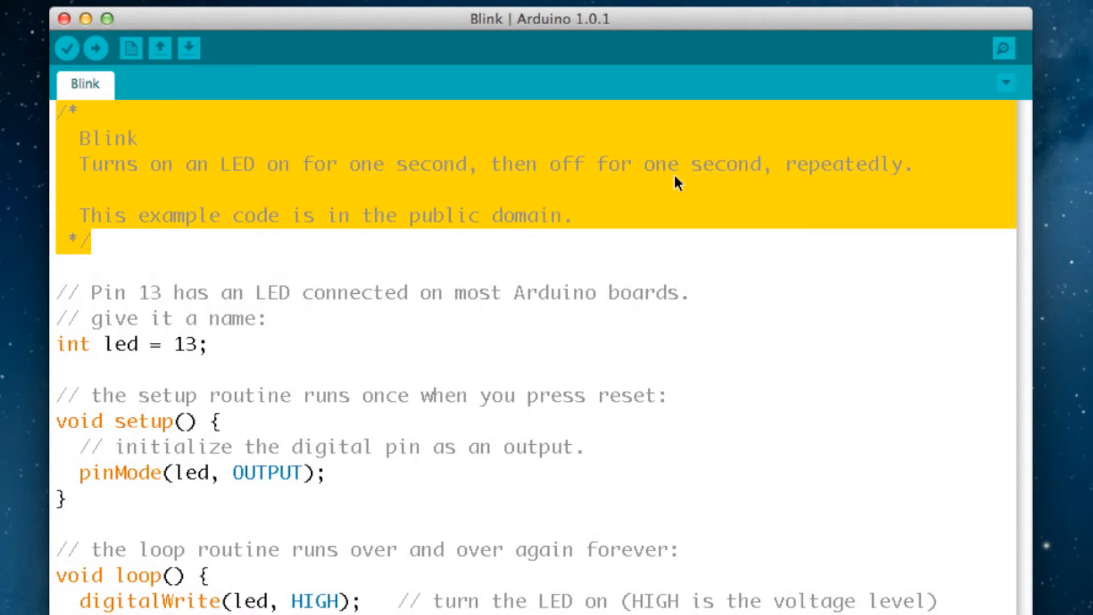
mouse_move(196, 242)
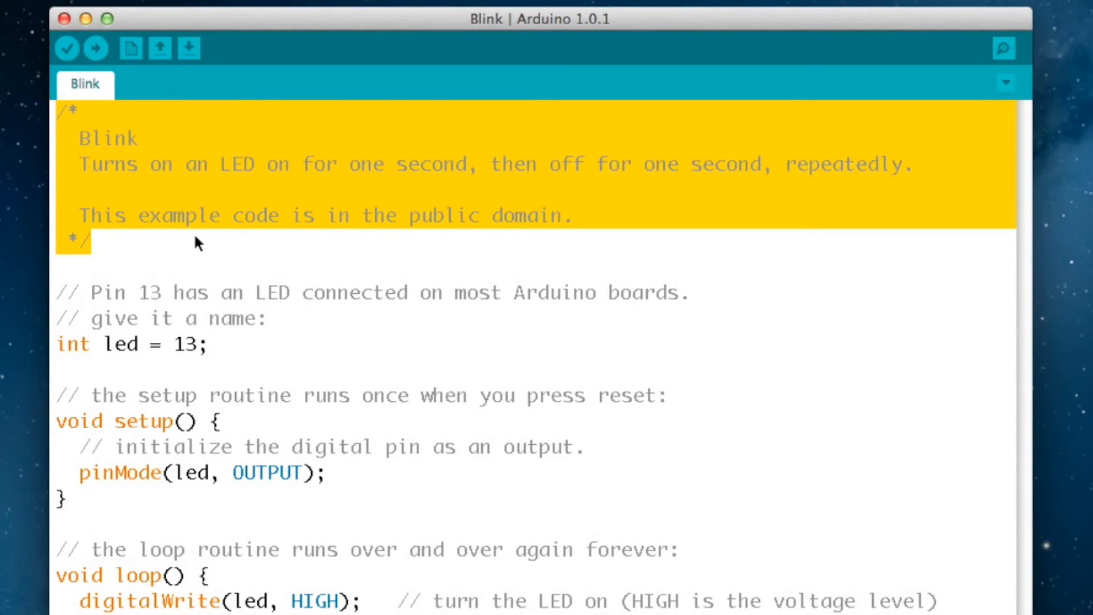
mouse_move(533, 218)
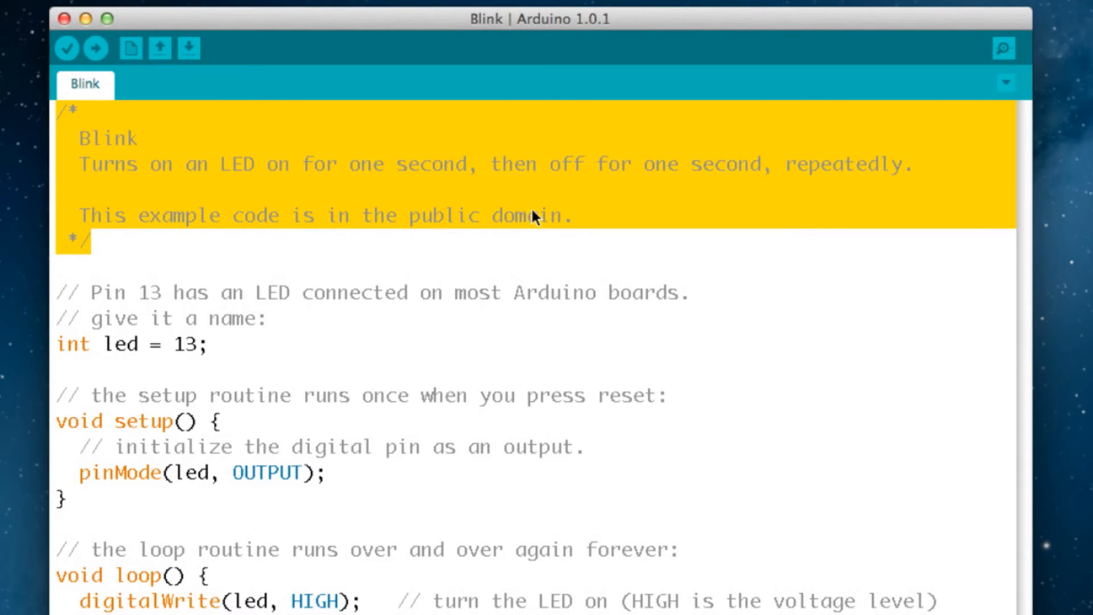
mouse_move(272, 184)
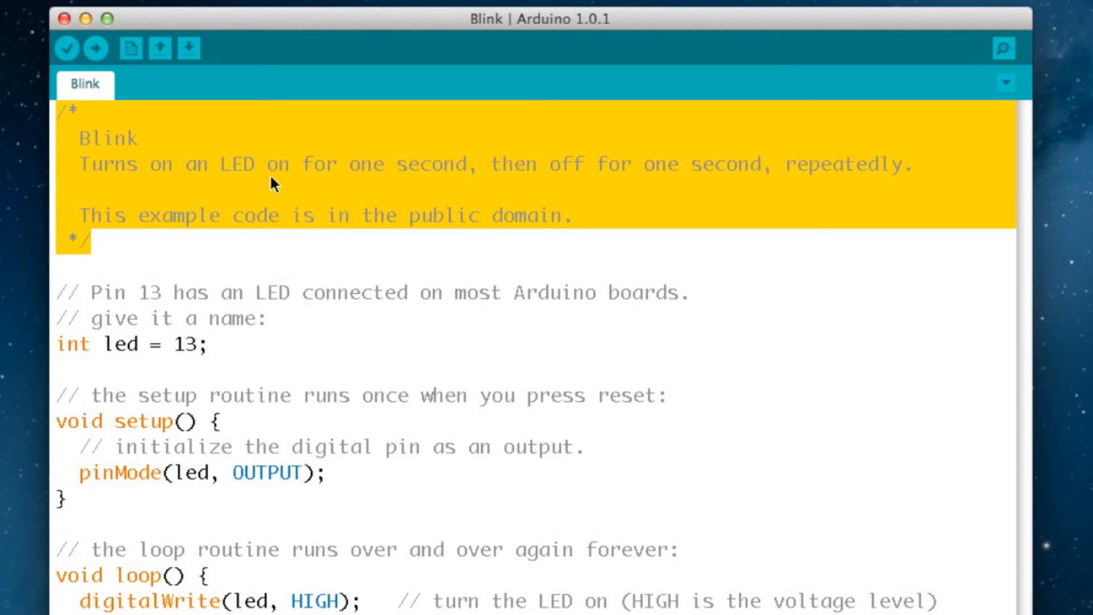
mouse_move(70, 120)
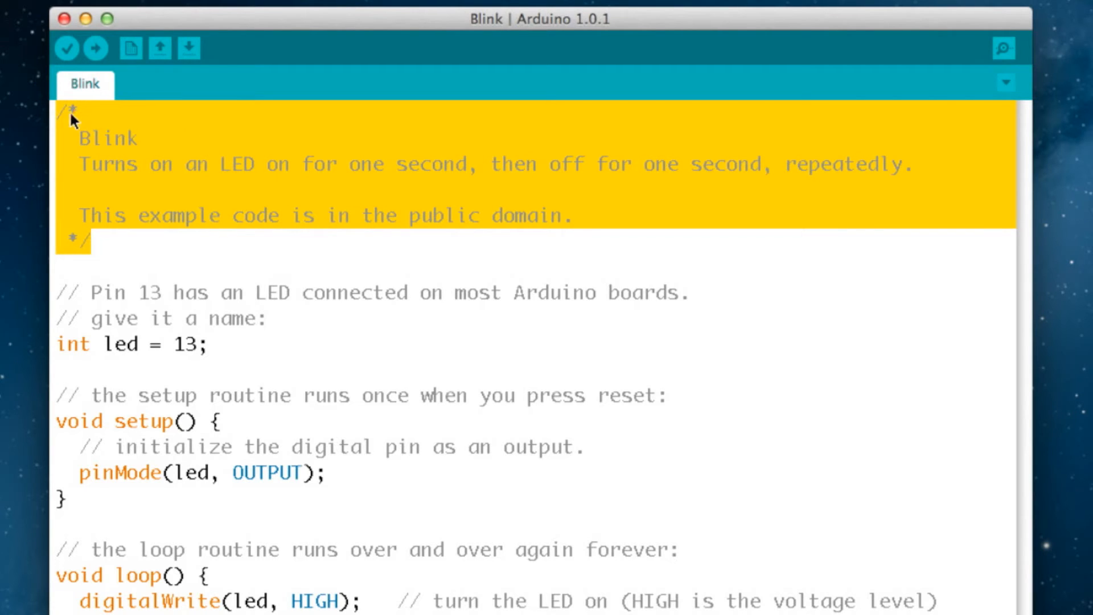
mouse_move(97, 176)
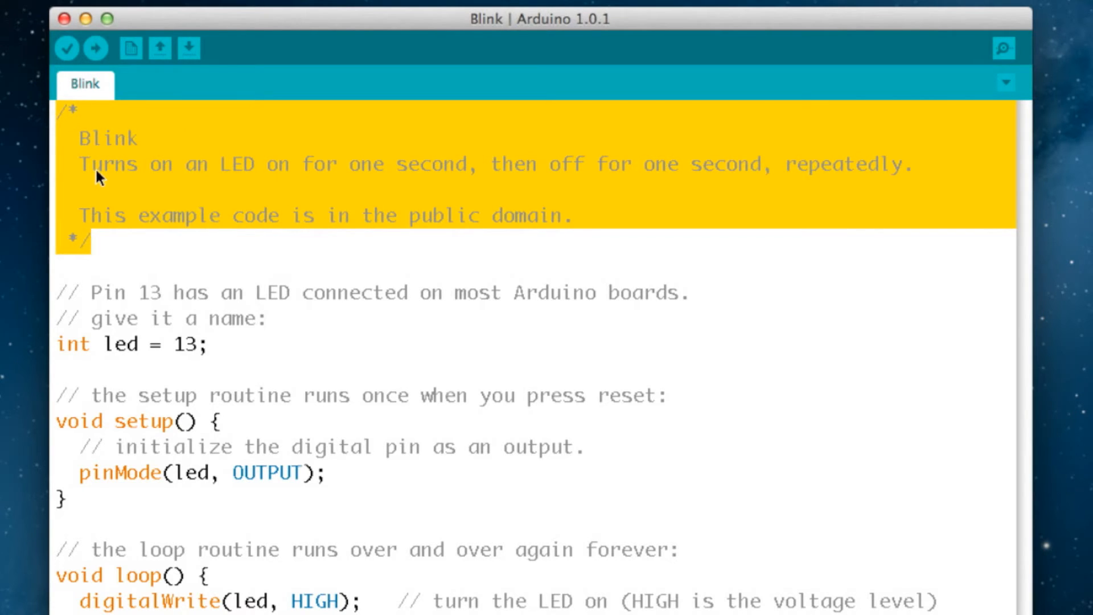
mouse_move(108, 194)
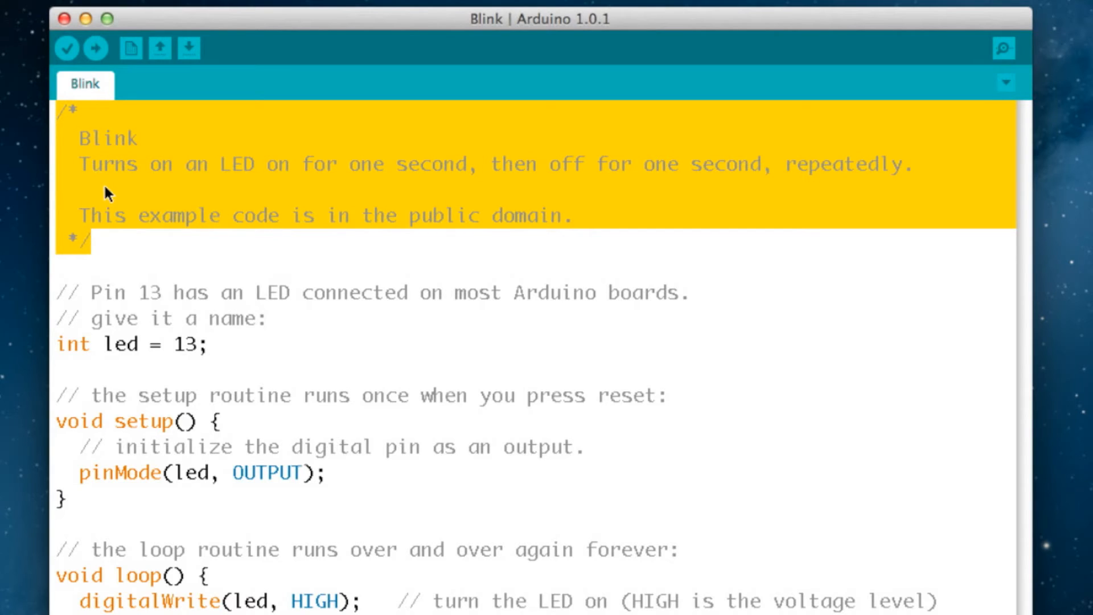
mouse_move(114, 176)
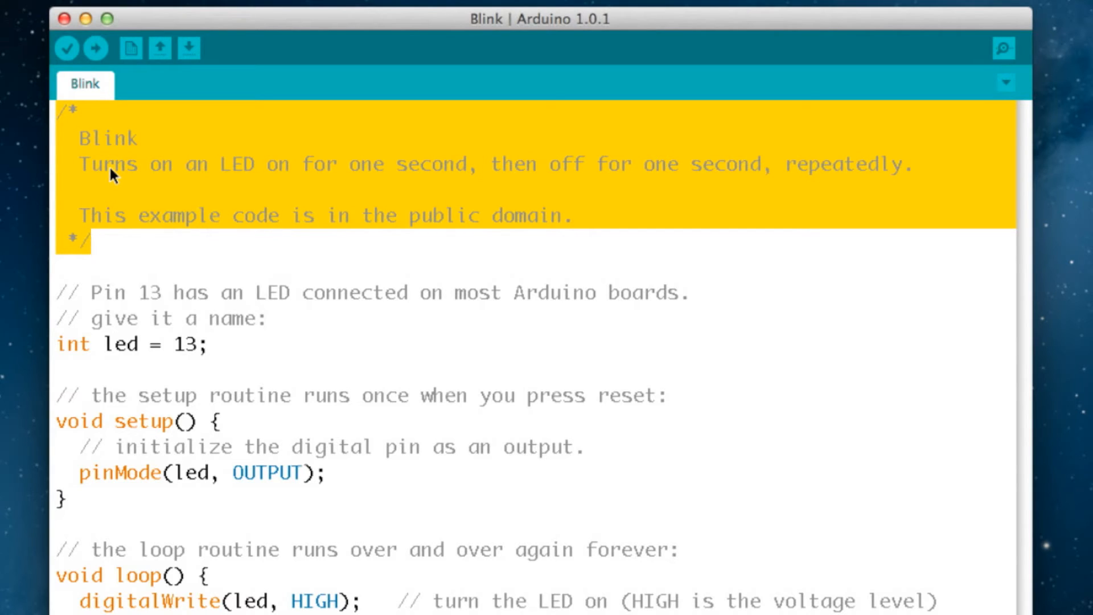
mouse_move(103, 245)
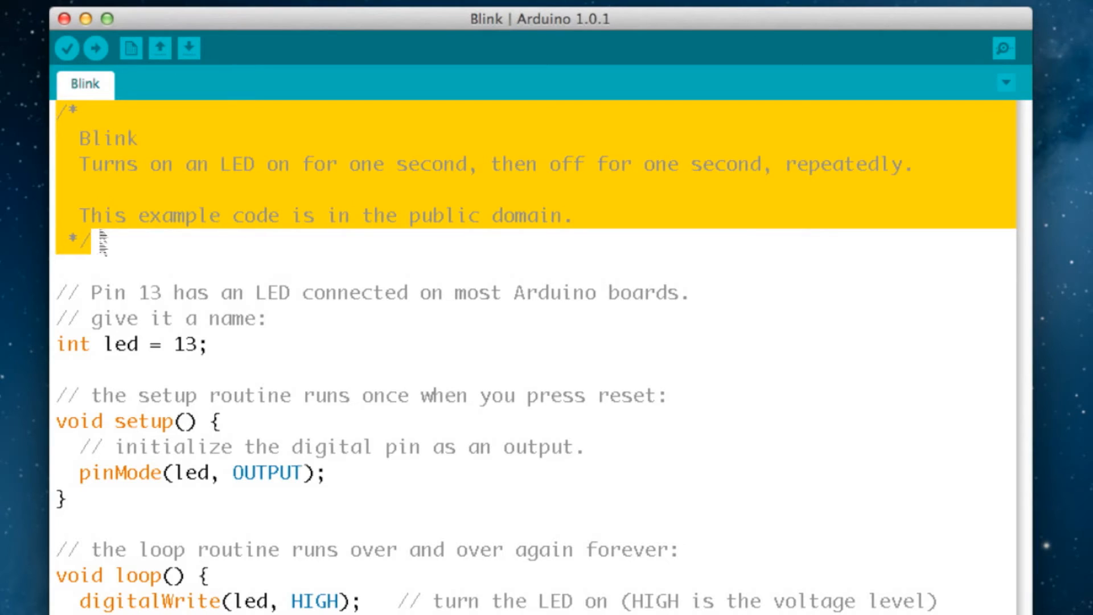
click(66, 292)
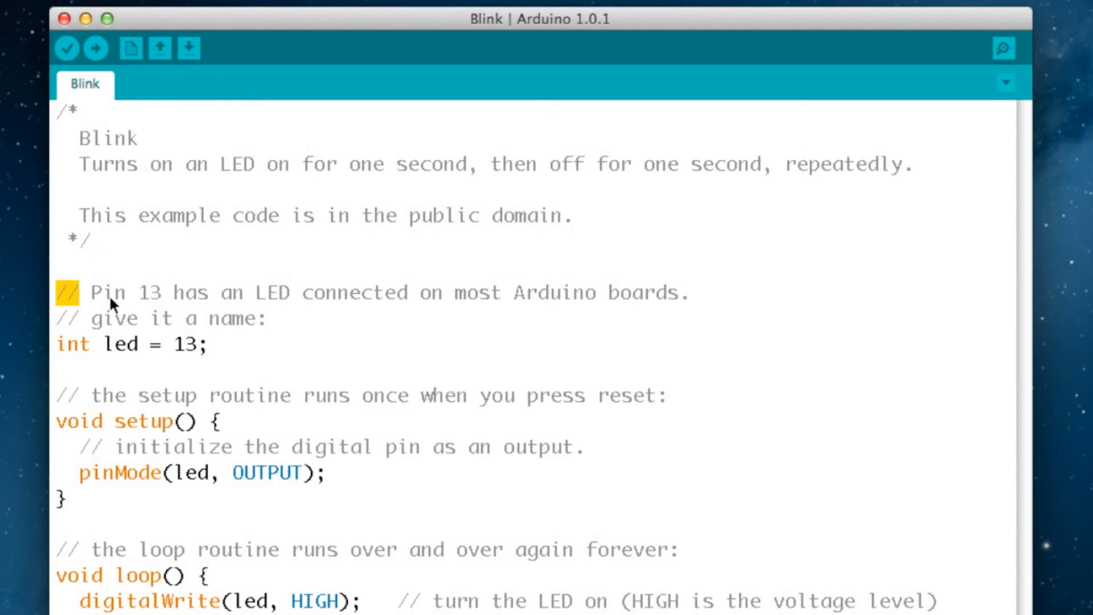
mouse_move(157, 307)
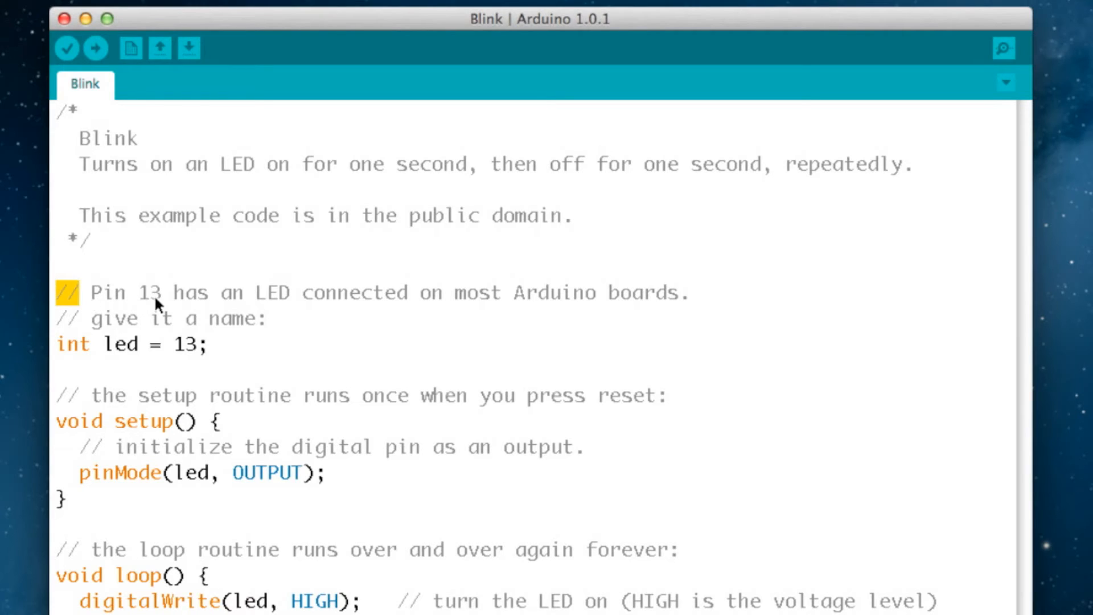
mouse_move(118, 301)
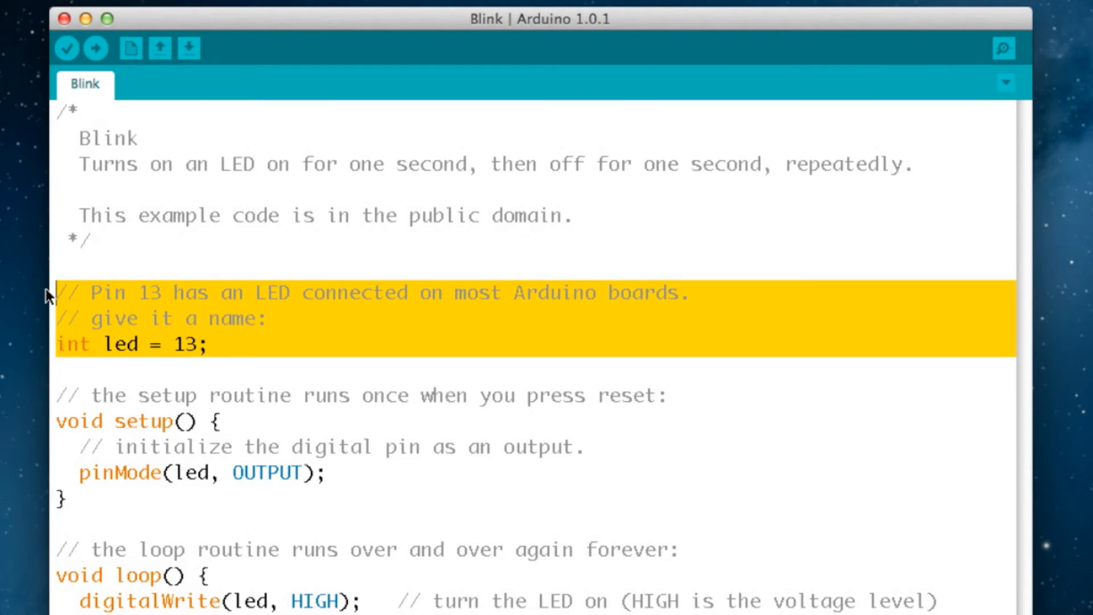
mouse_move(232, 328)
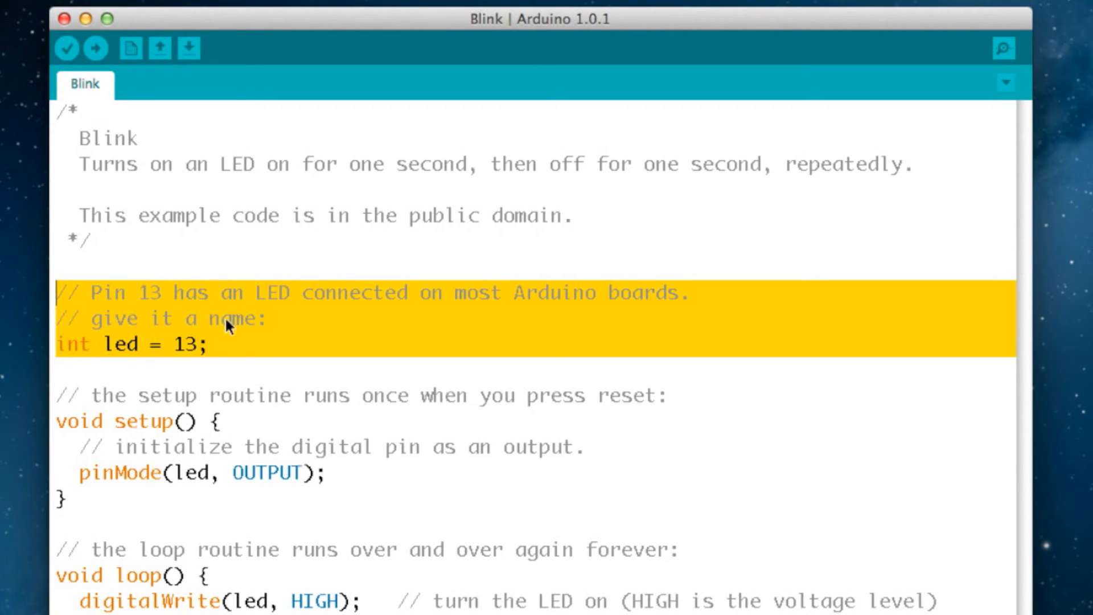
mouse_move(195, 315)
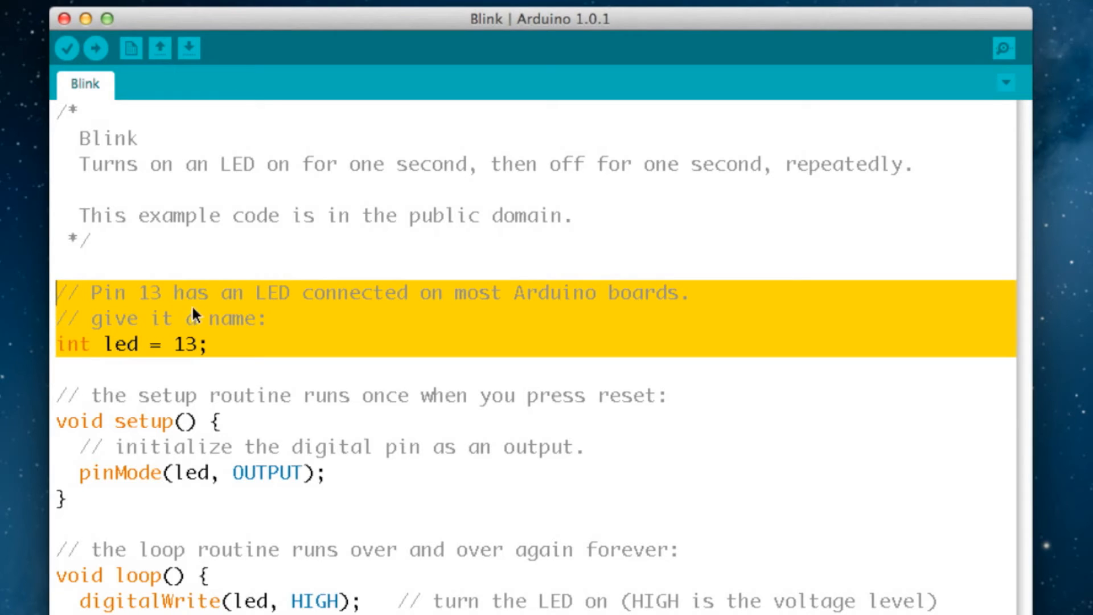
mouse_move(108, 352)
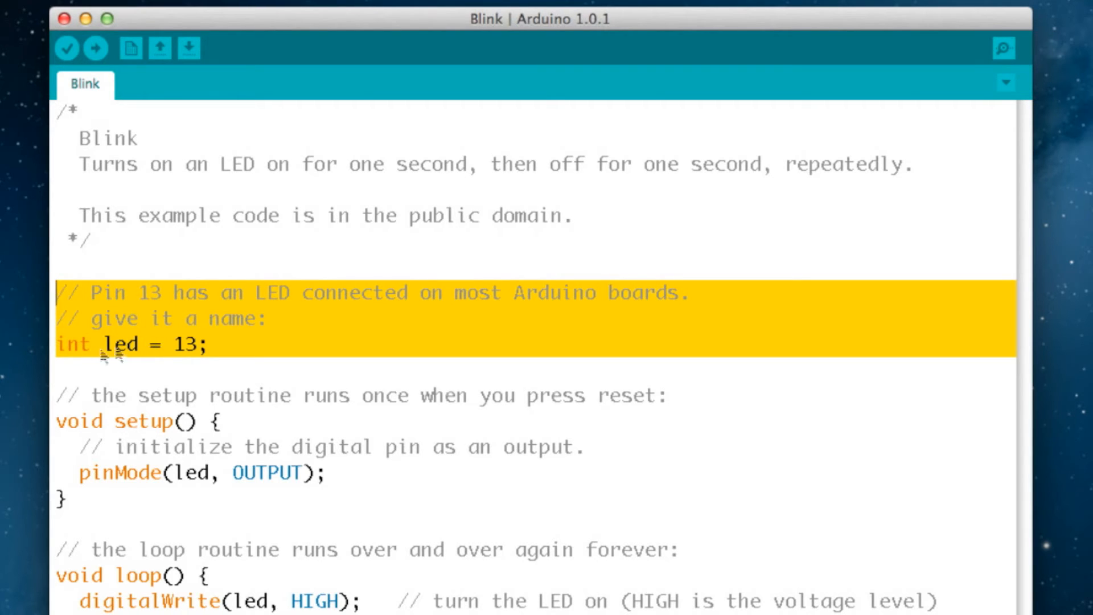
click(115, 344)
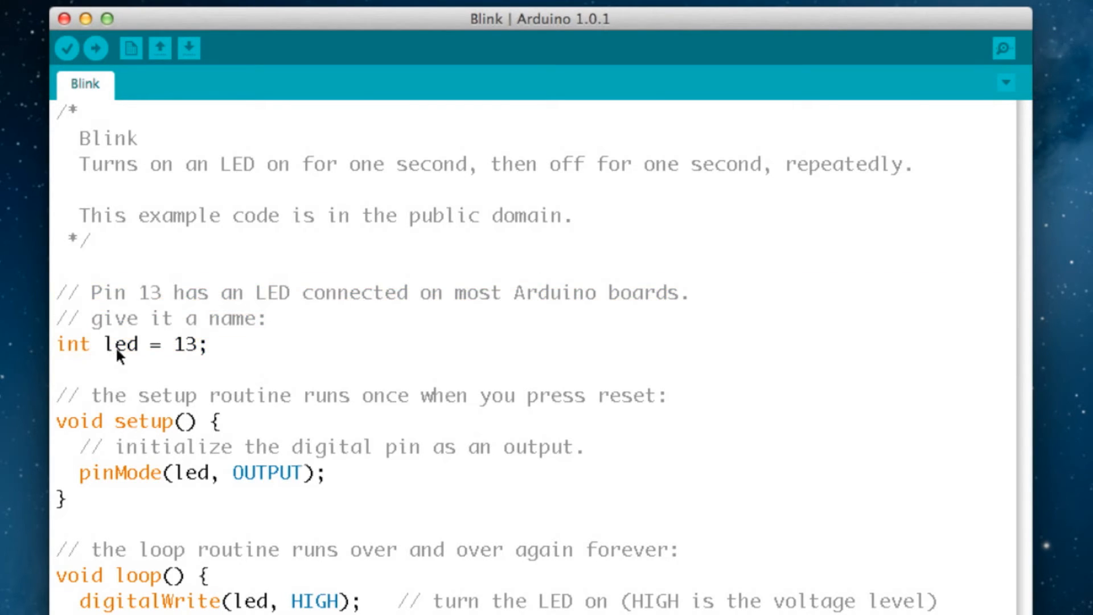
mouse_move(124, 351)
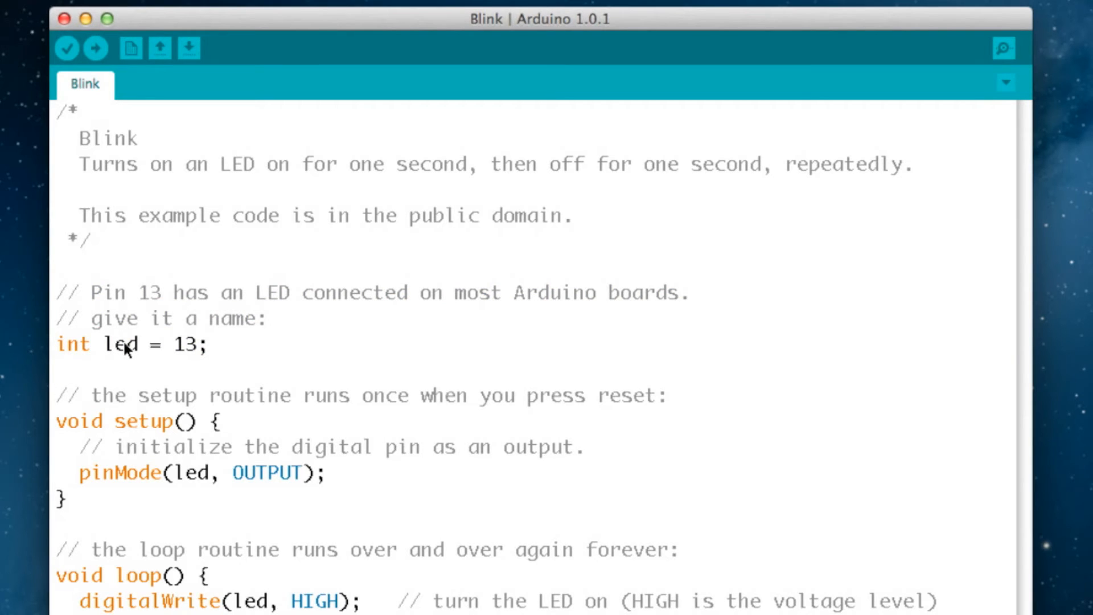
mouse_move(201, 353)
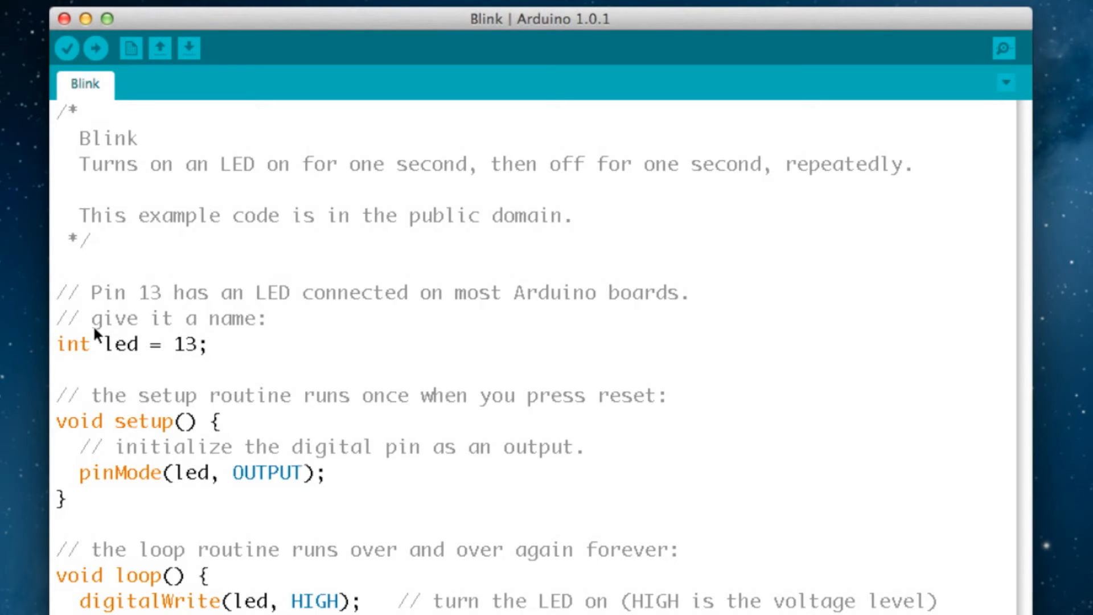
mouse_move(105, 318)
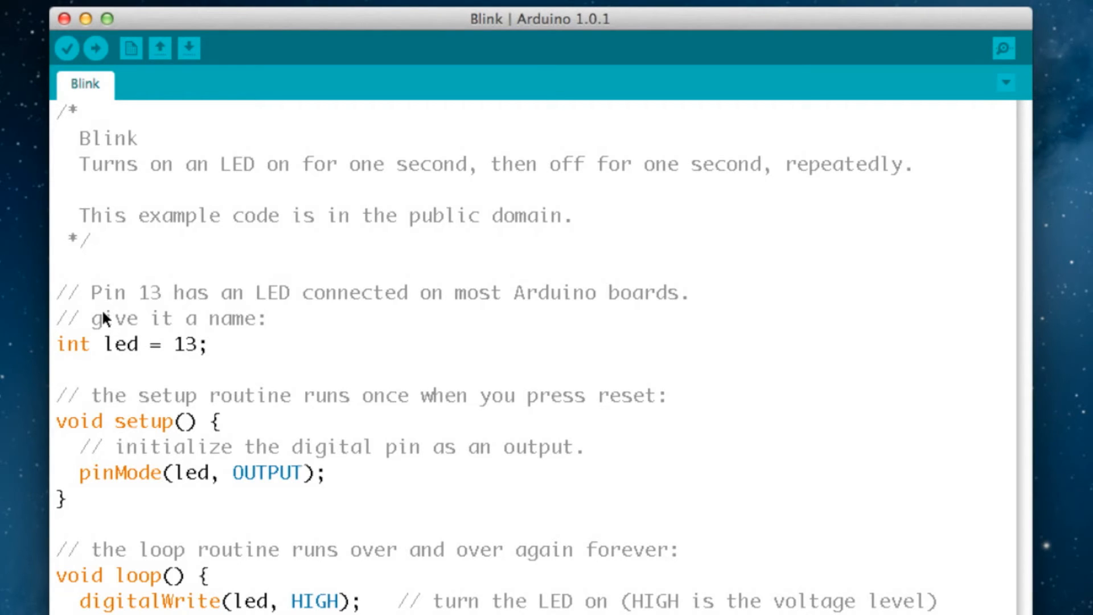
mouse_move(113, 352)
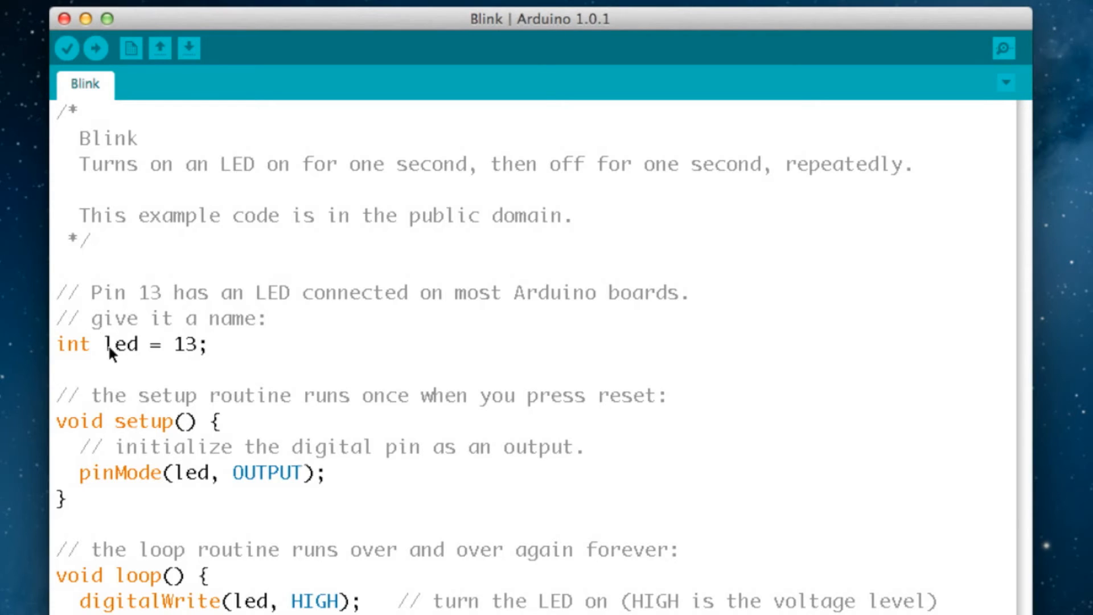
mouse_move(182, 370)
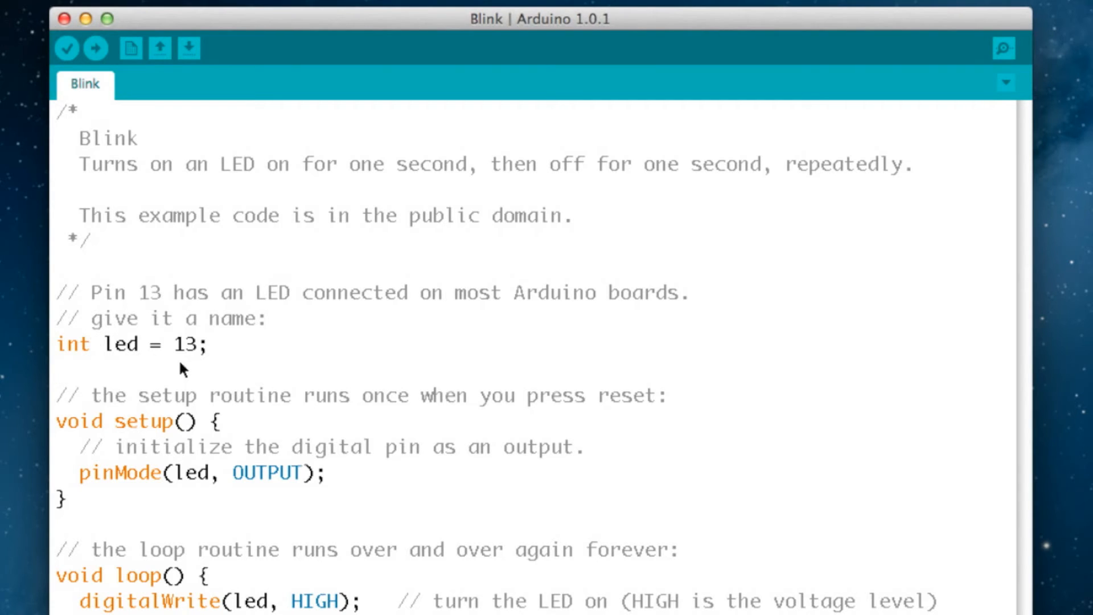
mouse_move(157, 366)
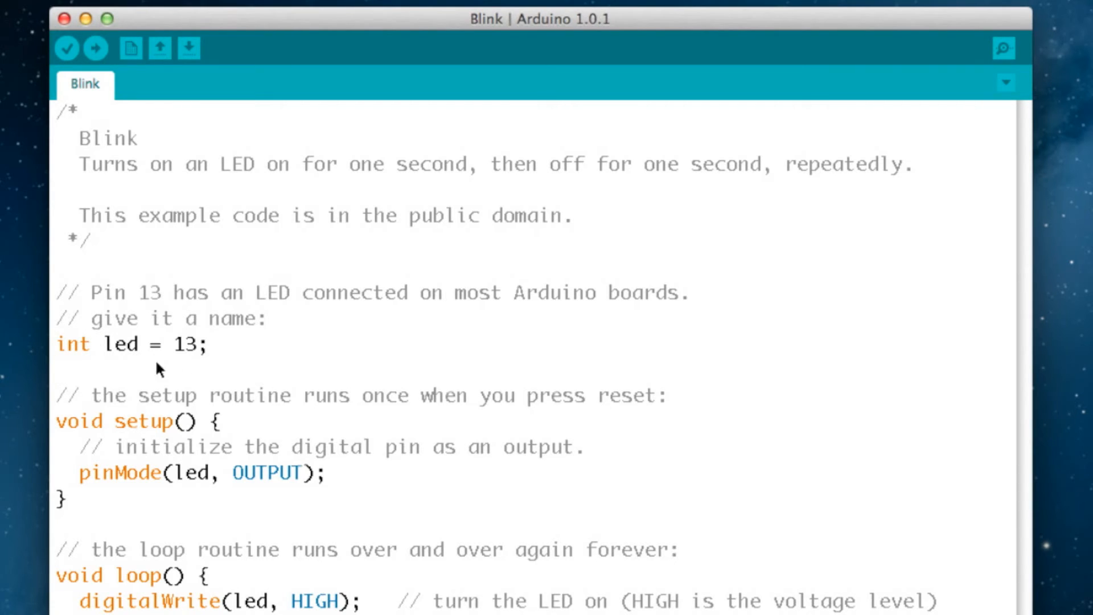
mouse_move(60, 403)
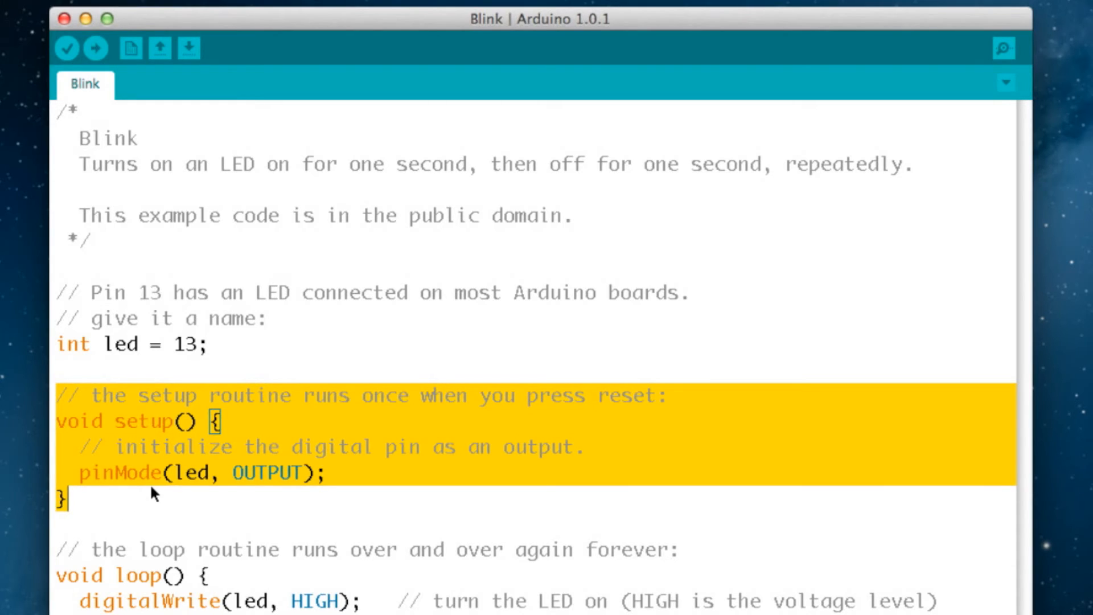
mouse_move(164, 457)
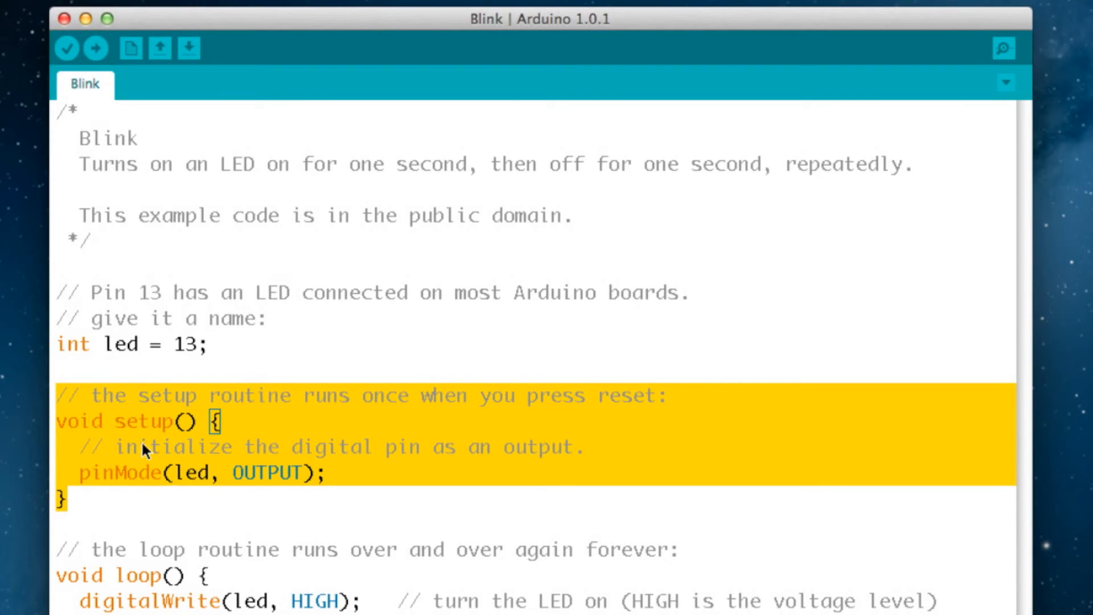
mouse_move(103, 439)
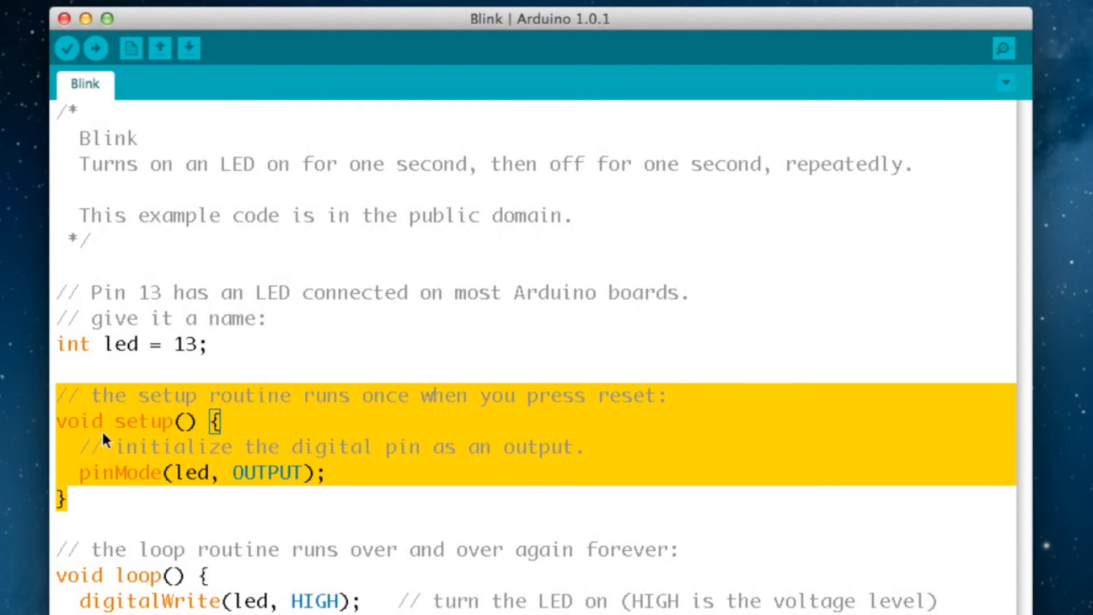
mouse_move(342, 460)
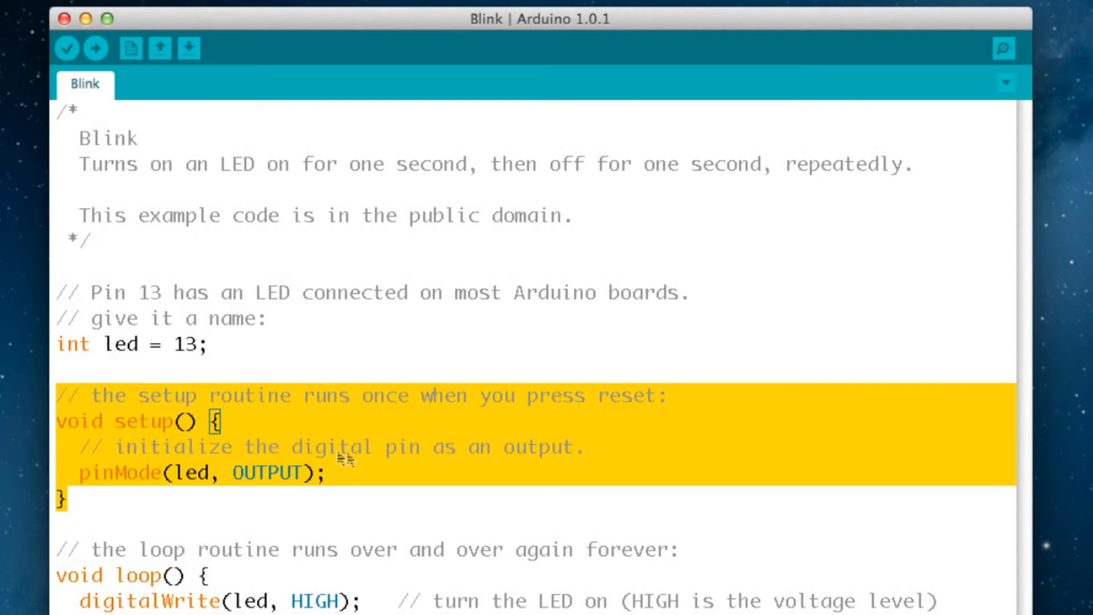
mouse_move(205, 497)
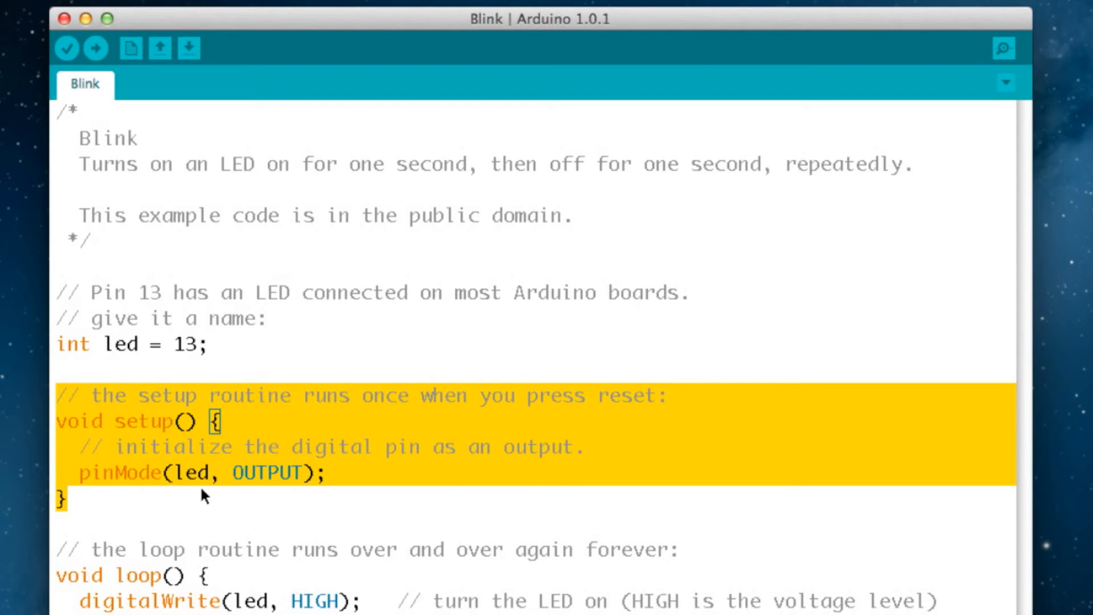
mouse_move(136, 497)
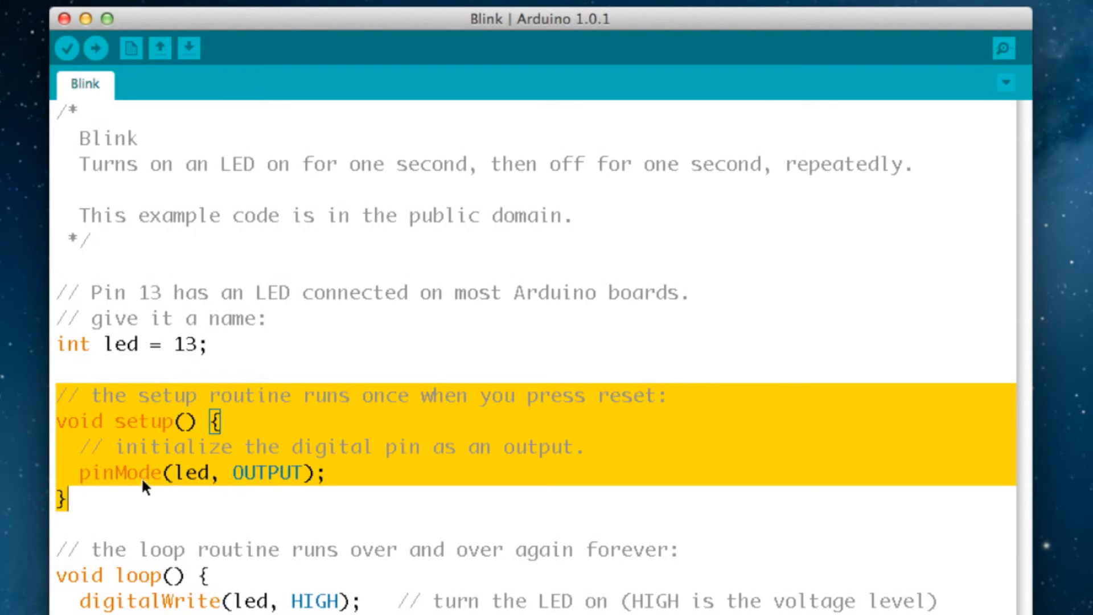
mouse_move(203, 482)
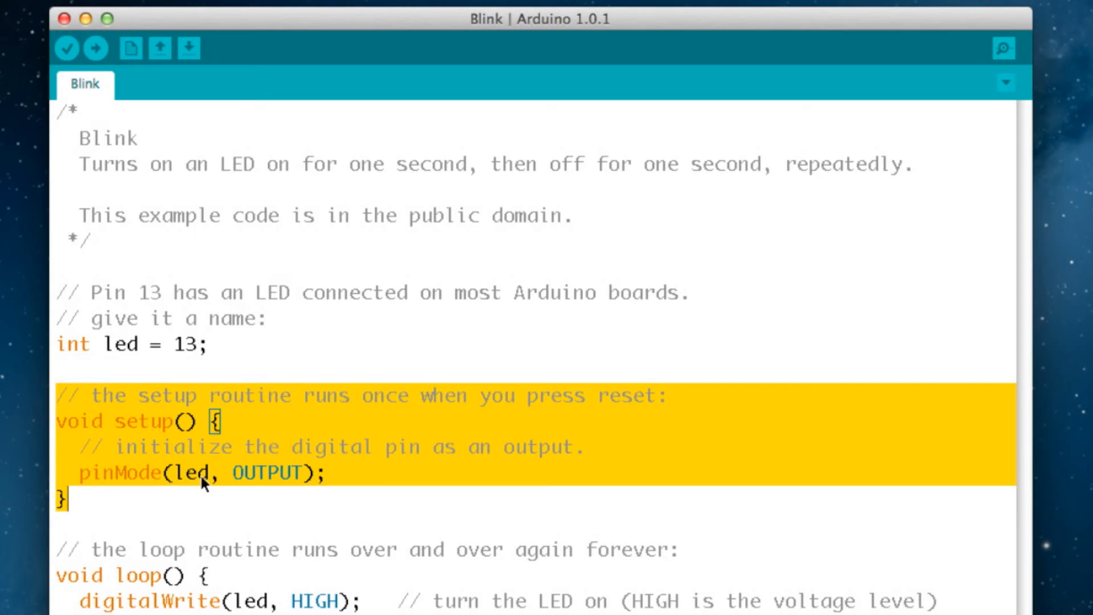
mouse_move(159, 487)
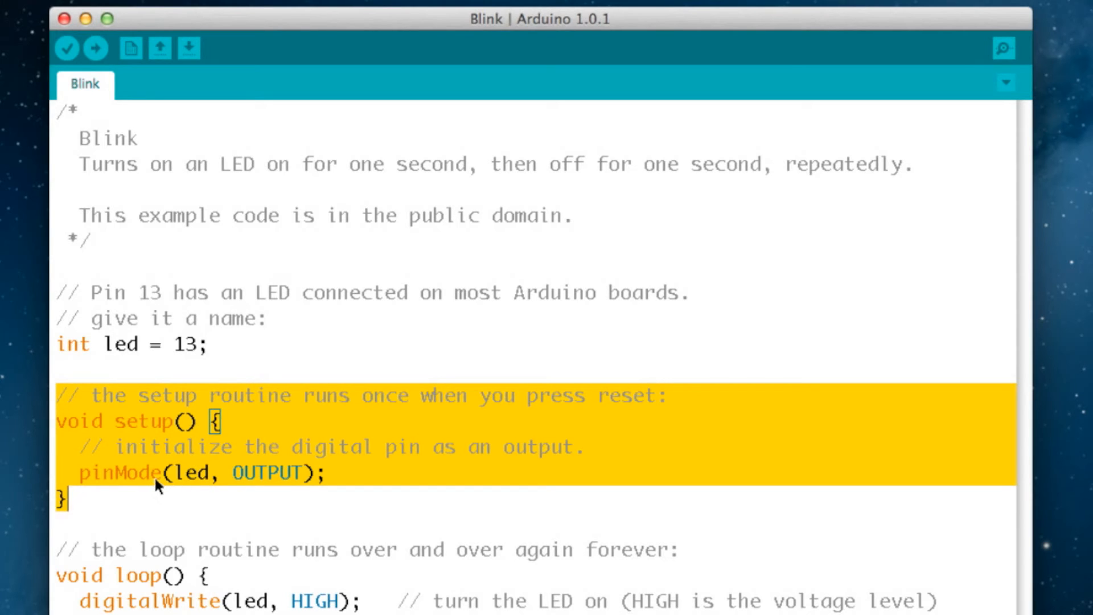
mouse_move(195, 480)
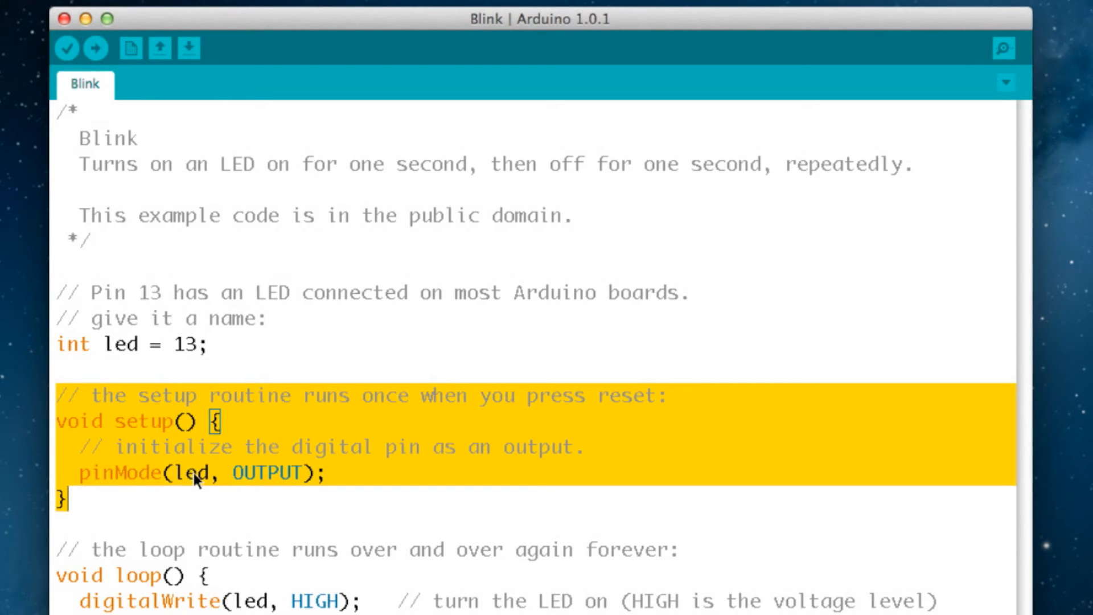
mouse_move(275, 478)
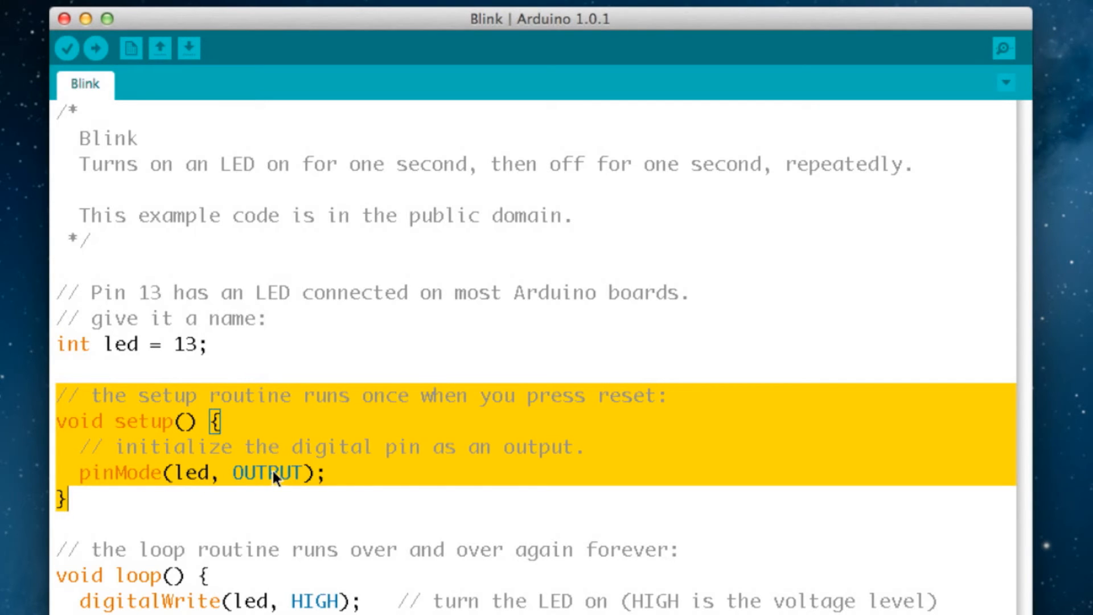
click(62, 519)
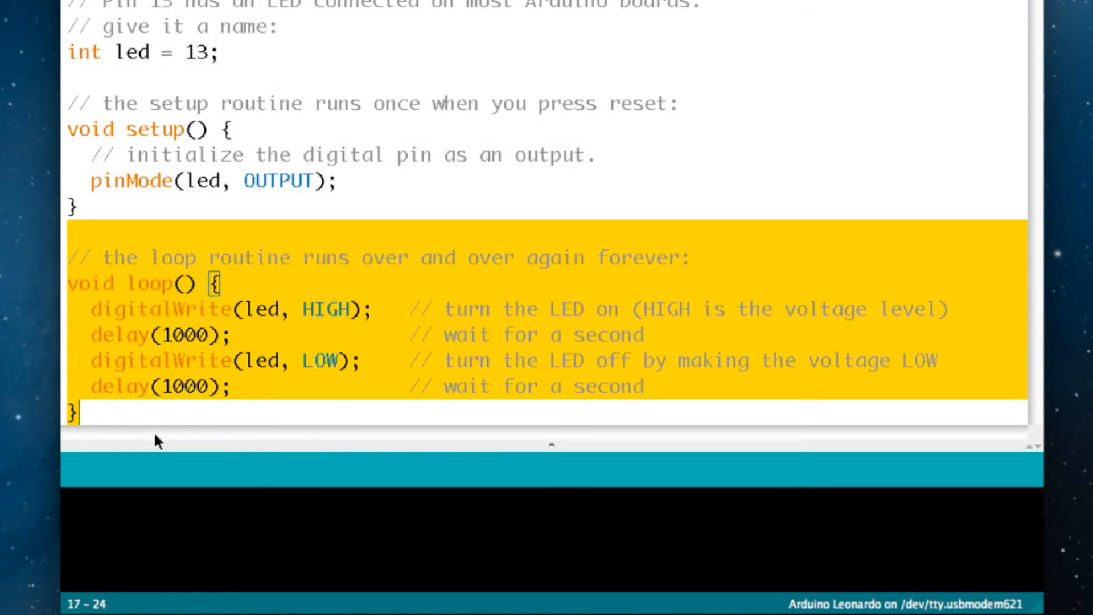
mouse_move(180, 425)
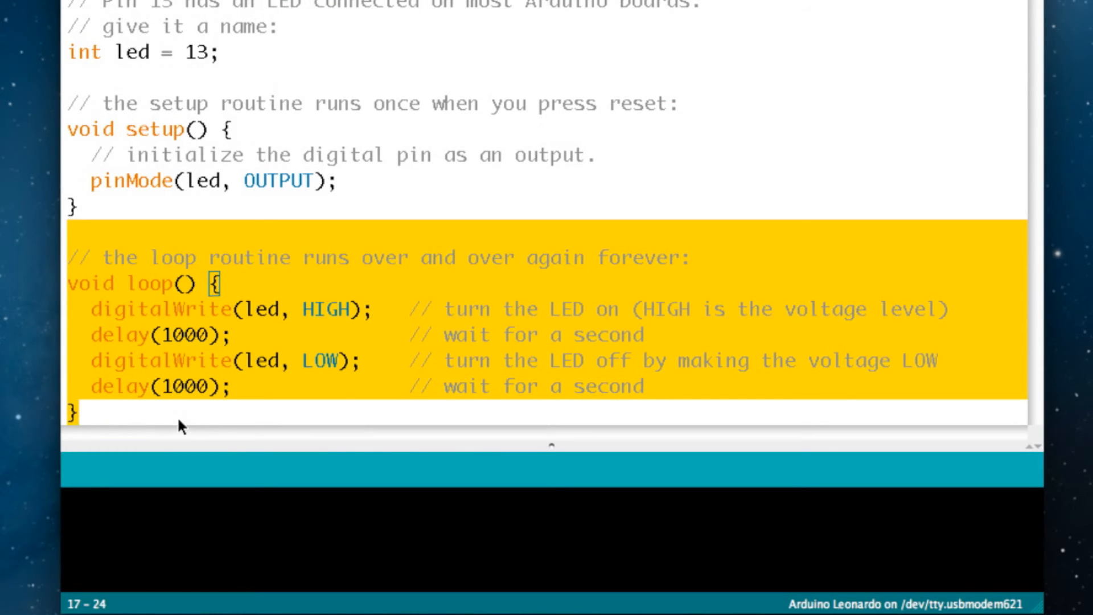
mouse_move(291, 272)
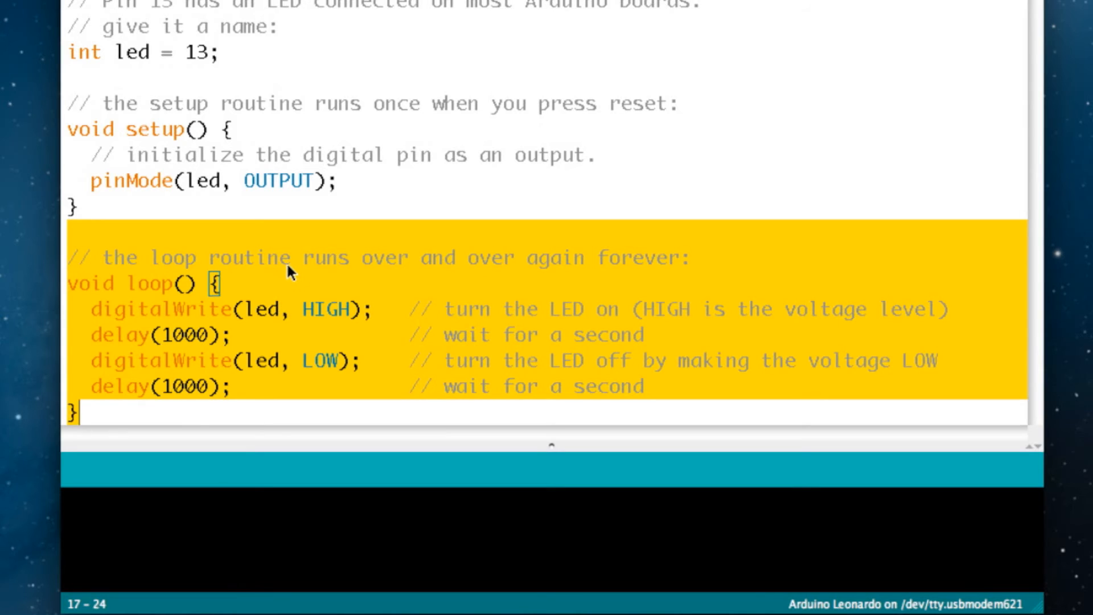
mouse_move(313, 235)
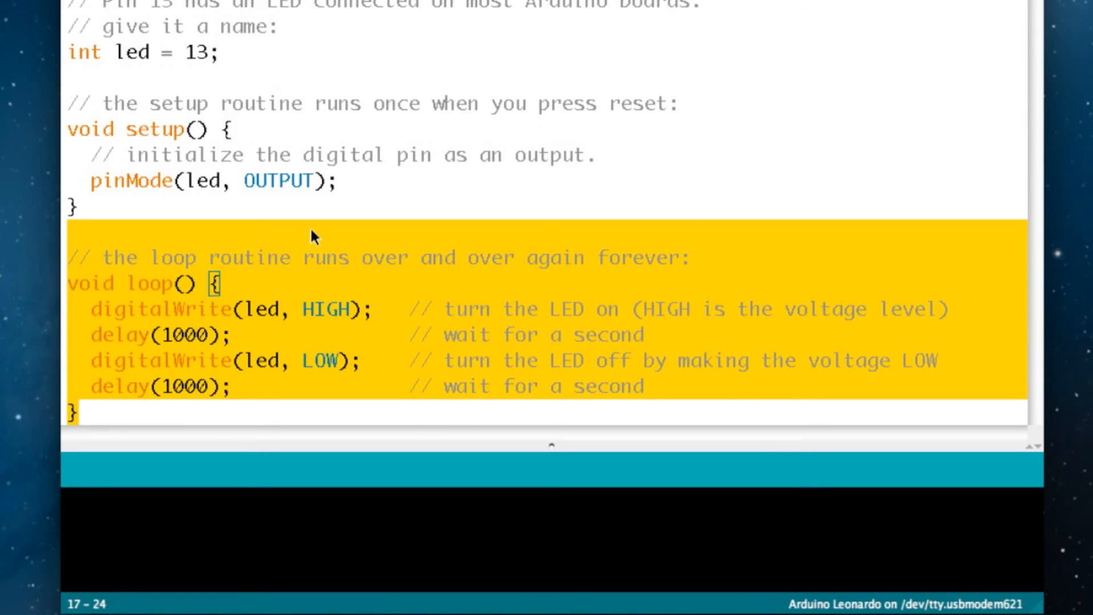
mouse_move(204, 322)
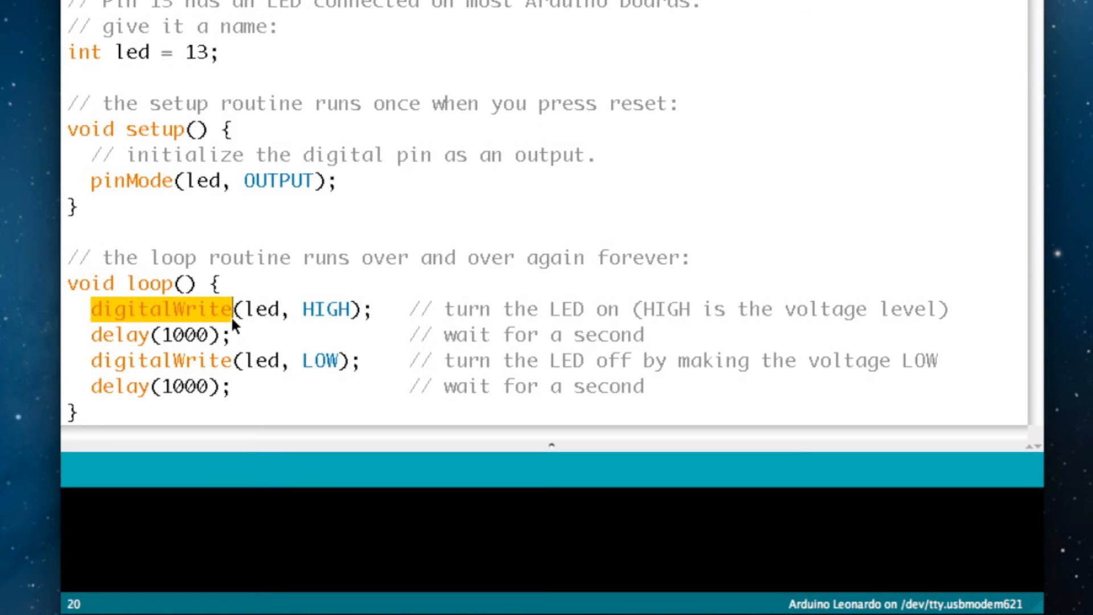
click(248, 309)
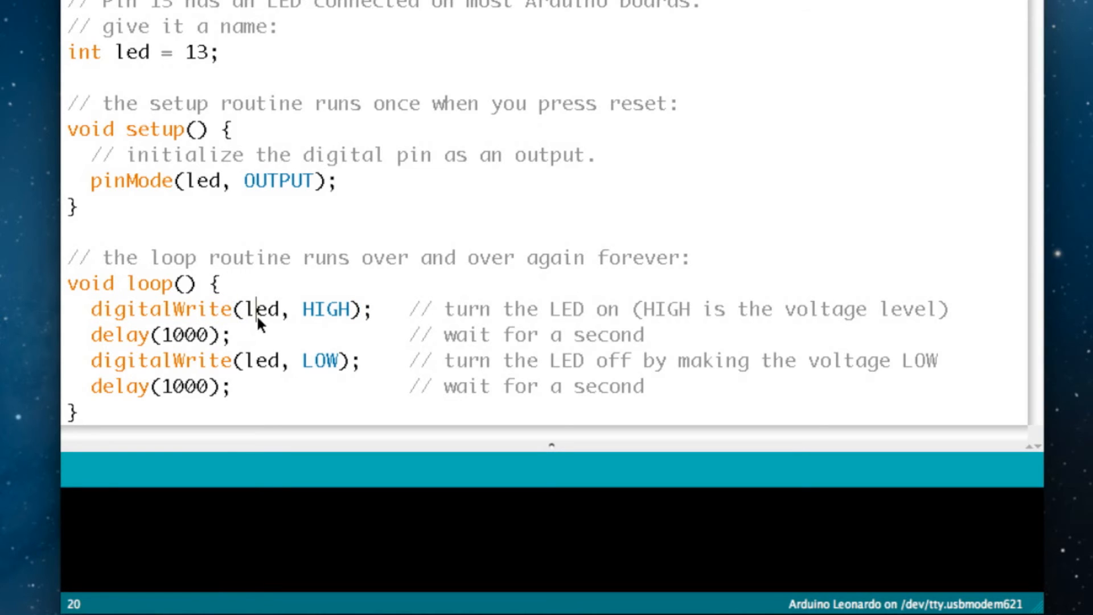
double_click(253, 308)
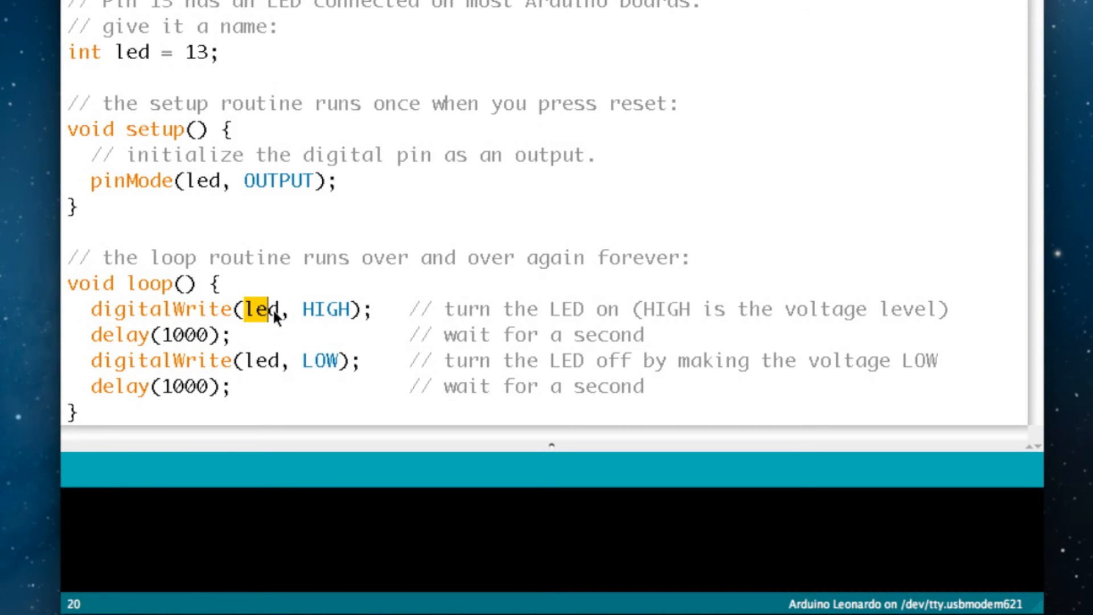
mouse_move(308, 319)
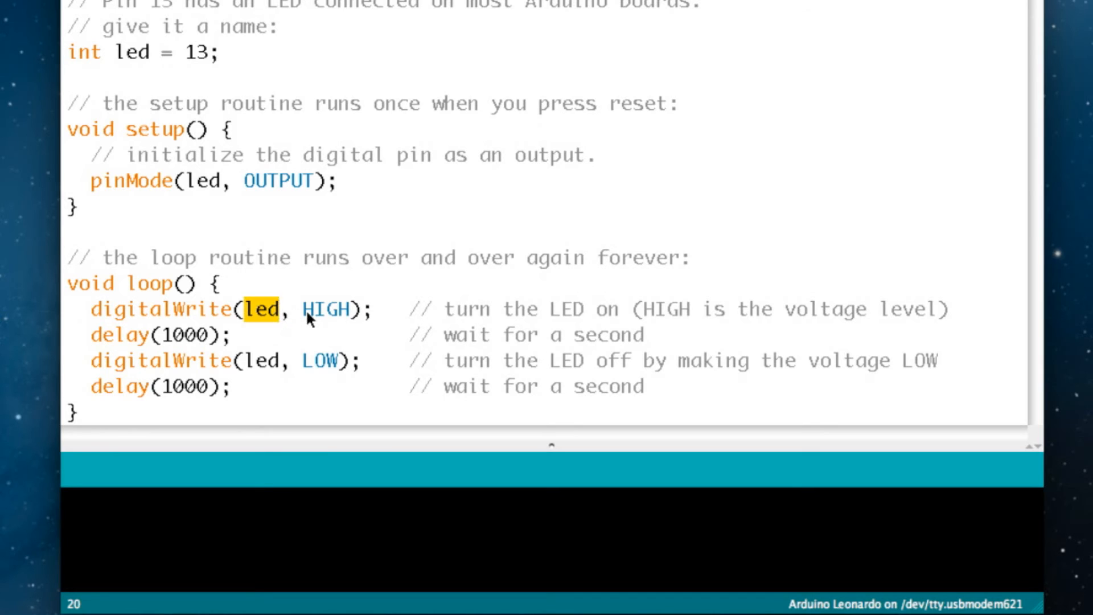
double_click(324, 309)
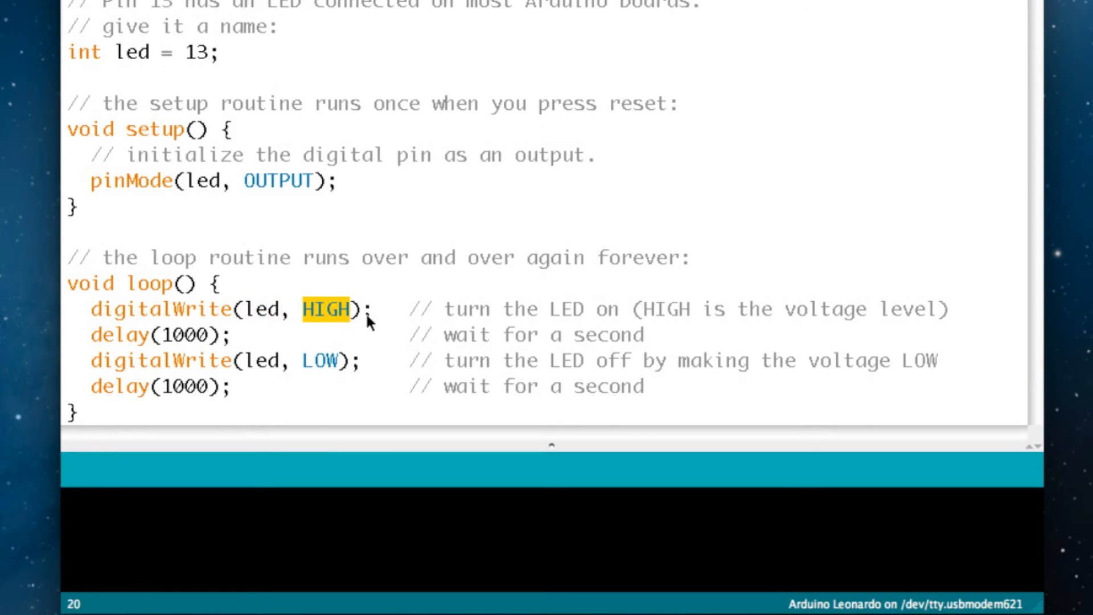
mouse_move(253, 317)
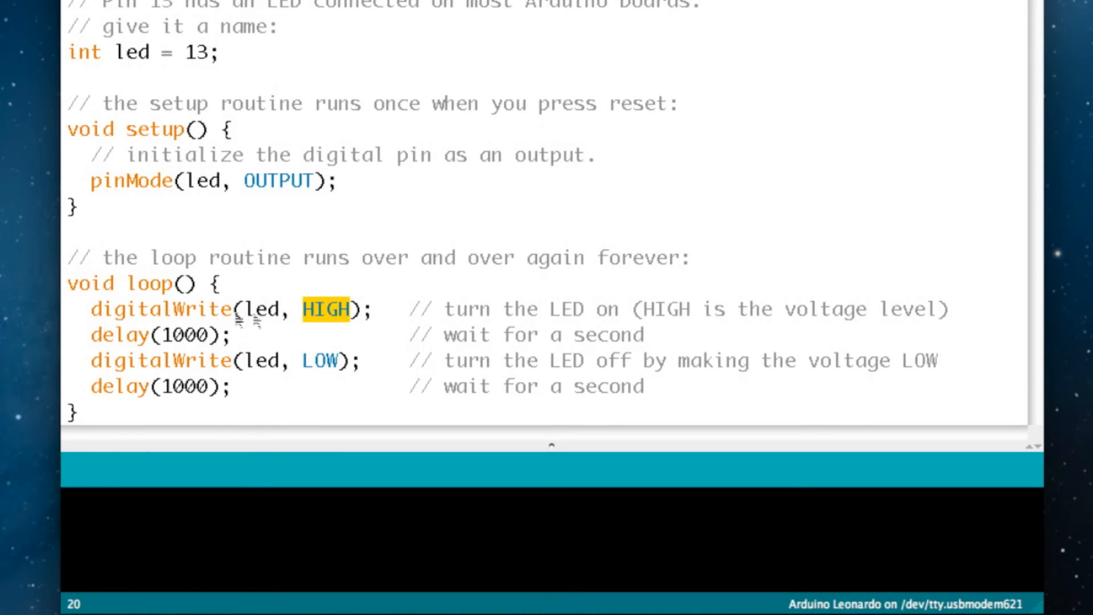
mouse_move(345, 314)
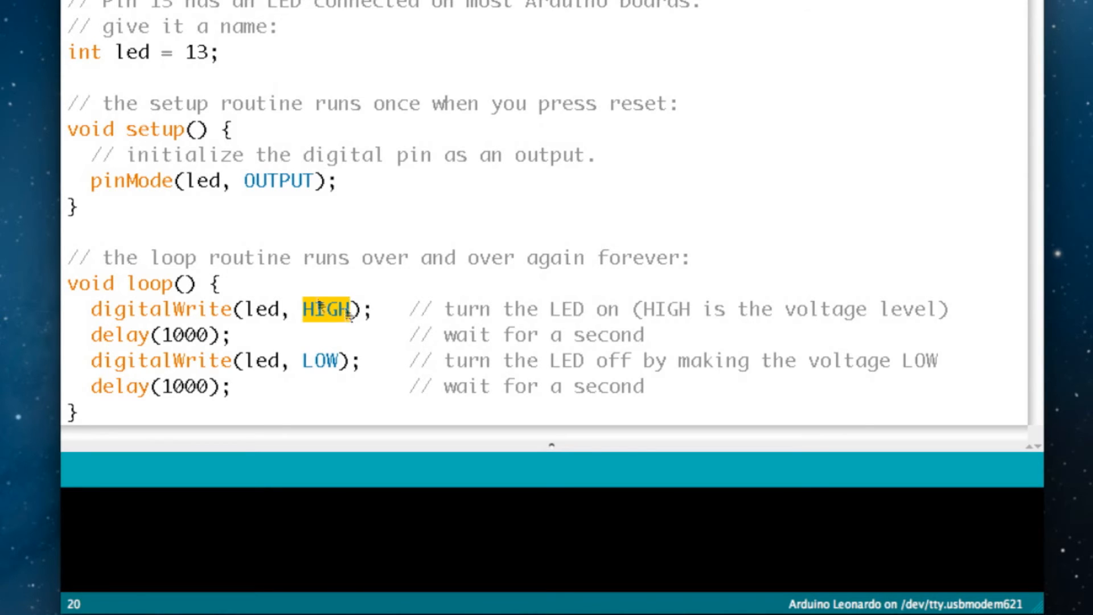
mouse_move(342, 317)
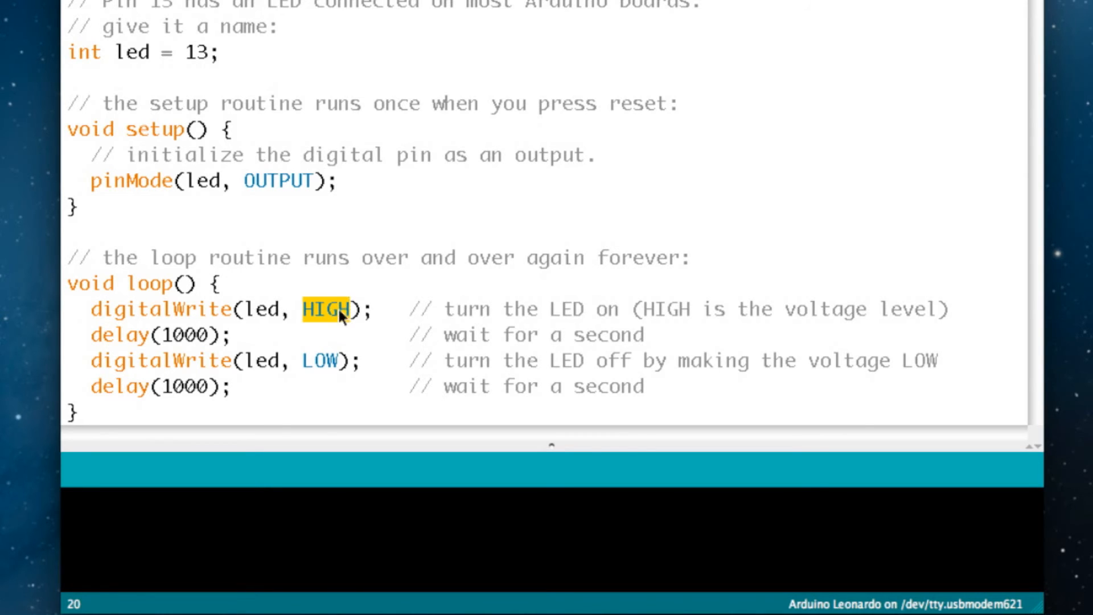
mouse_move(348, 317)
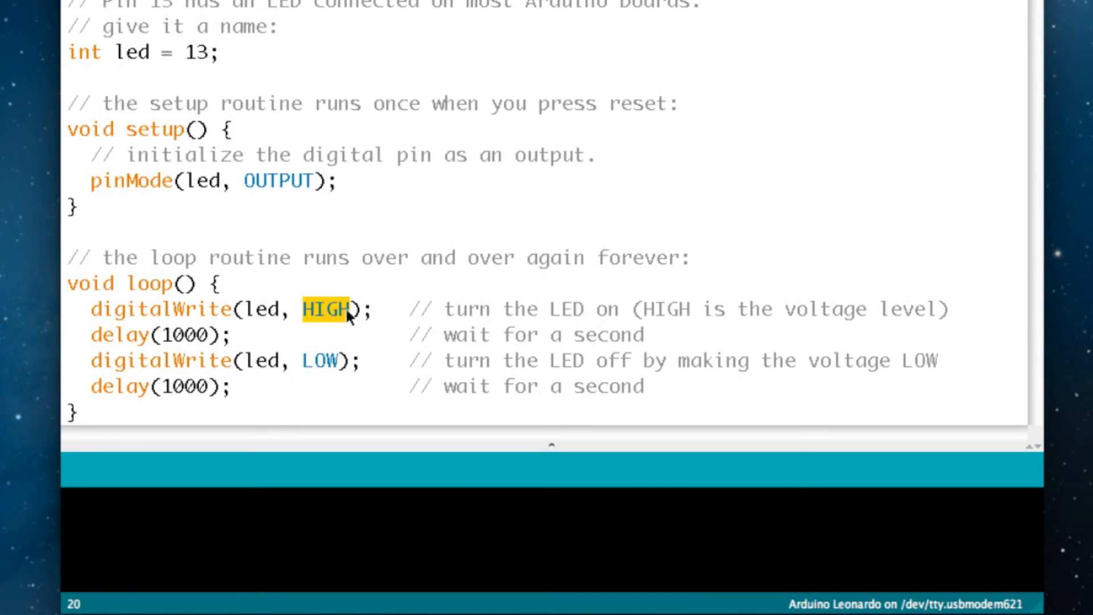
mouse_move(272, 320)
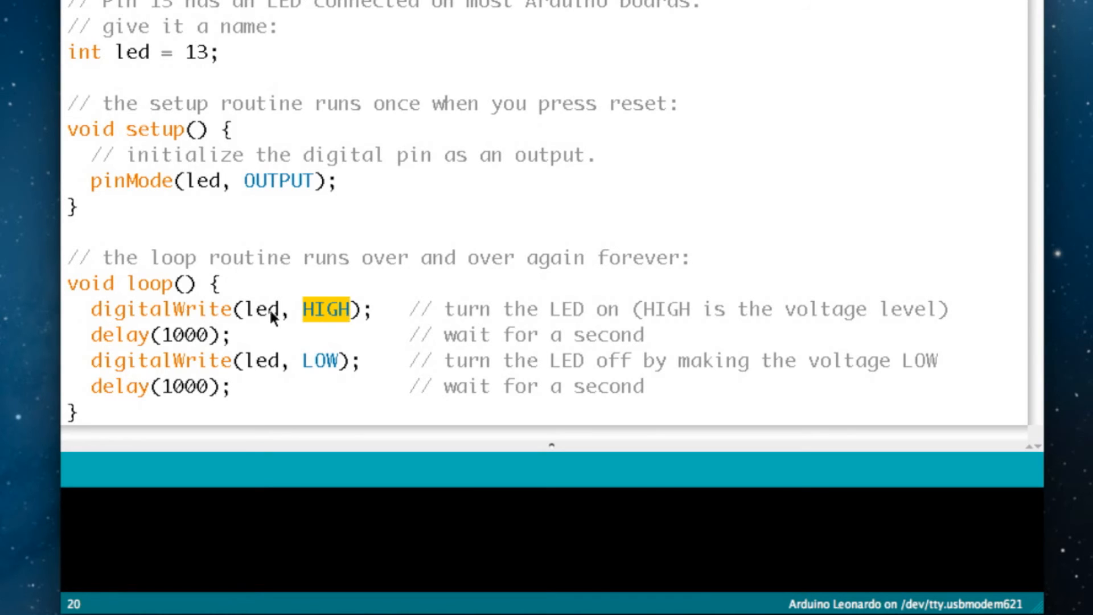
mouse_move(498, 317)
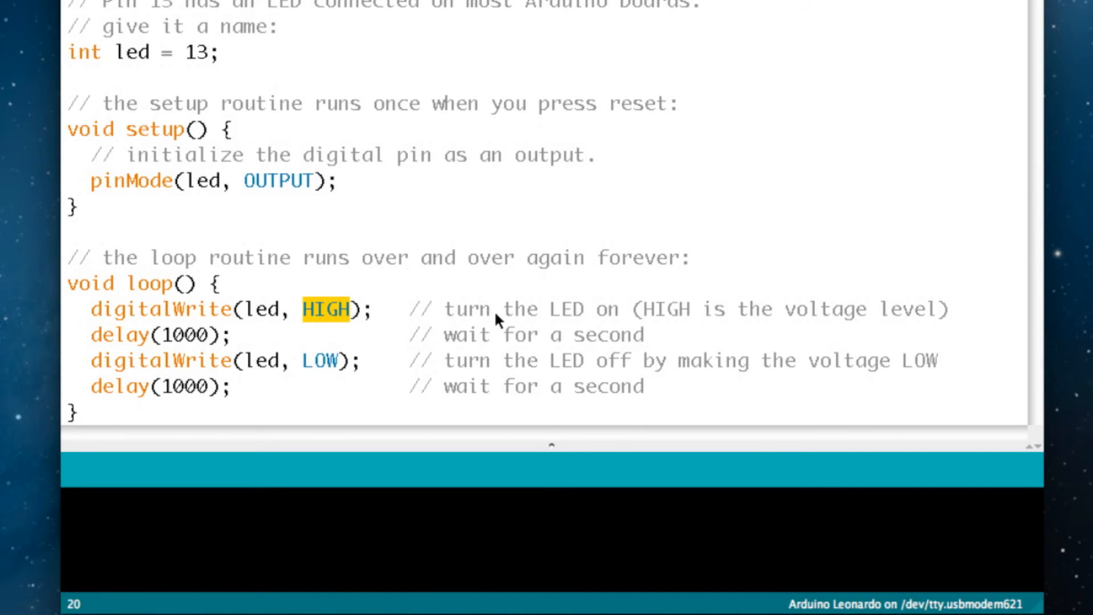
mouse_move(161, 347)
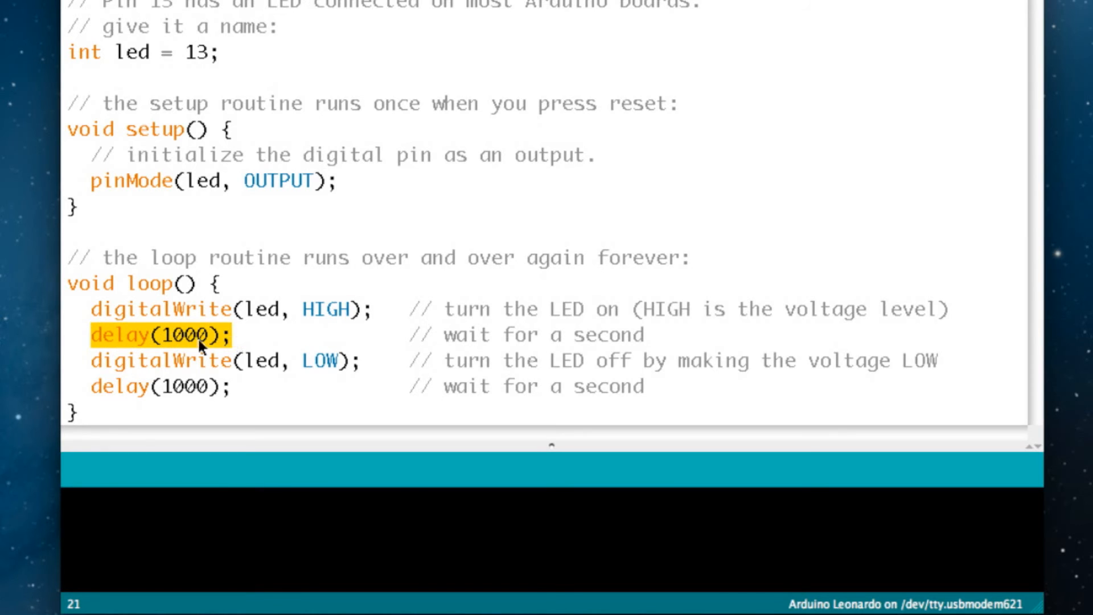
mouse_move(111, 361)
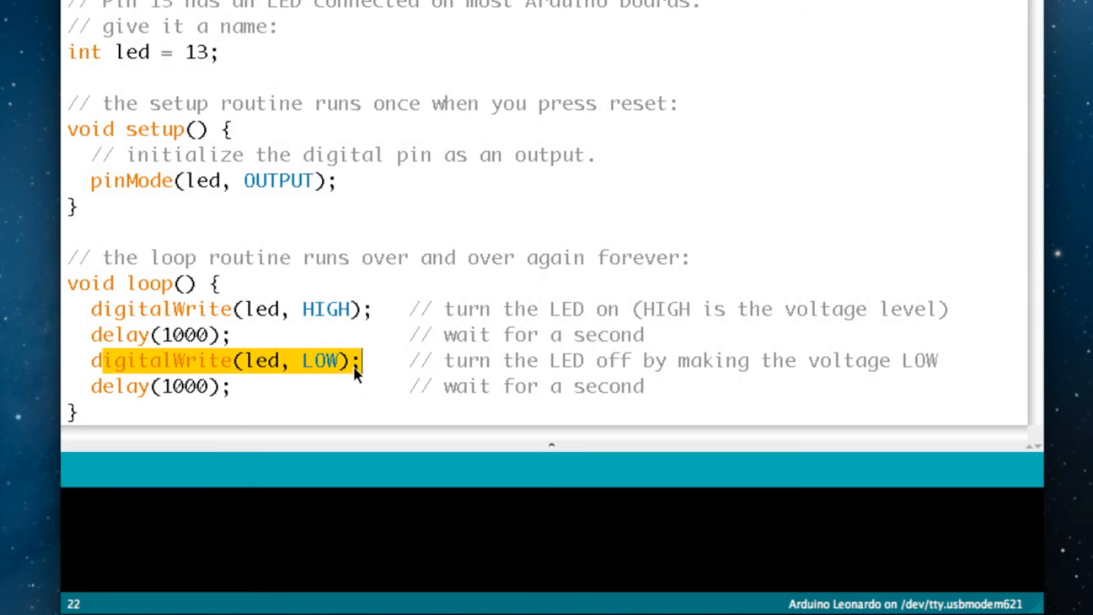
click(258, 386)
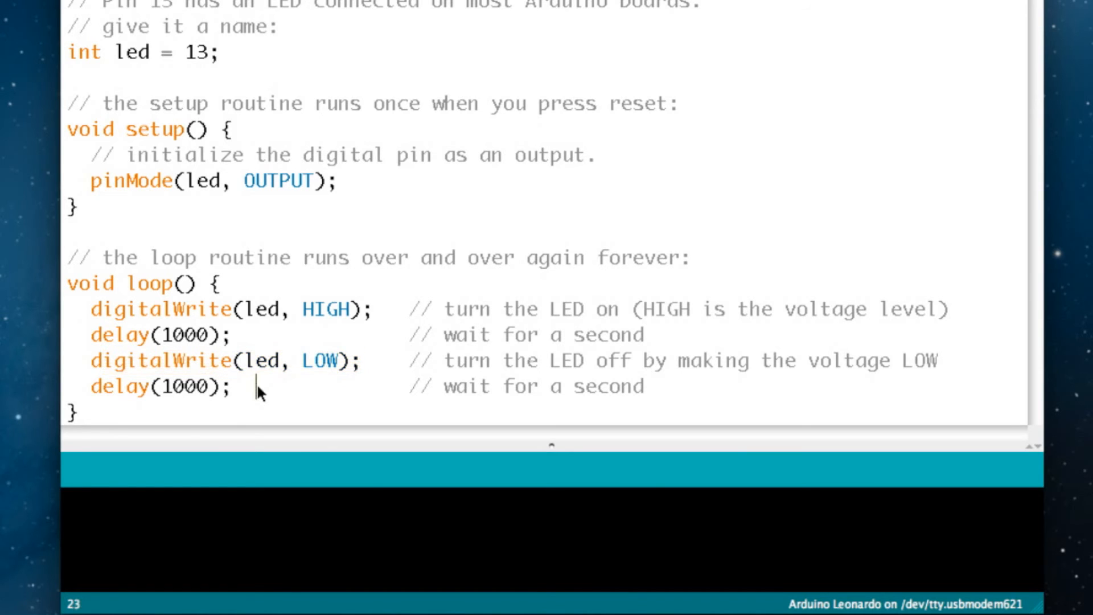
double_click(160, 387)
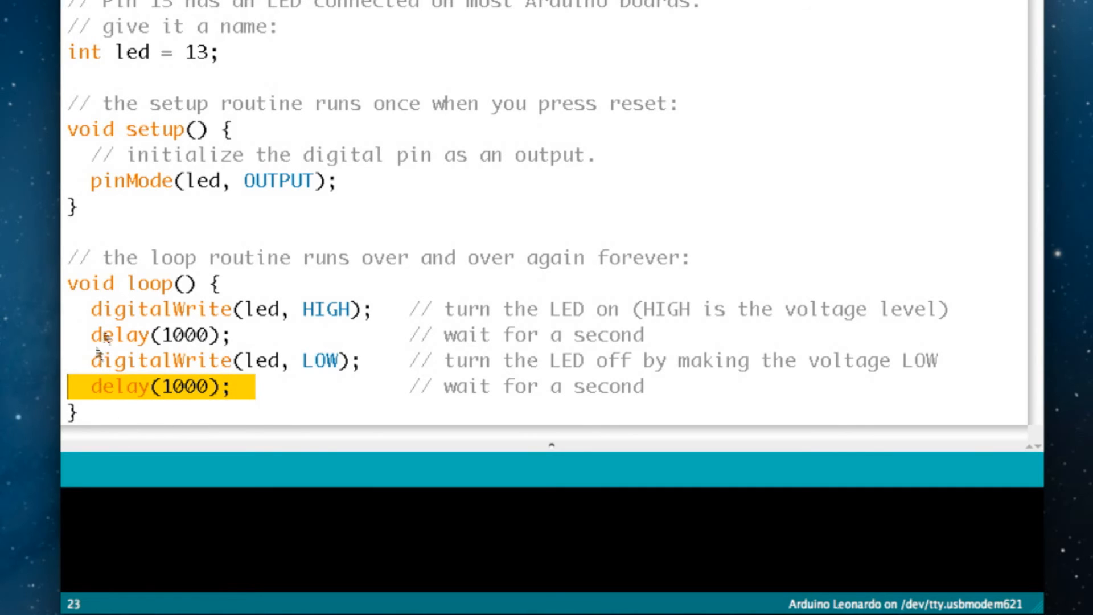
mouse_move(105, 388)
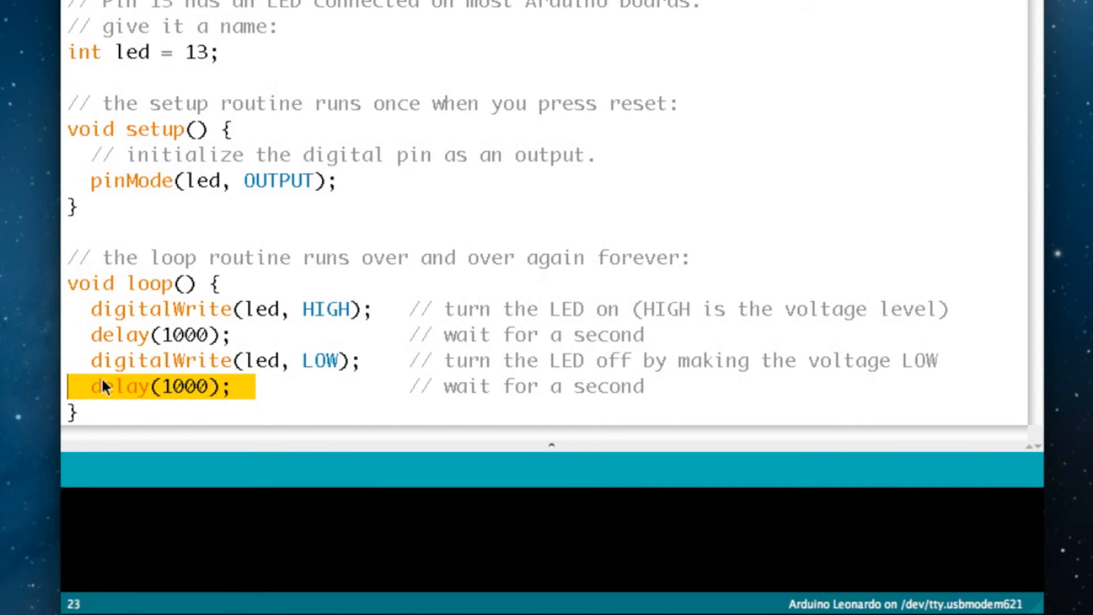
mouse_move(146, 361)
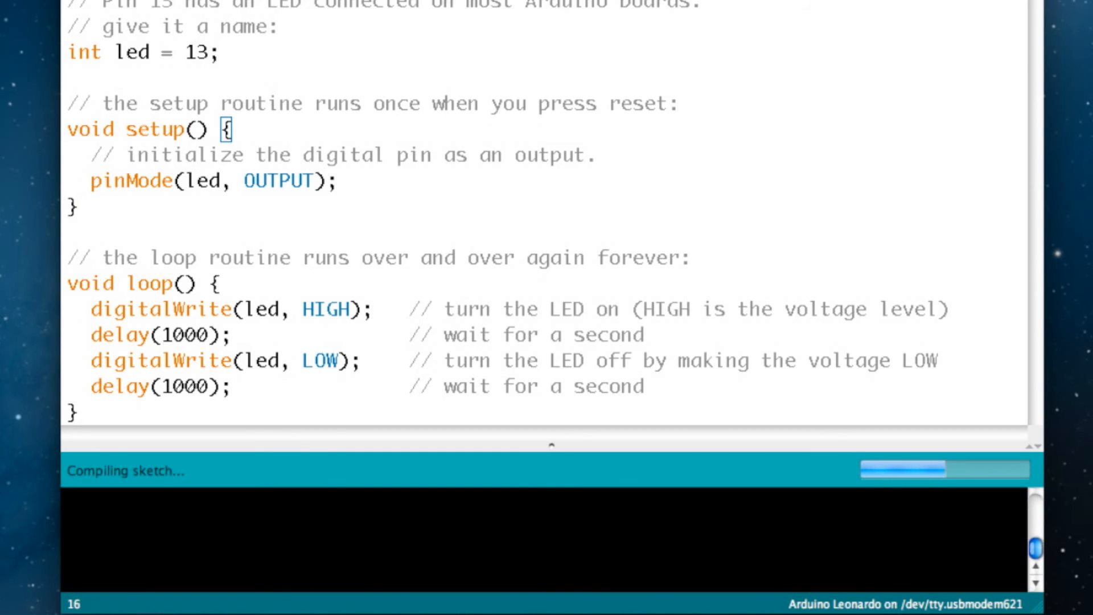
mouse_move(192, 477)
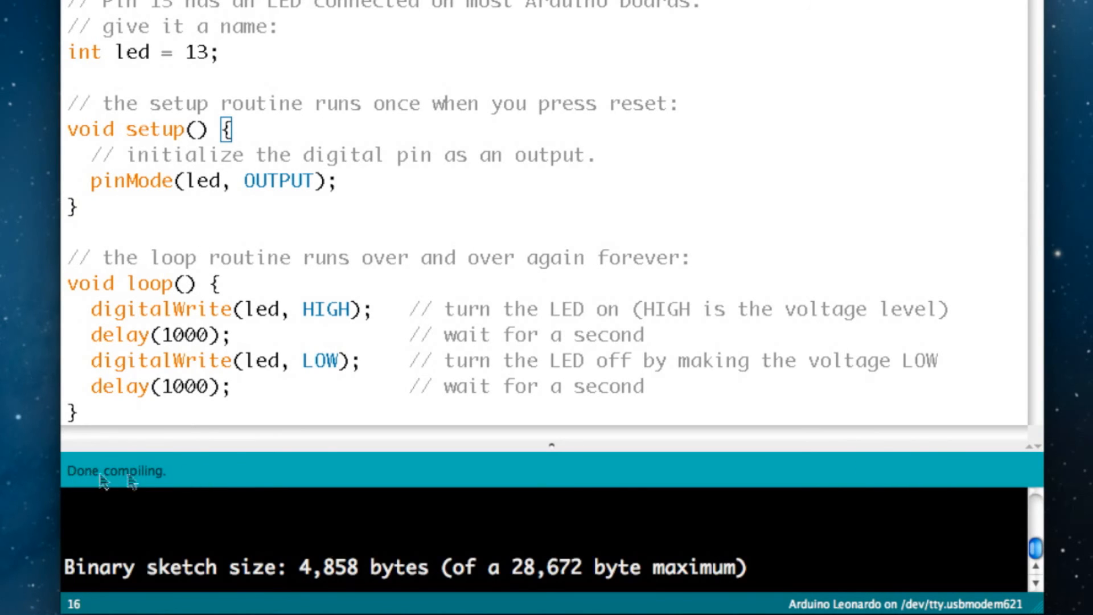
mouse_move(150, 474)
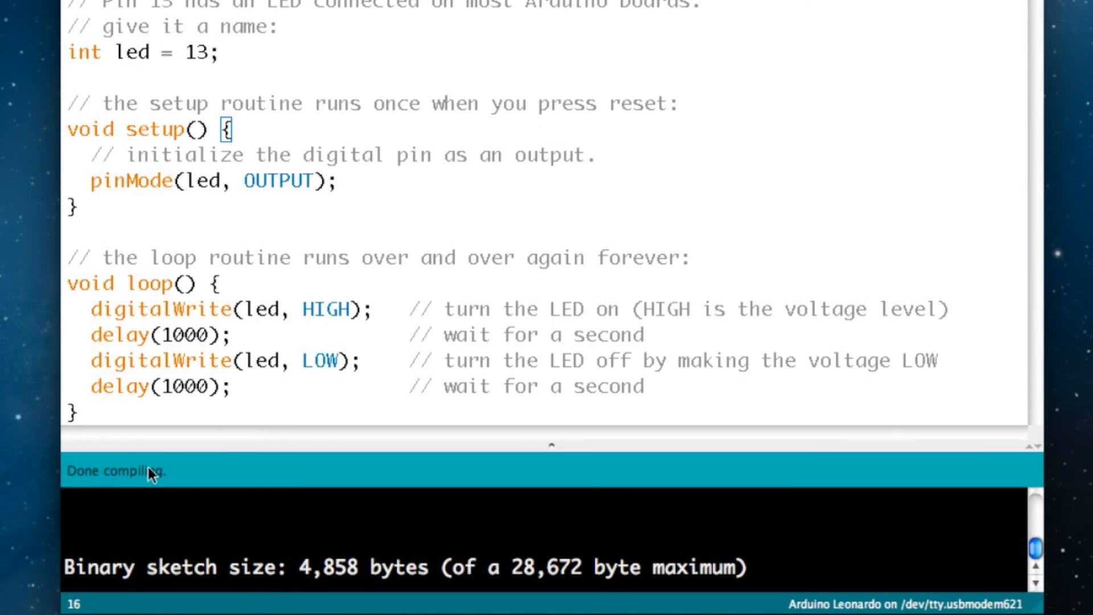
mouse_move(199, 575)
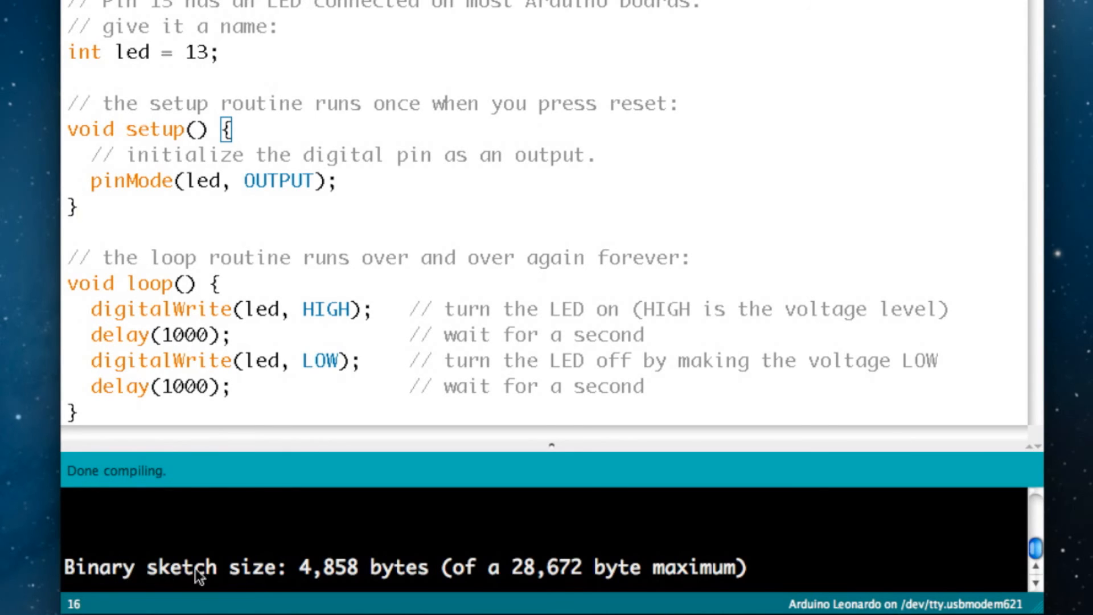
mouse_move(264, 586)
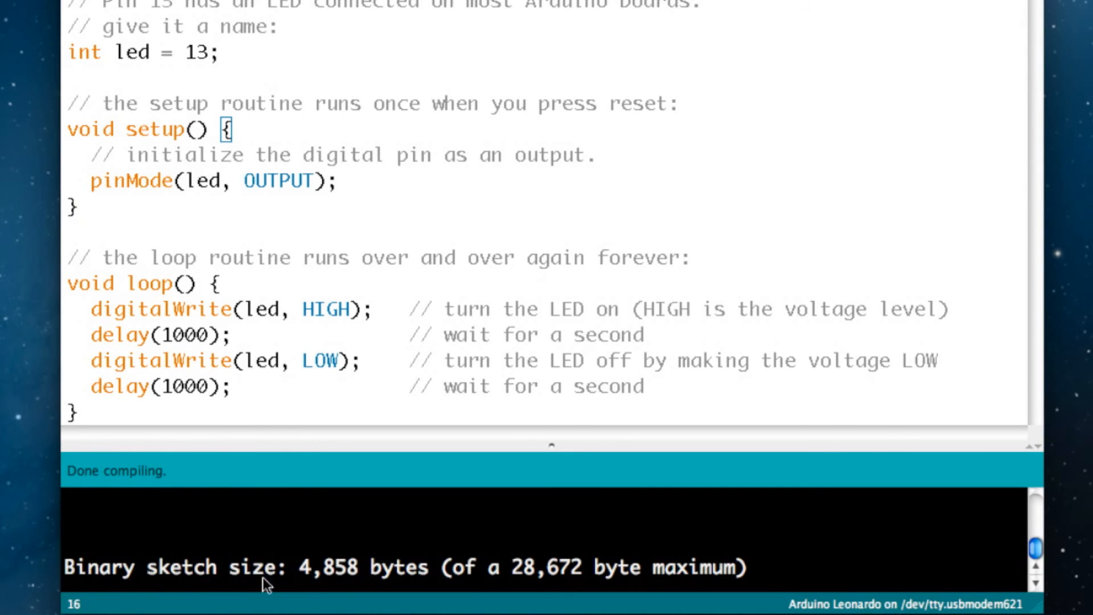
mouse_move(205, 578)
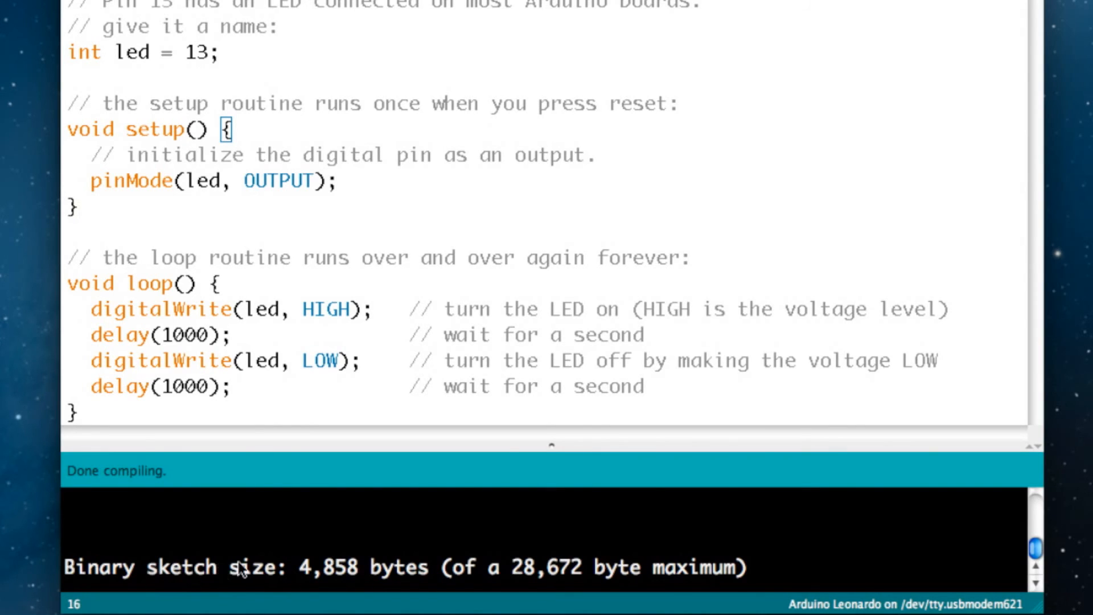
mouse_move(354, 571)
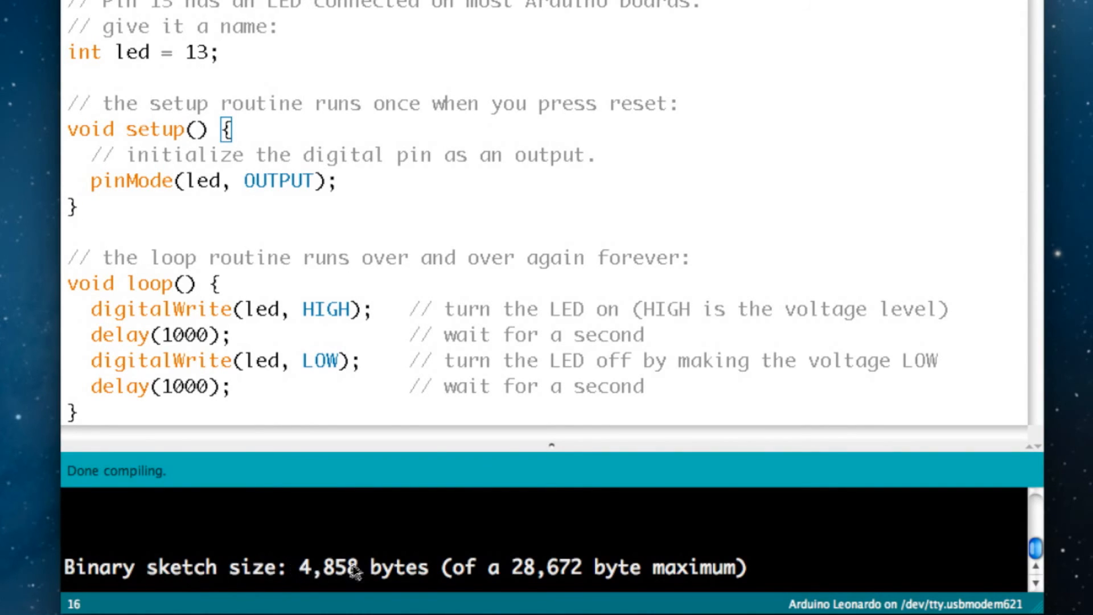
mouse_move(357, 584)
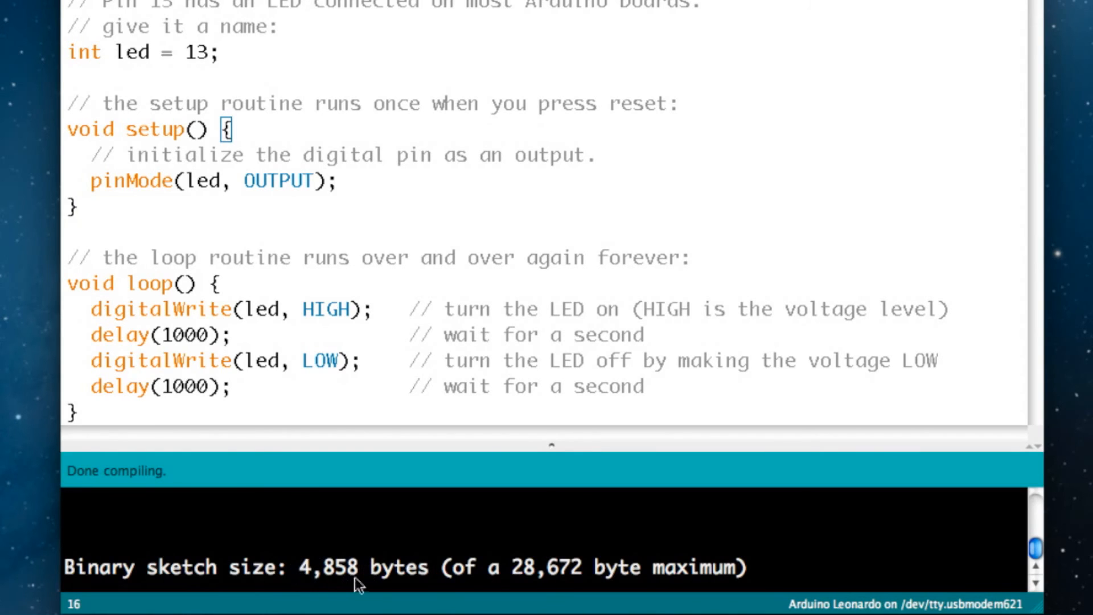
mouse_move(436, 578)
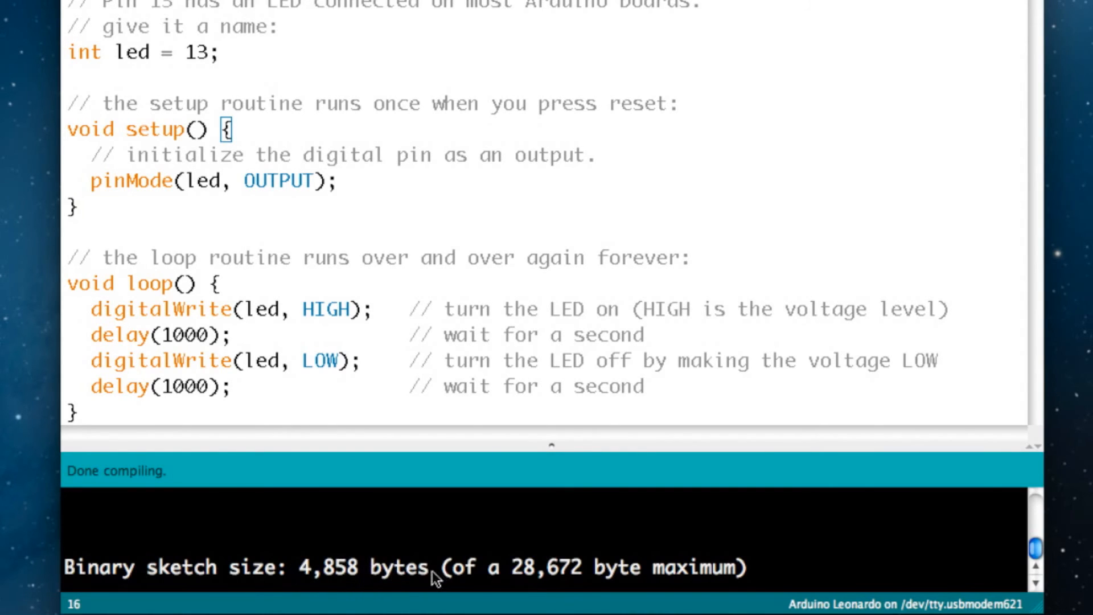
mouse_move(547, 574)
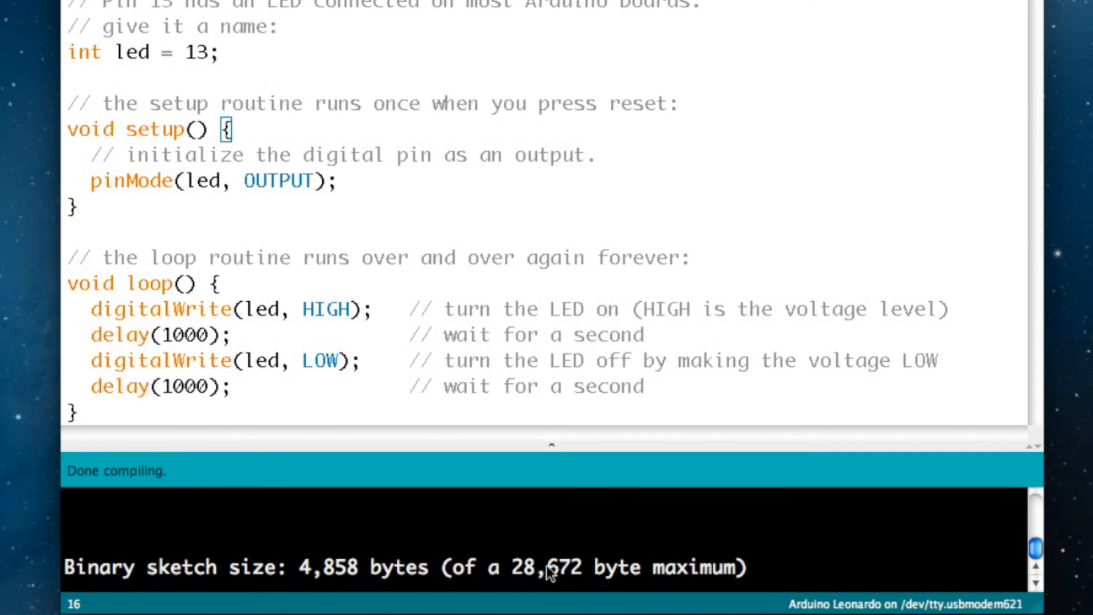
mouse_move(507, 559)
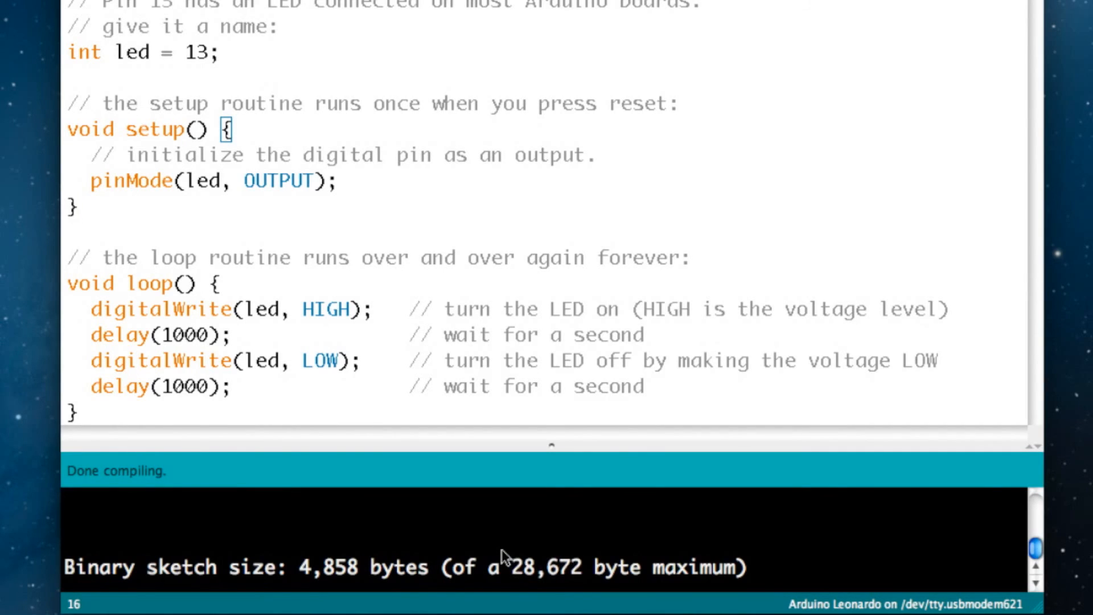
mouse_move(320, 369)
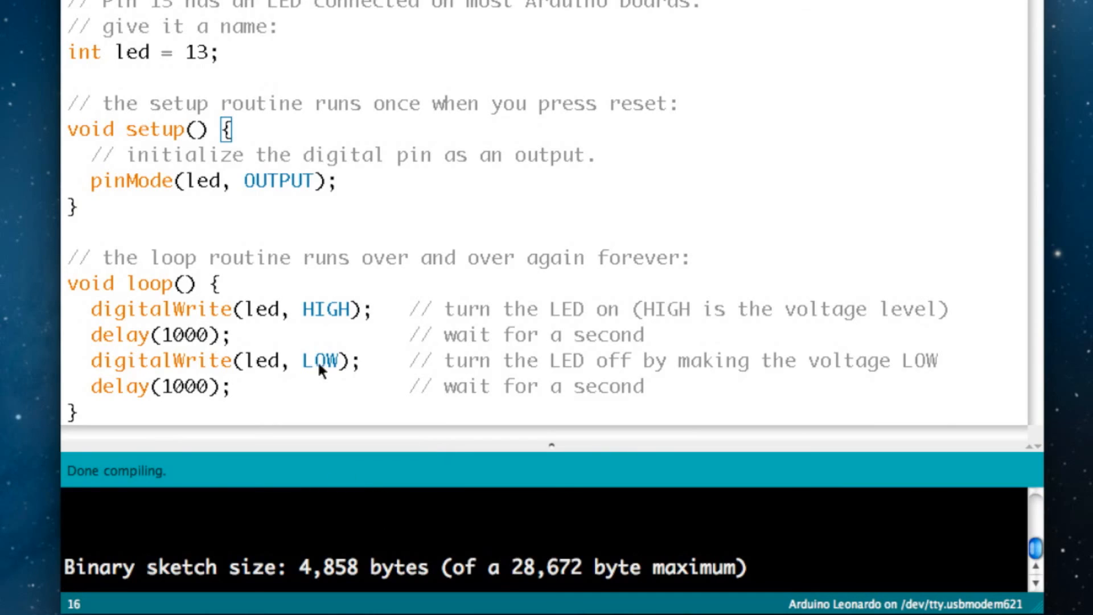
mouse_move(282, 372)
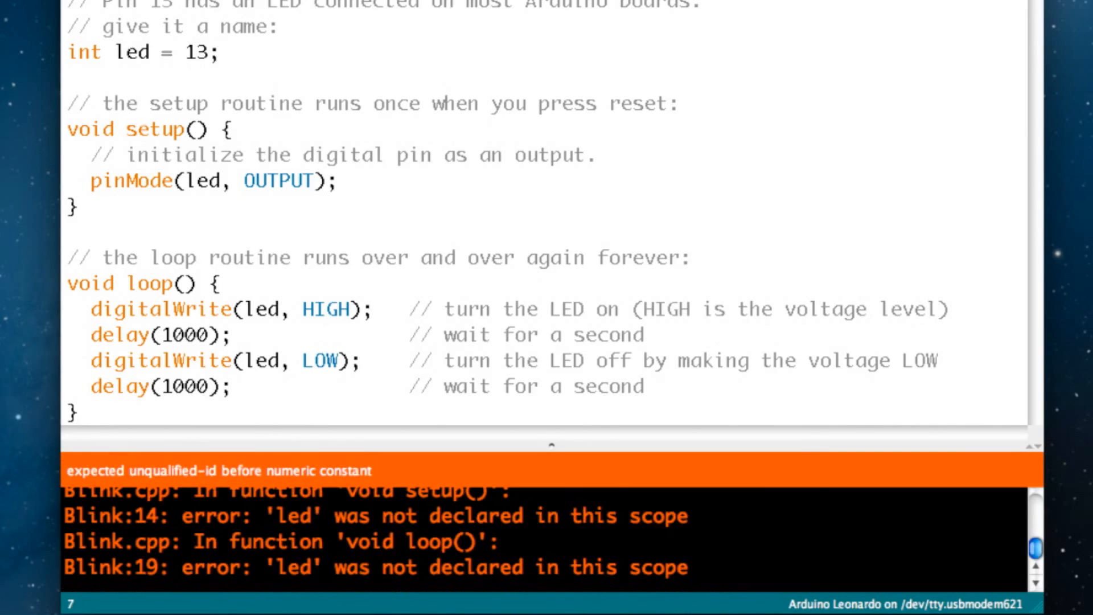
mouse_move(219, 429)
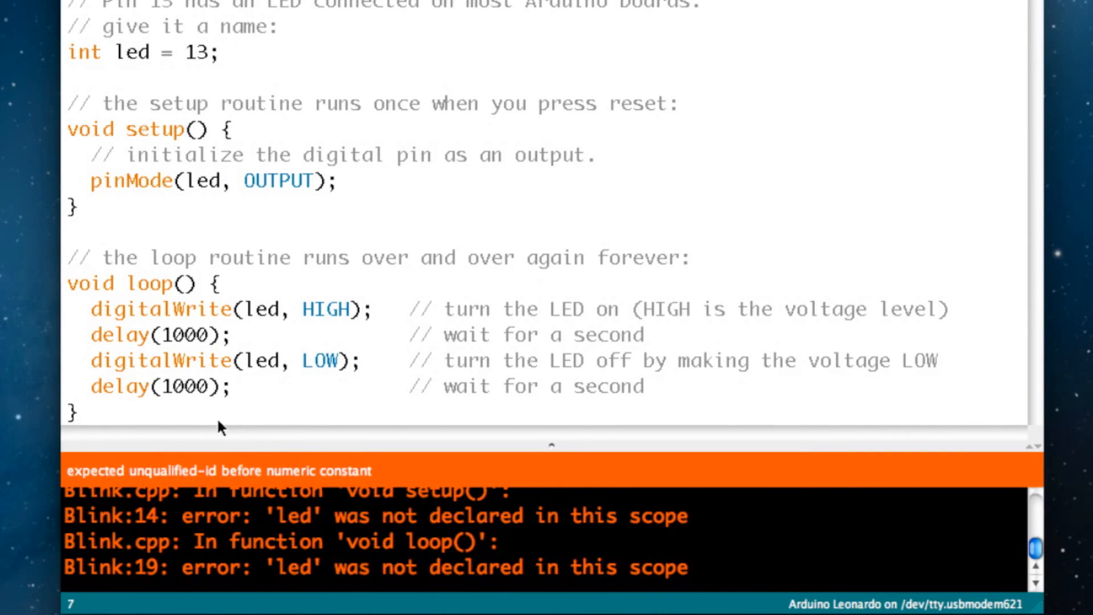
mouse_move(280, 526)
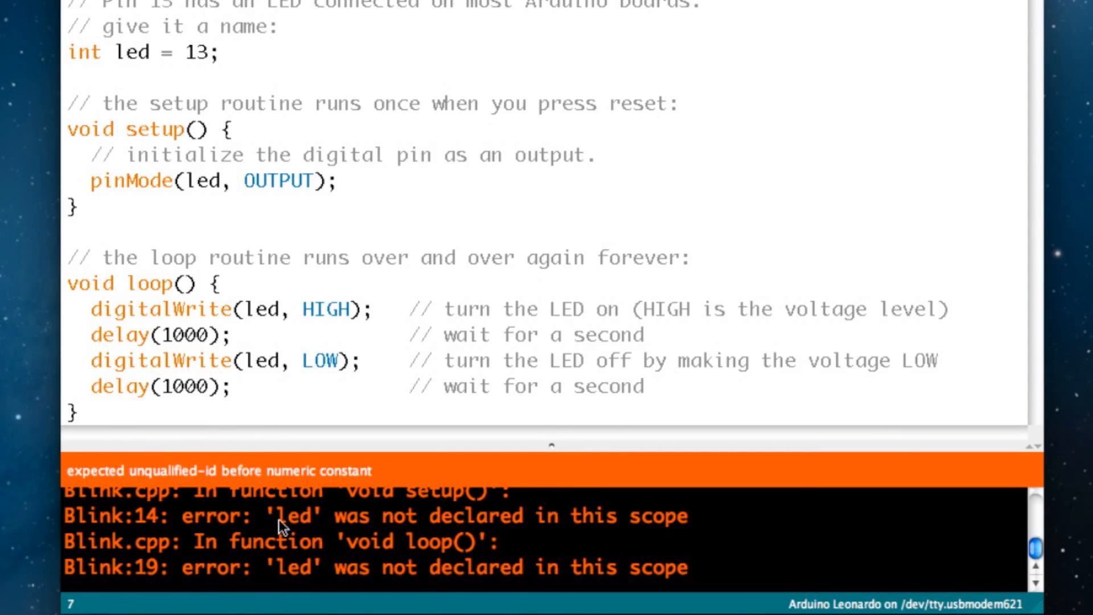
mouse_move(252, 538)
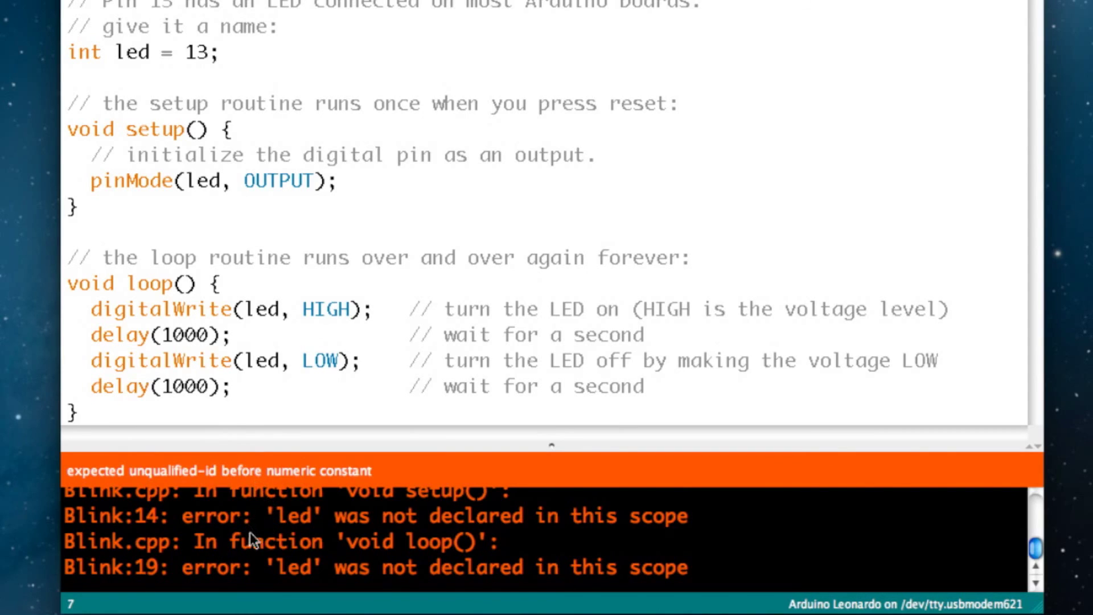